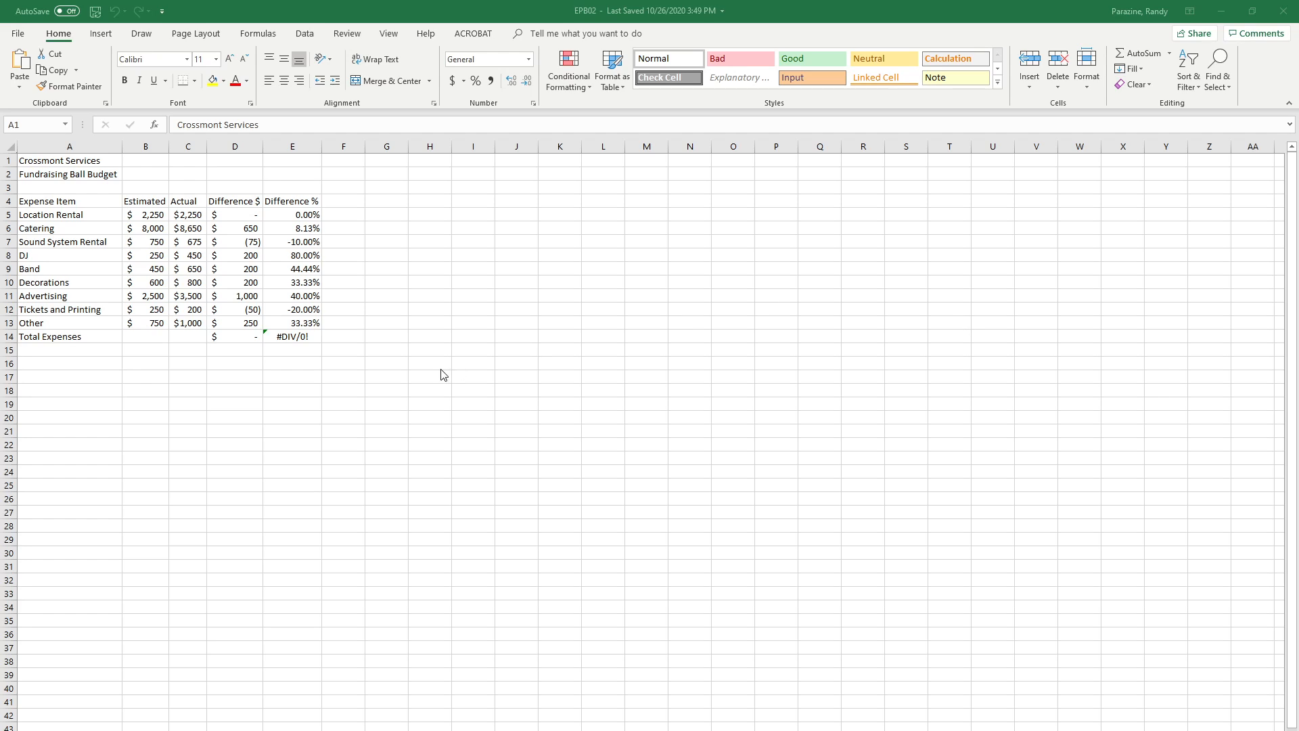
{"action": "mouse_move", "coordinate": [447, 340]}
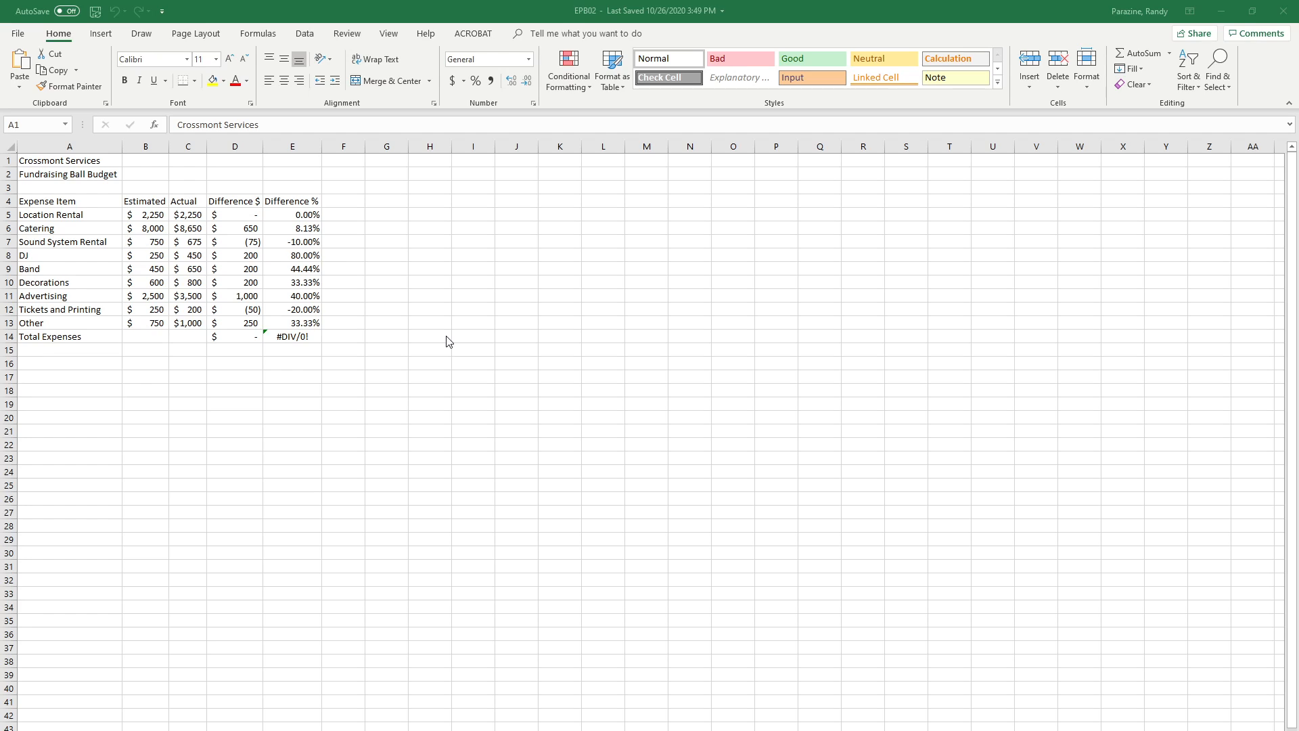
{"action": "mouse_move", "coordinate": [439, 353]}
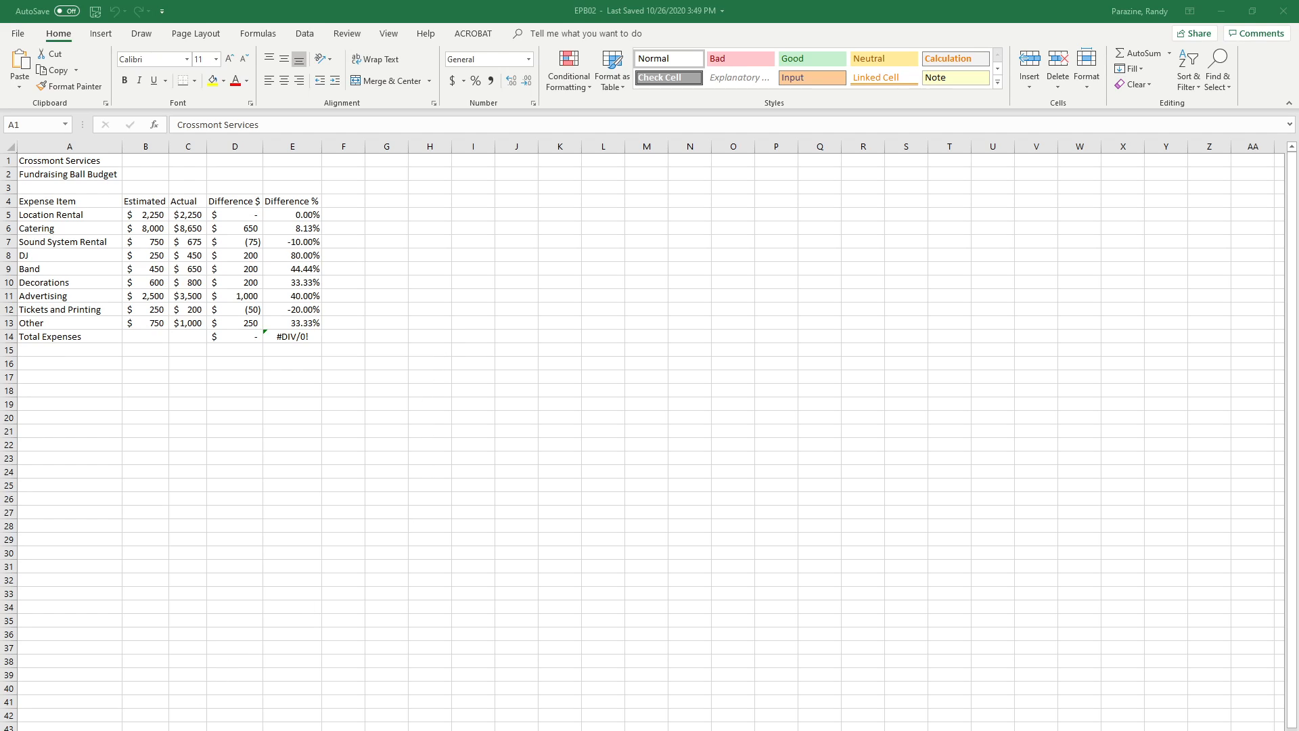
- Group all the budget worksheets together so edits apply to every sheet
{"action": "left_click", "coordinate": [69, 160]}
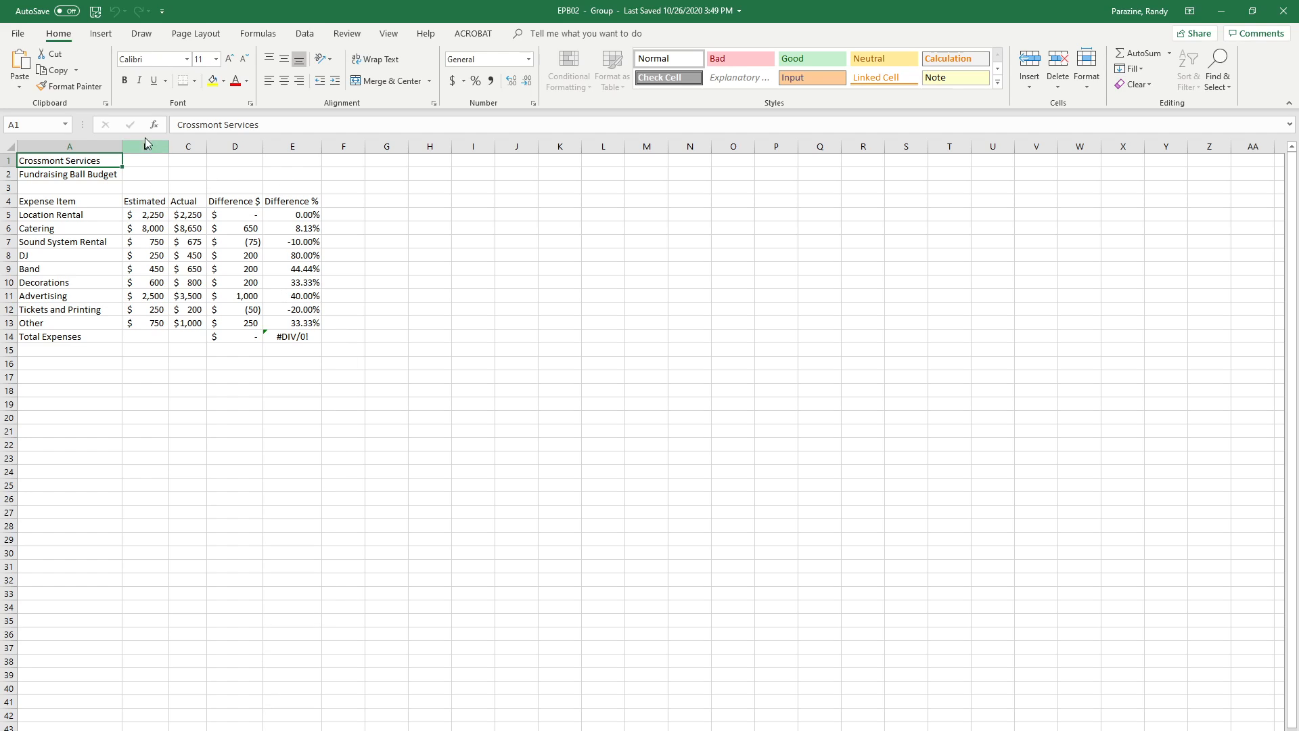
{"action": "left_click", "coordinate": [100, 33]}
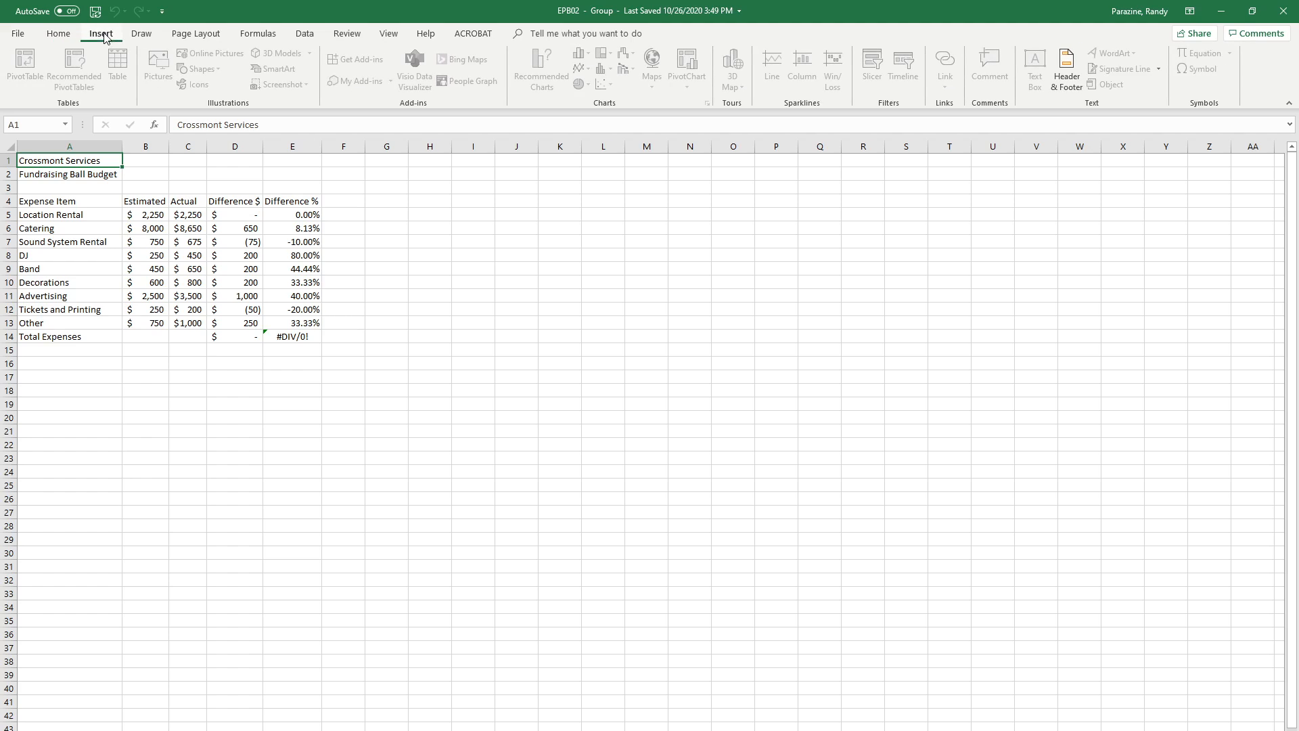
{"action": "left_click", "coordinate": [1066, 69]}
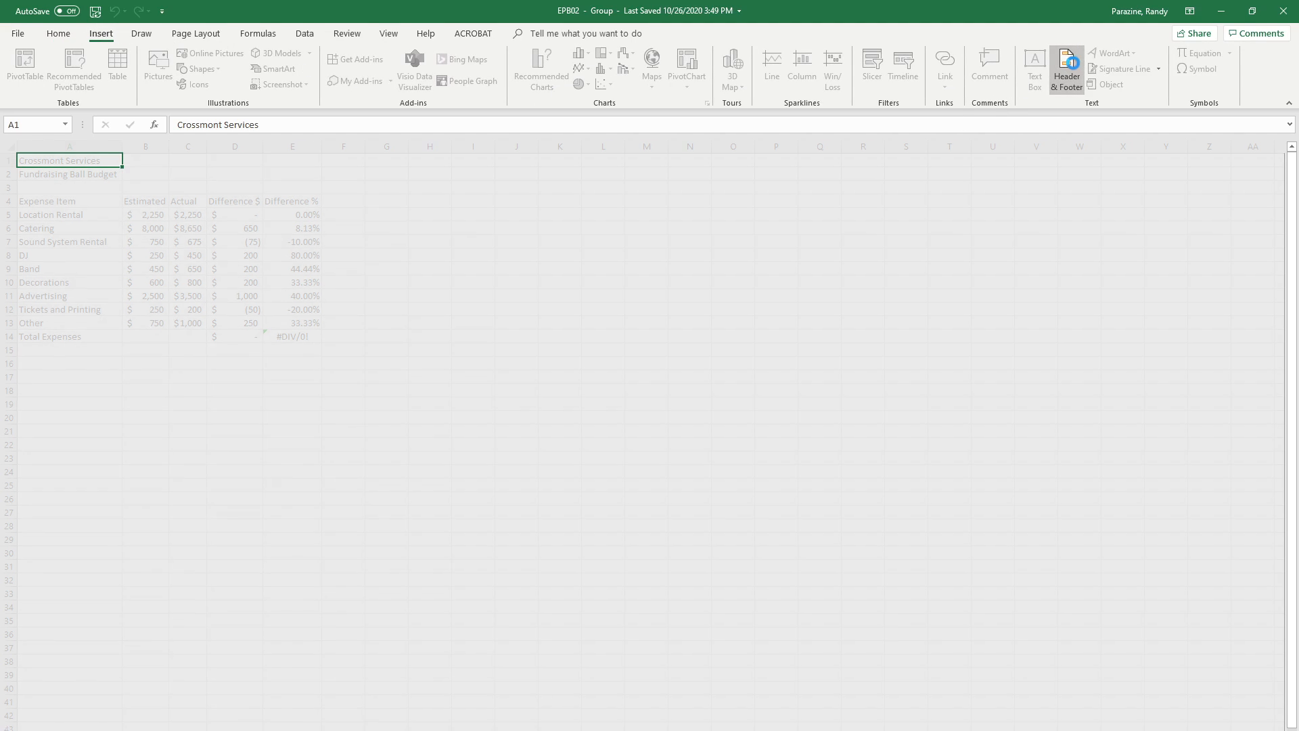
{"action": "left_click", "coordinate": [1066, 67]}
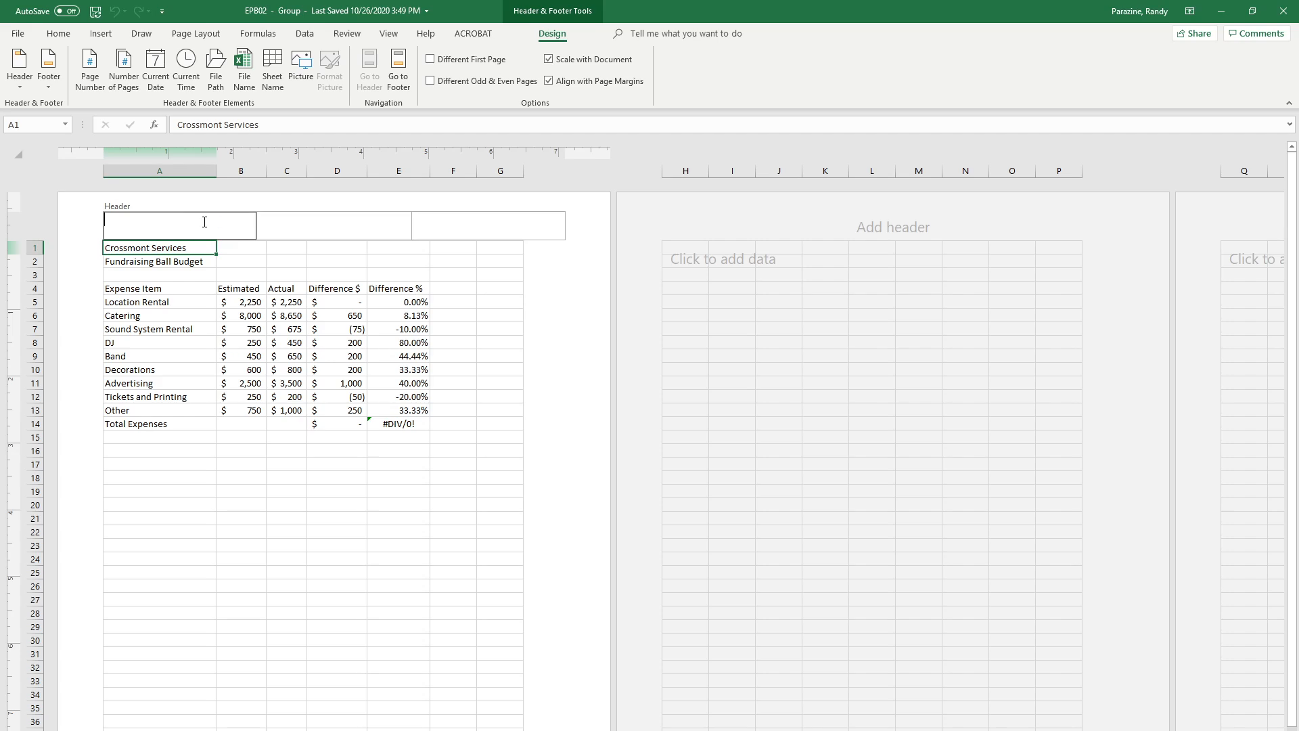
{"action": "type", "text": "Randy"}
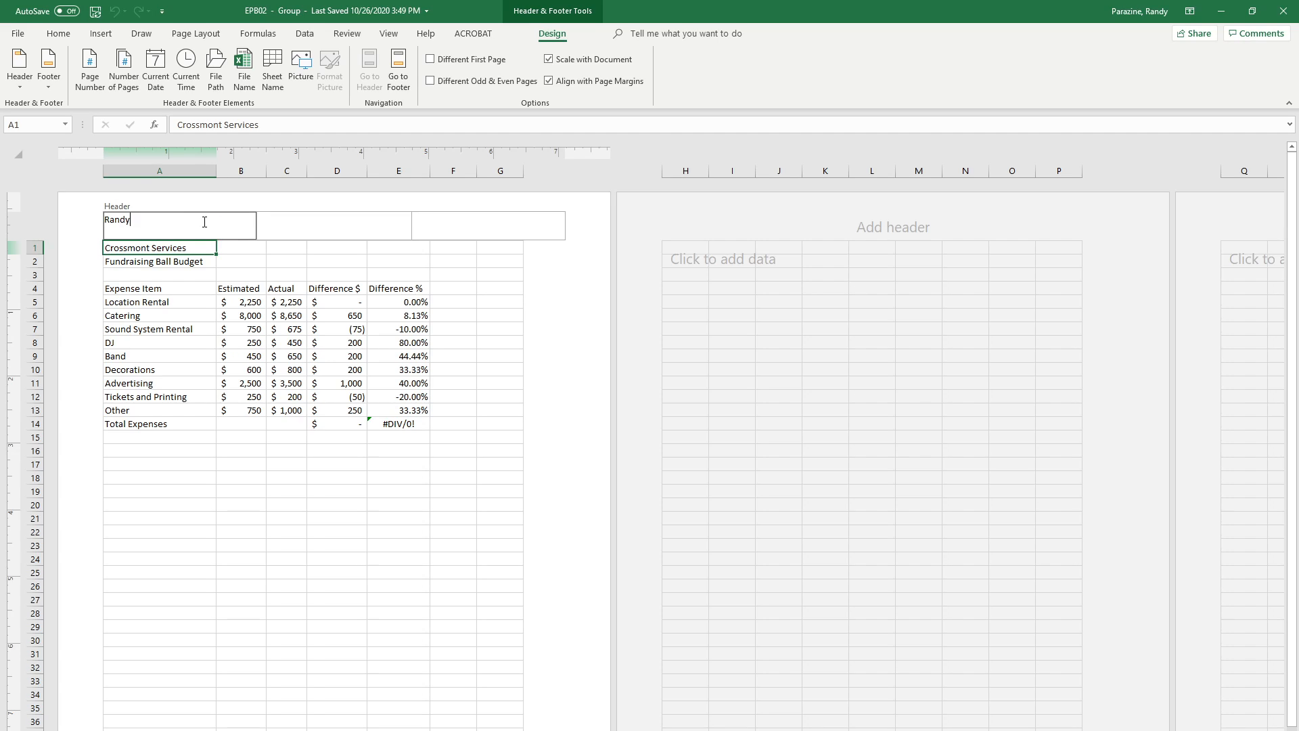
{"action": "type", "text": "Parazine"}
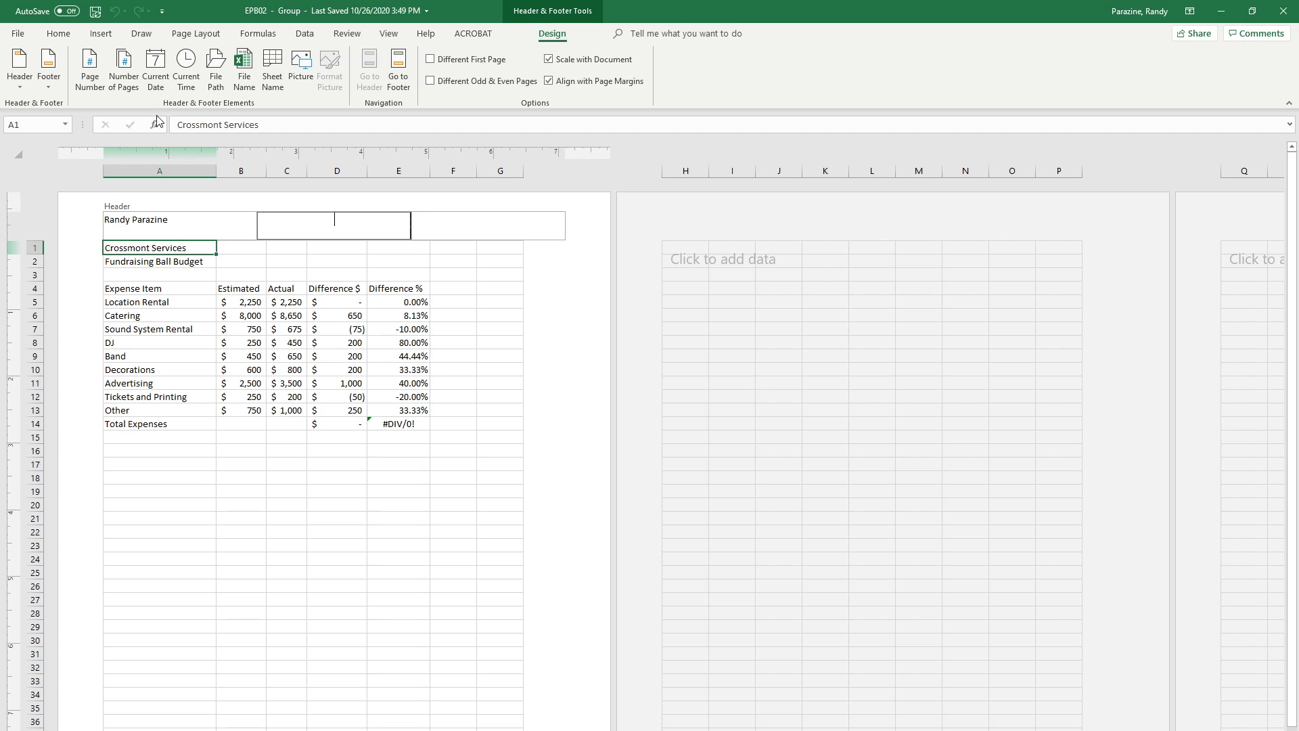
{"action": "mouse_move", "coordinate": [272, 68]}
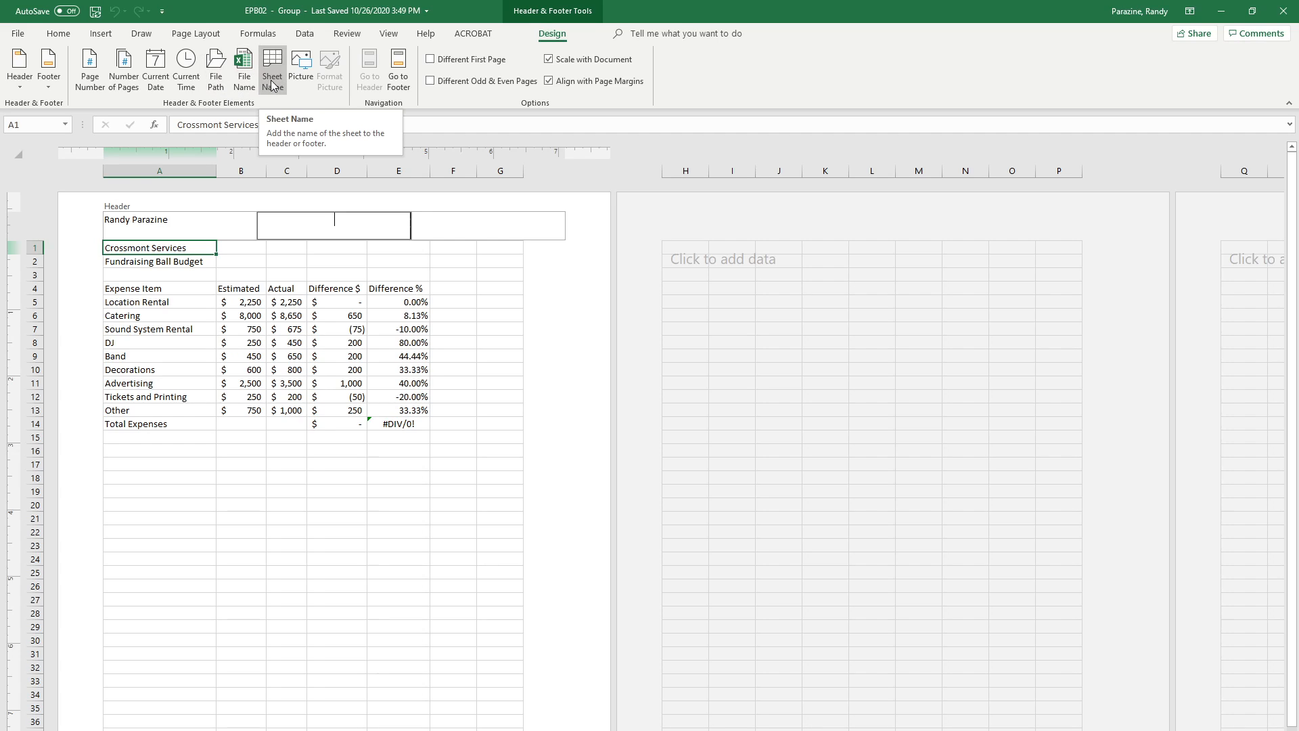
{"action": "left_click", "coordinate": [272, 69]}
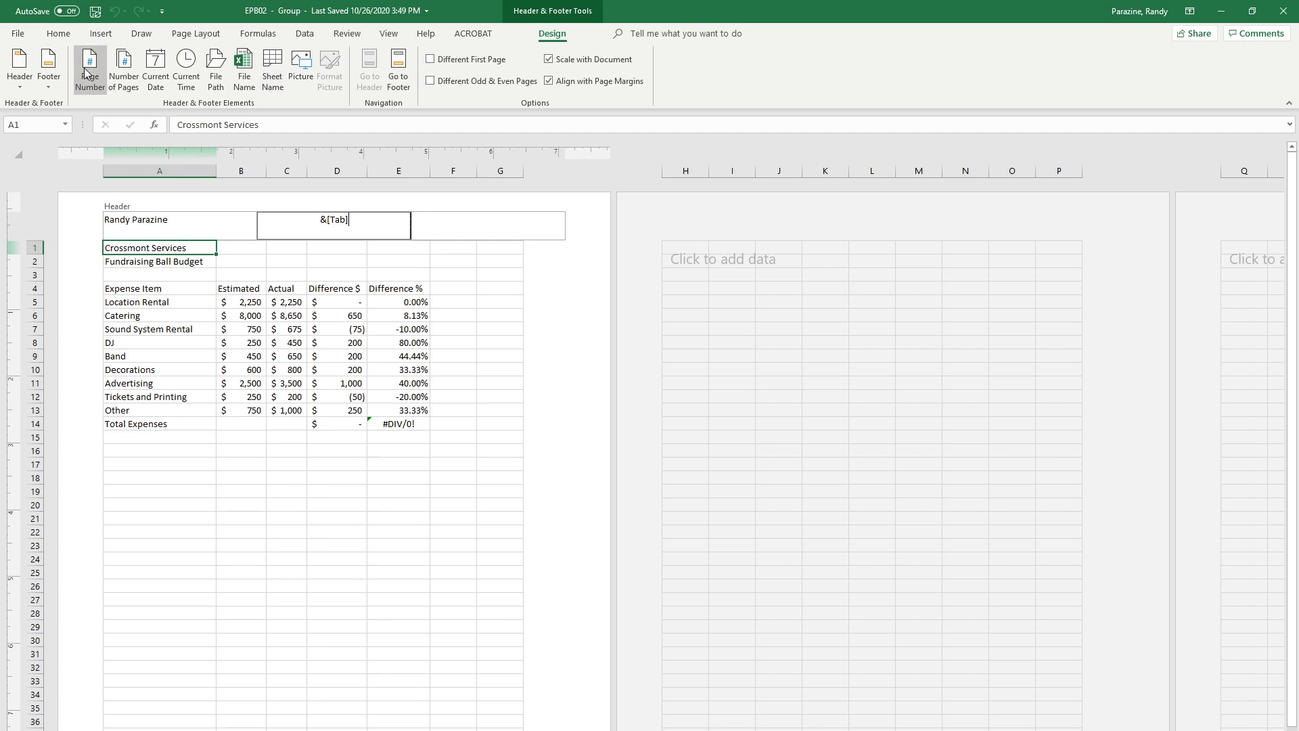
{"action": "left_click", "coordinate": [89, 69]}
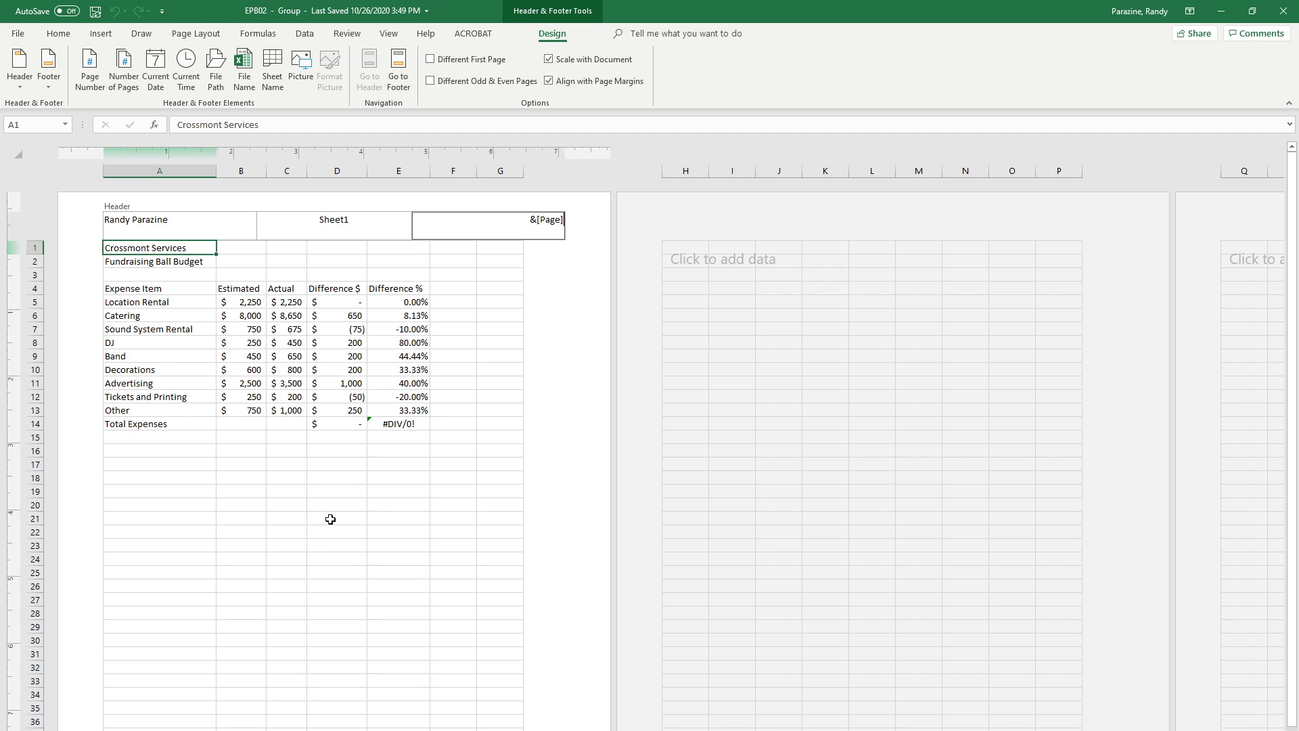
{"action": "left_click", "coordinate": [336, 518]}
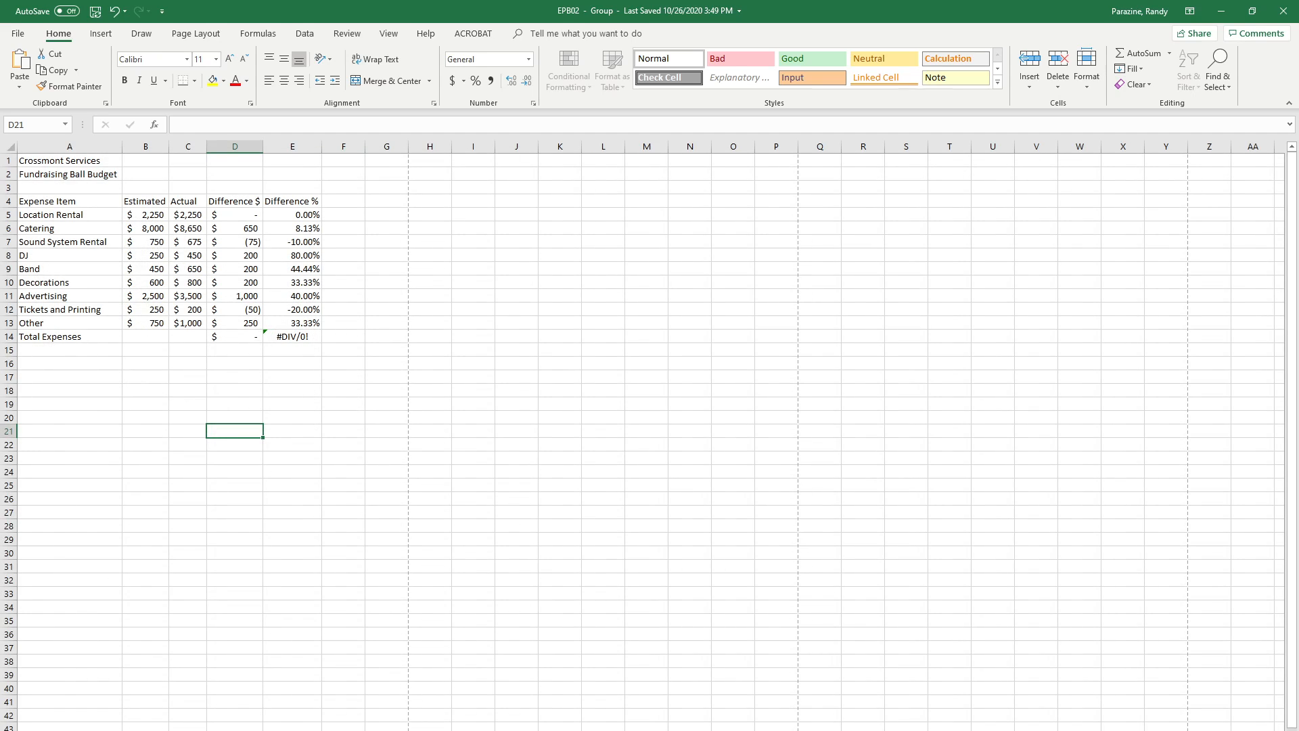
{"action": "mouse_move", "coordinate": [635, 623]}
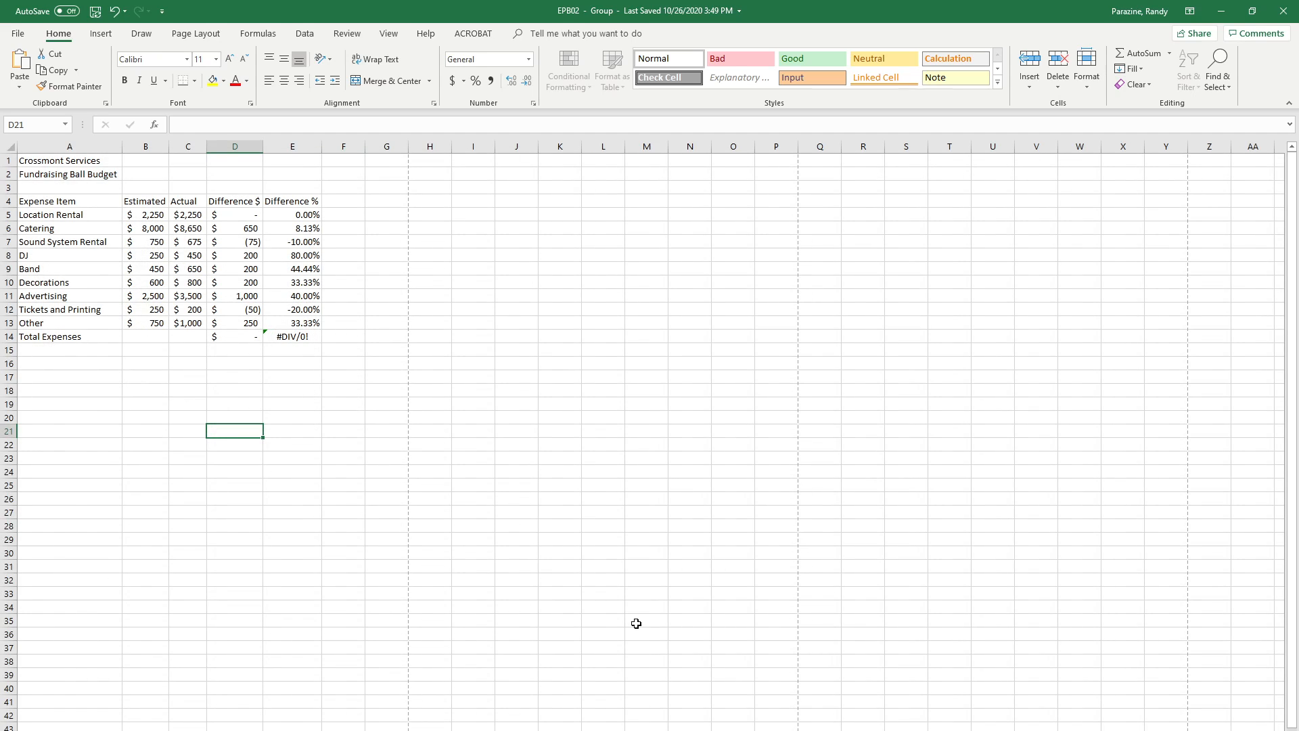
{"action": "mouse_move", "coordinate": [570, 726]}
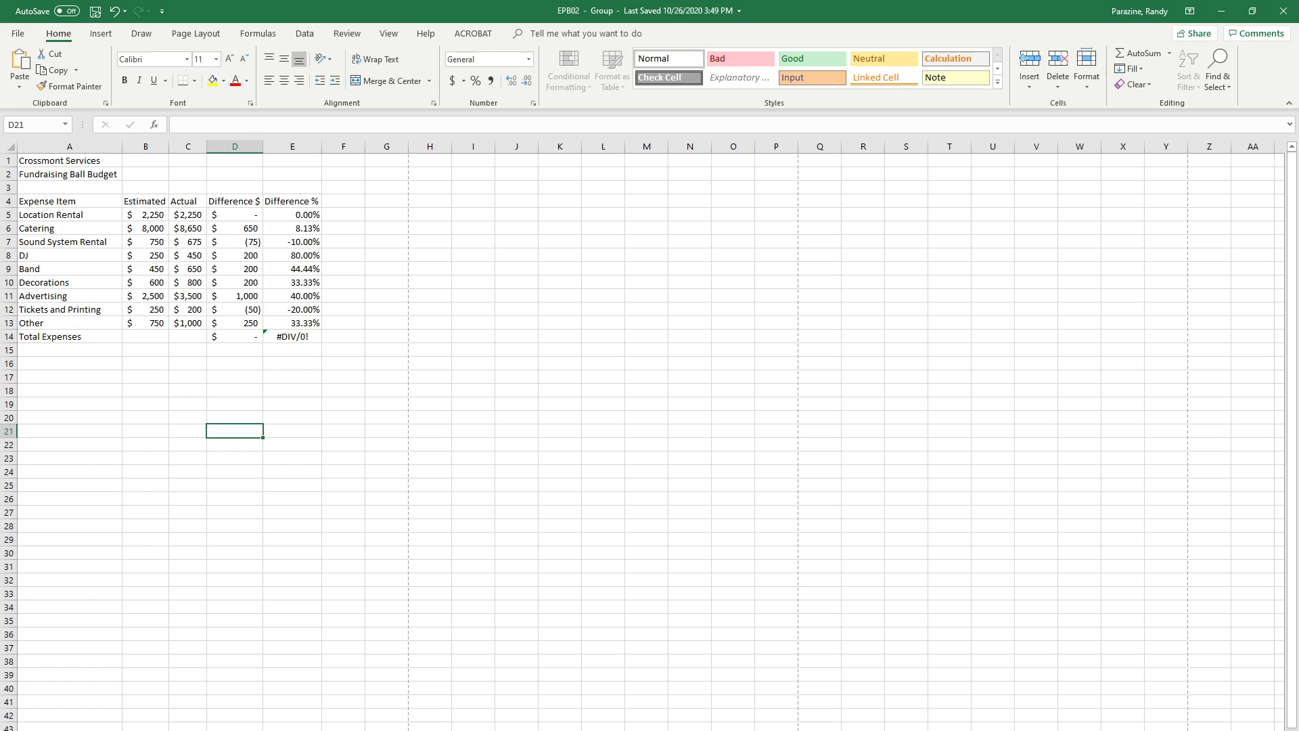
{"action": "mouse_move", "coordinate": [113, 524]}
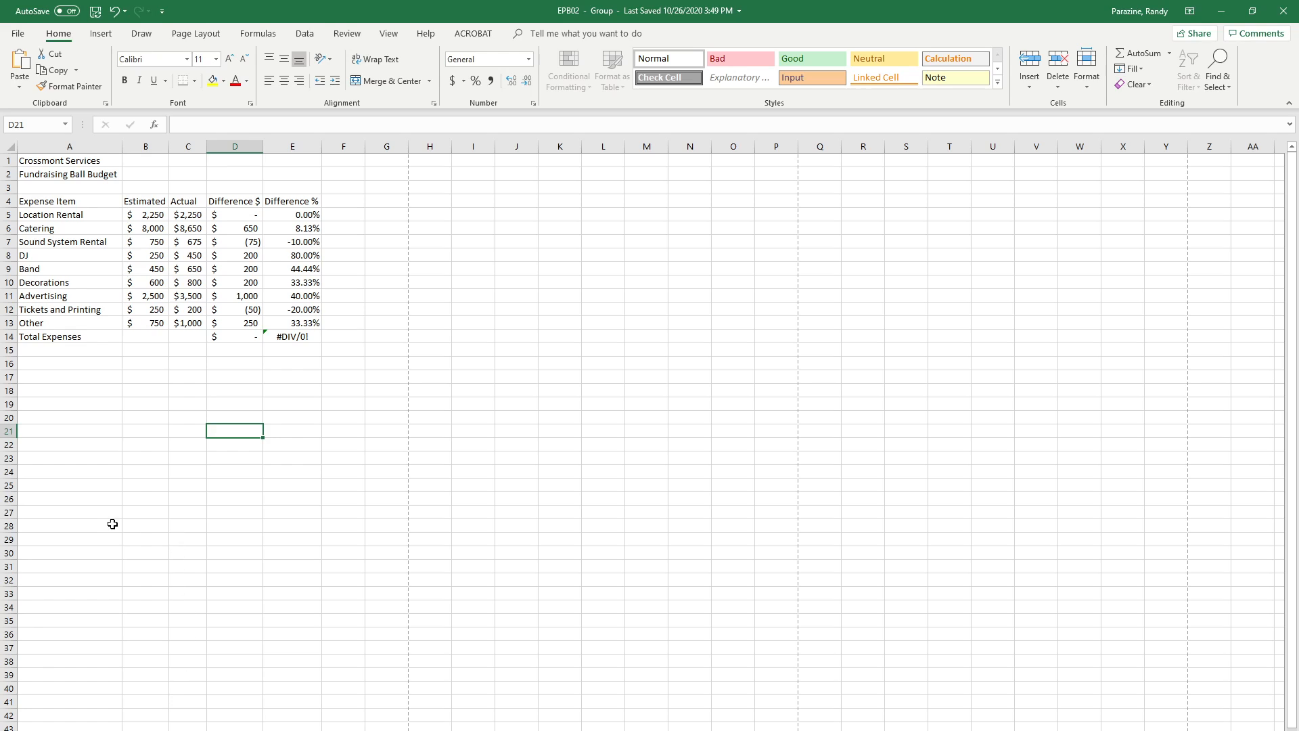
{"action": "mouse_move", "coordinate": [55, 178]}
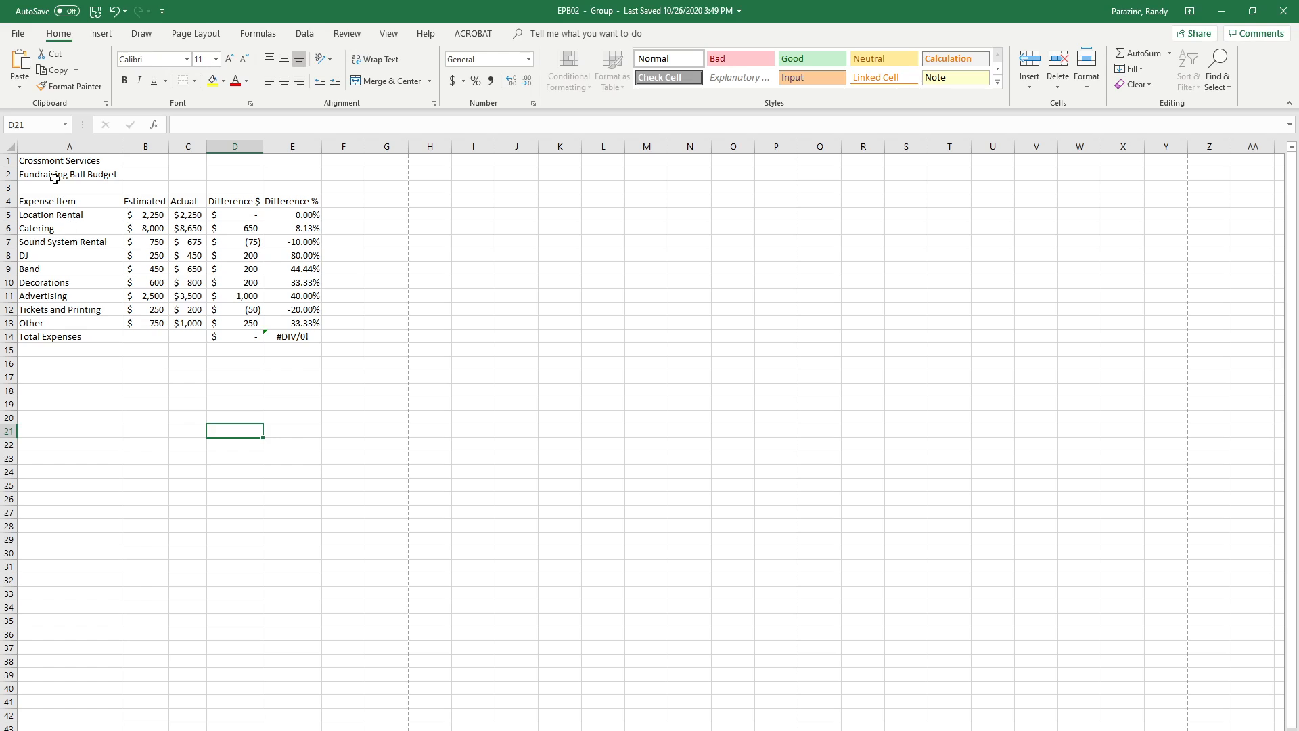
- Apply the Title cell style to the 'Crossmont Services' heading in A1
{"action": "left_click", "coordinate": [69, 160]}
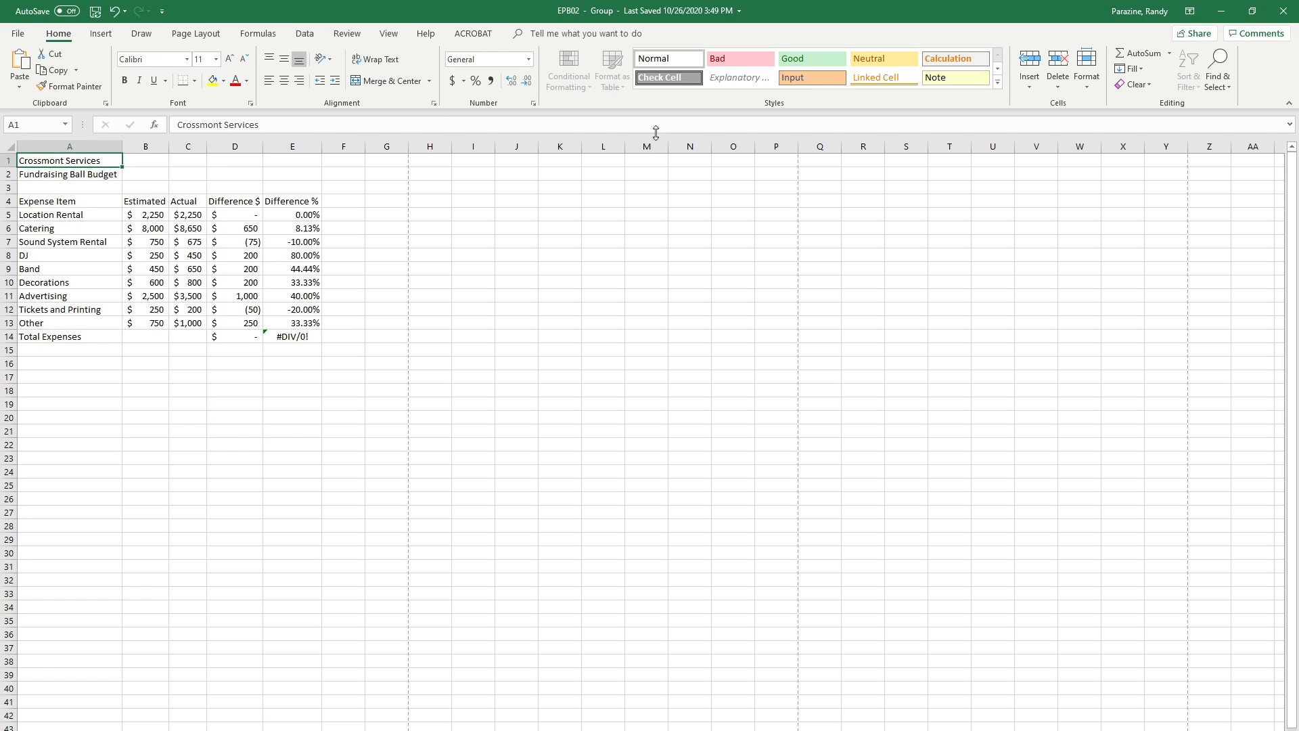
{"action": "left_click", "coordinate": [997, 78]}
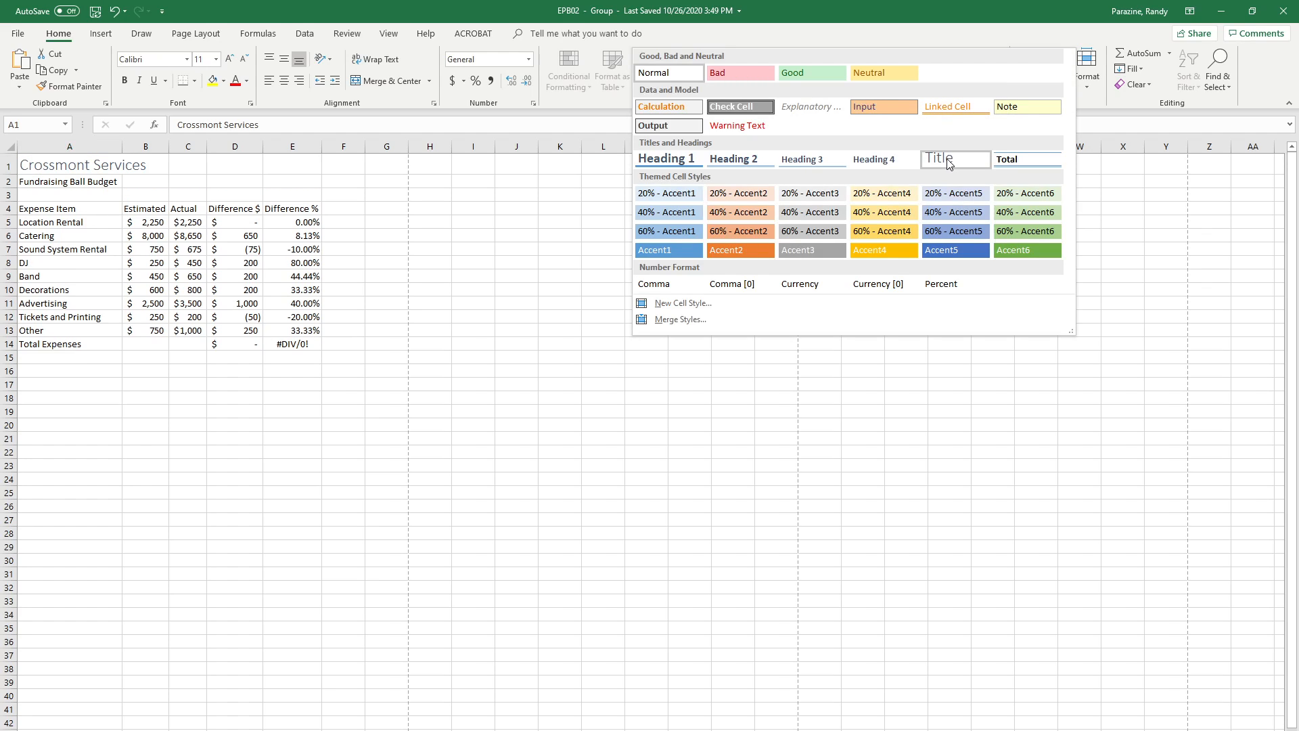
{"action": "left_click", "coordinate": [953, 158]}
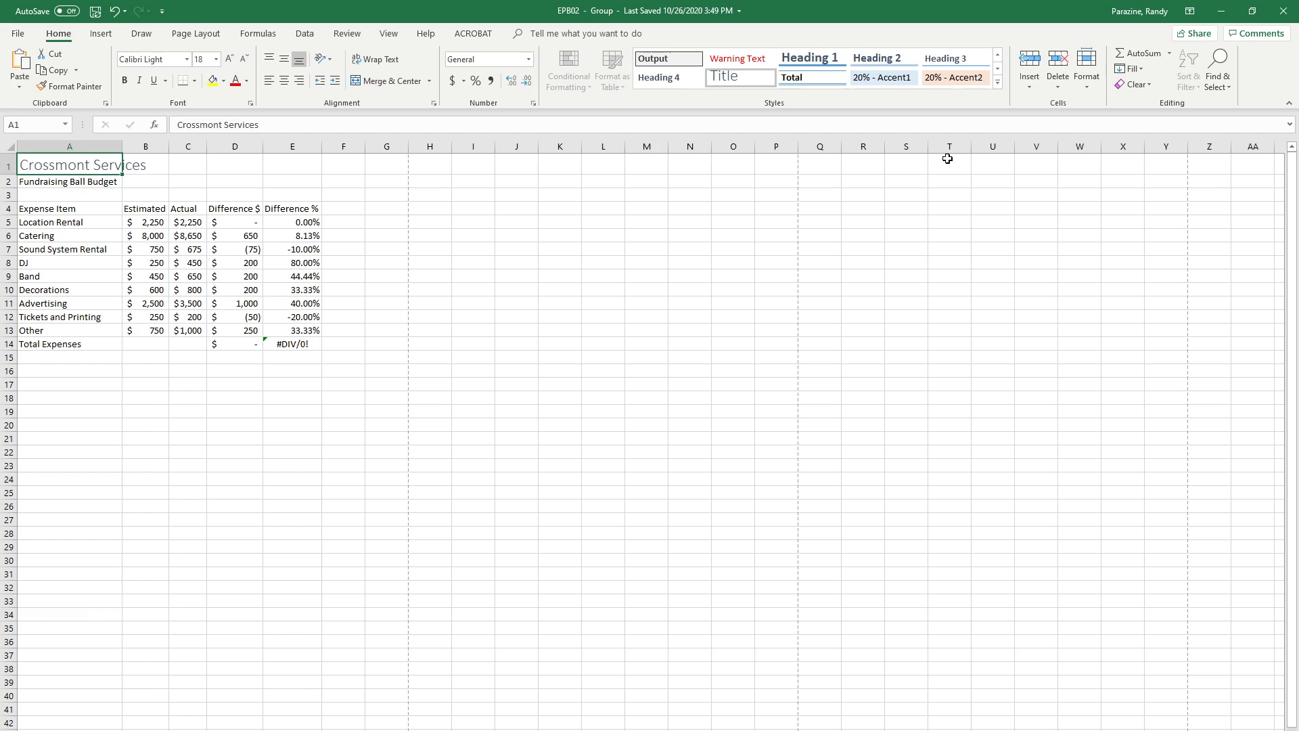
{"action": "mouse_move", "coordinate": [834, 245]}
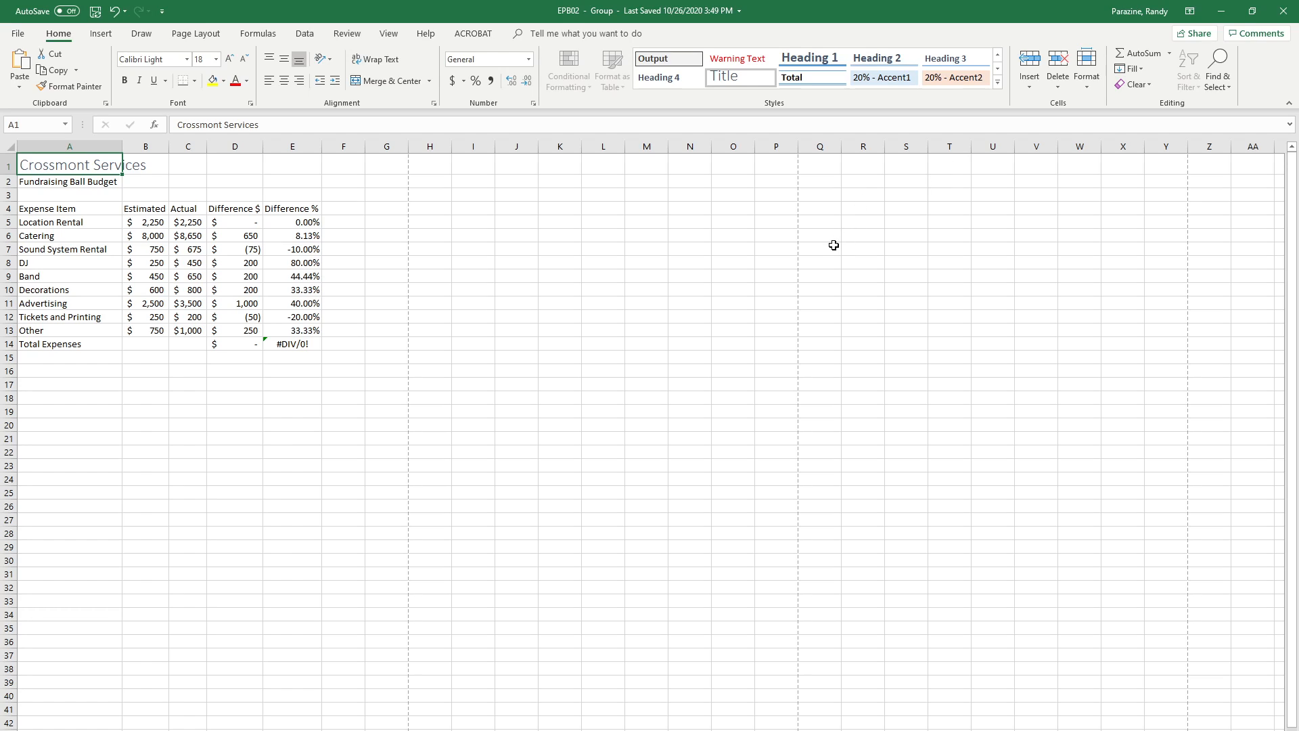
{"action": "mouse_move", "coordinate": [532, 241]}
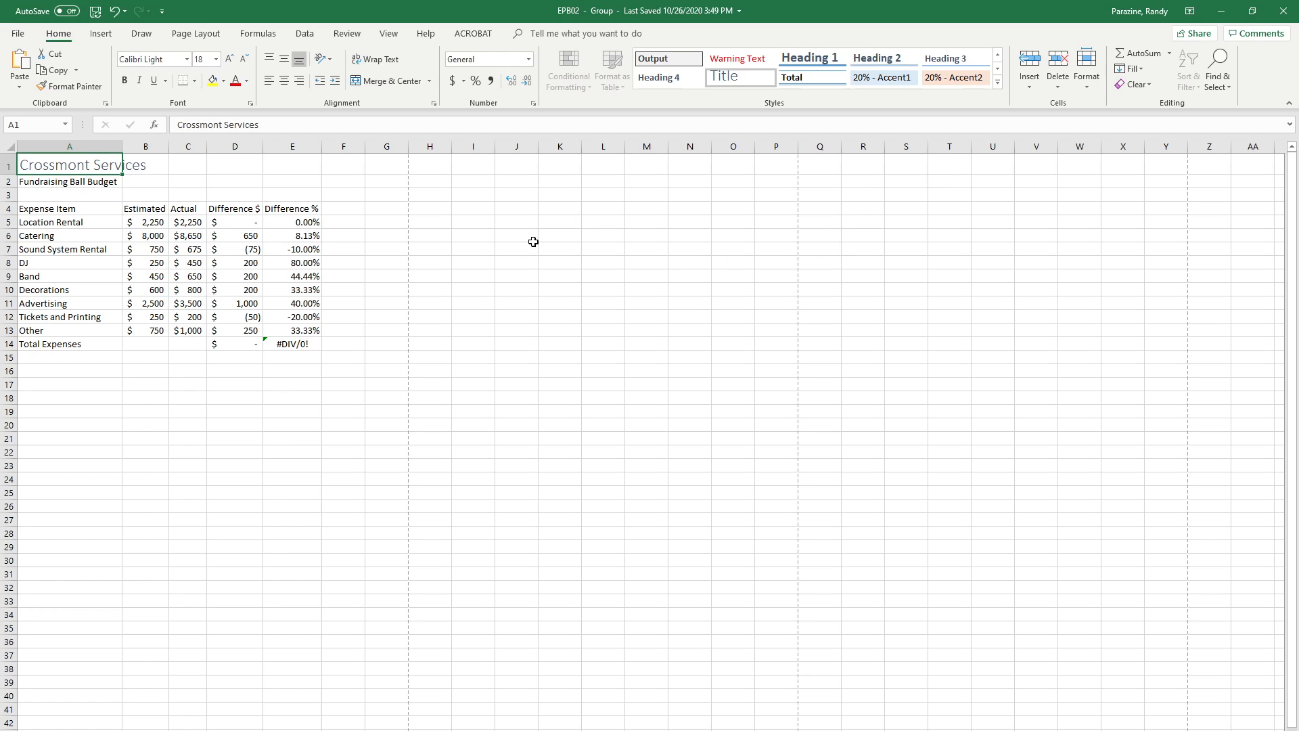
{"action": "mouse_move", "coordinate": [53, 180]}
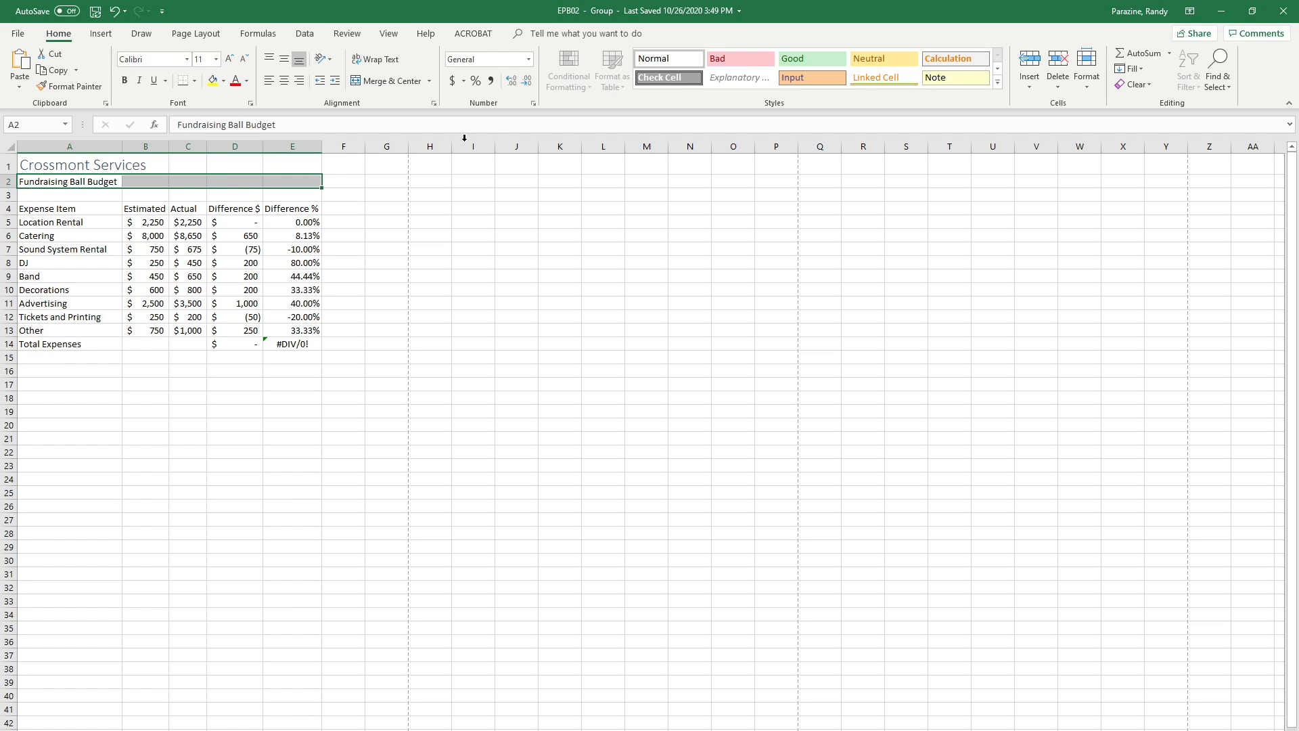
- Open the Cell Styles gallery for the A2:E2 subtitle row
{"action": "left_click", "coordinate": [998, 70]}
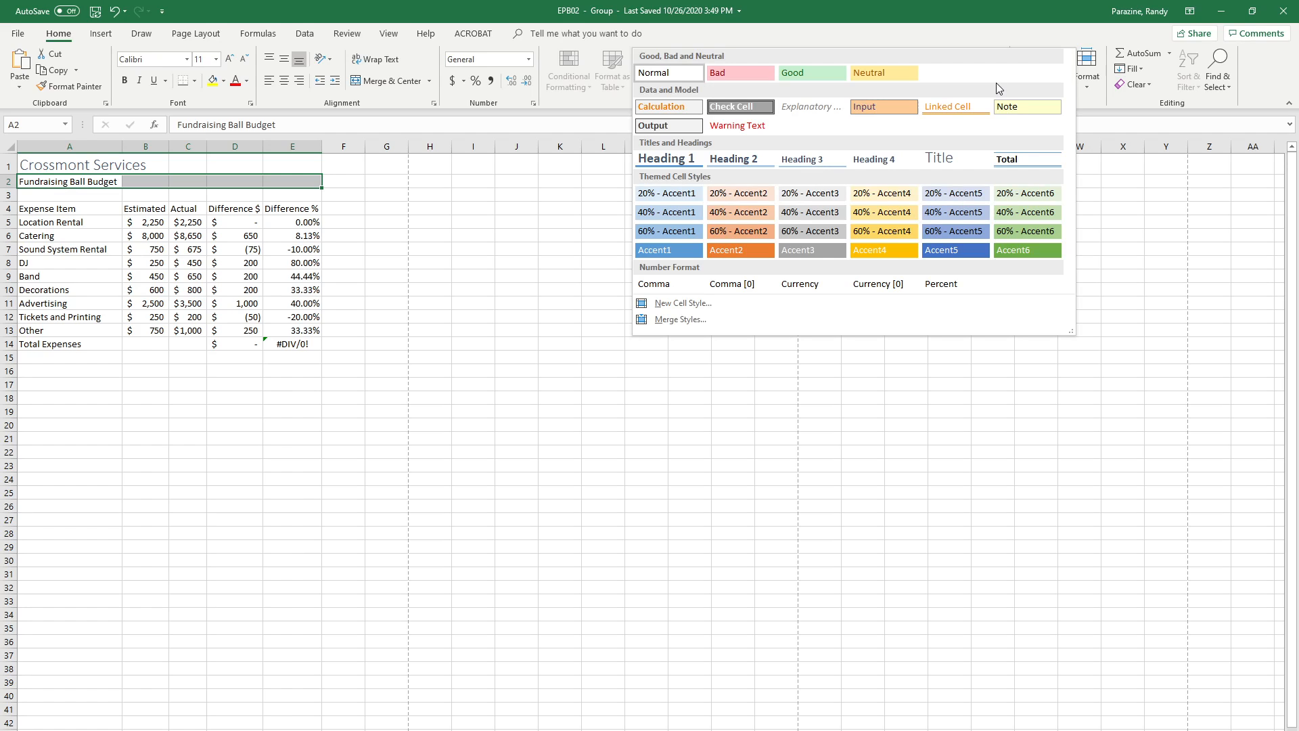
{"action": "mouse_move", "coordinate": [810, 158]}
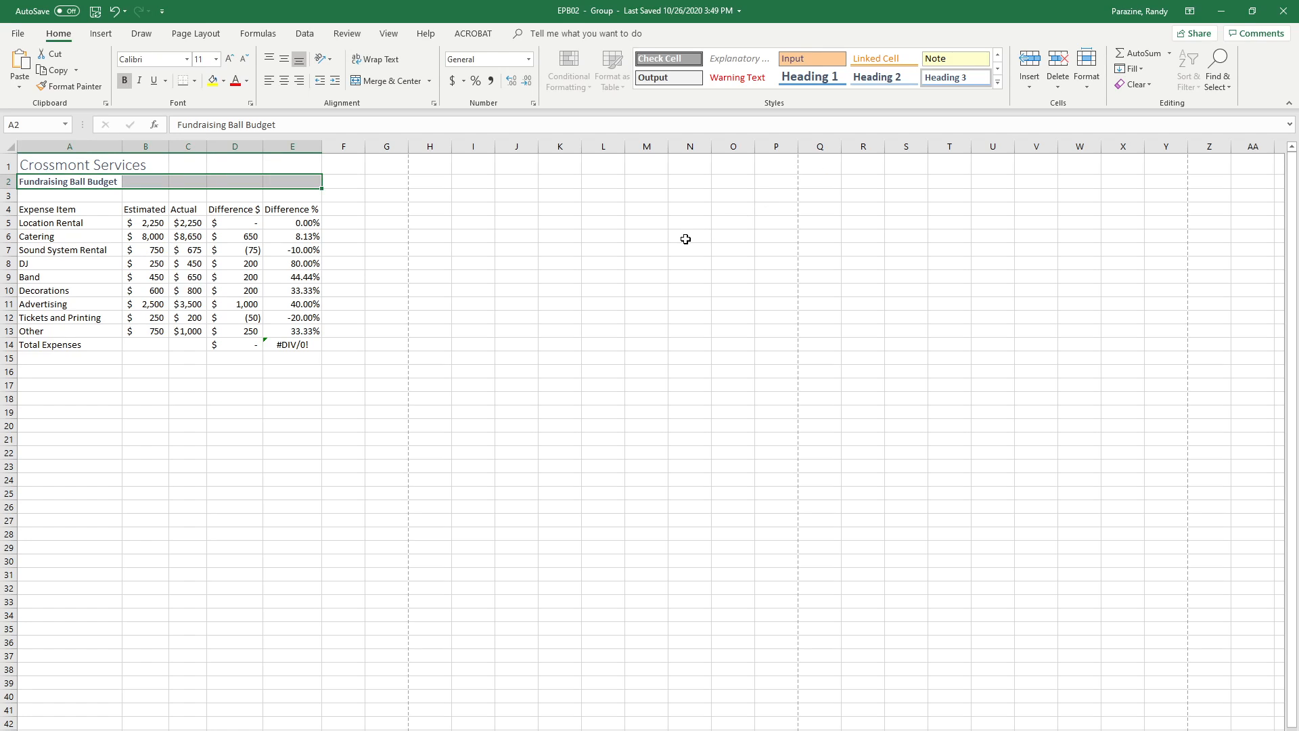
{"action": "mouse_move", "coordinate": [694, 228]}
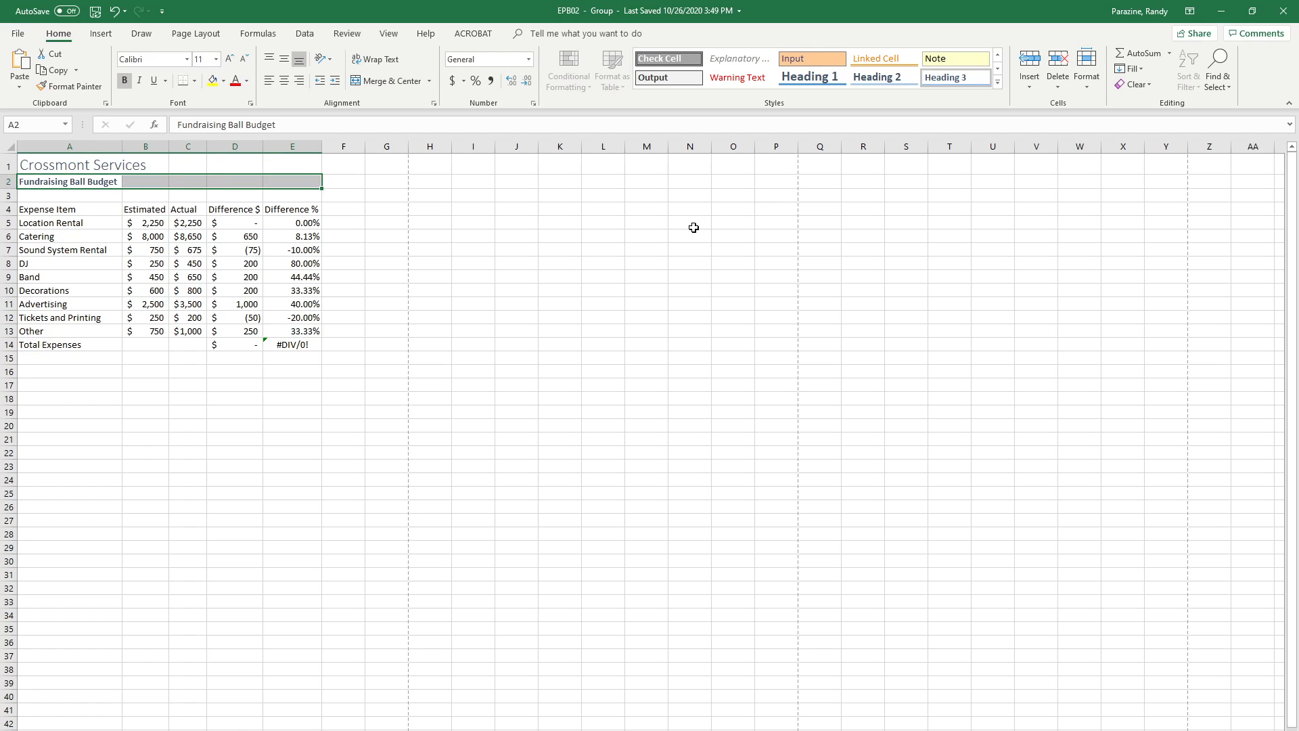
{"action": "mouse_move", "coordinate": [41, 218]}
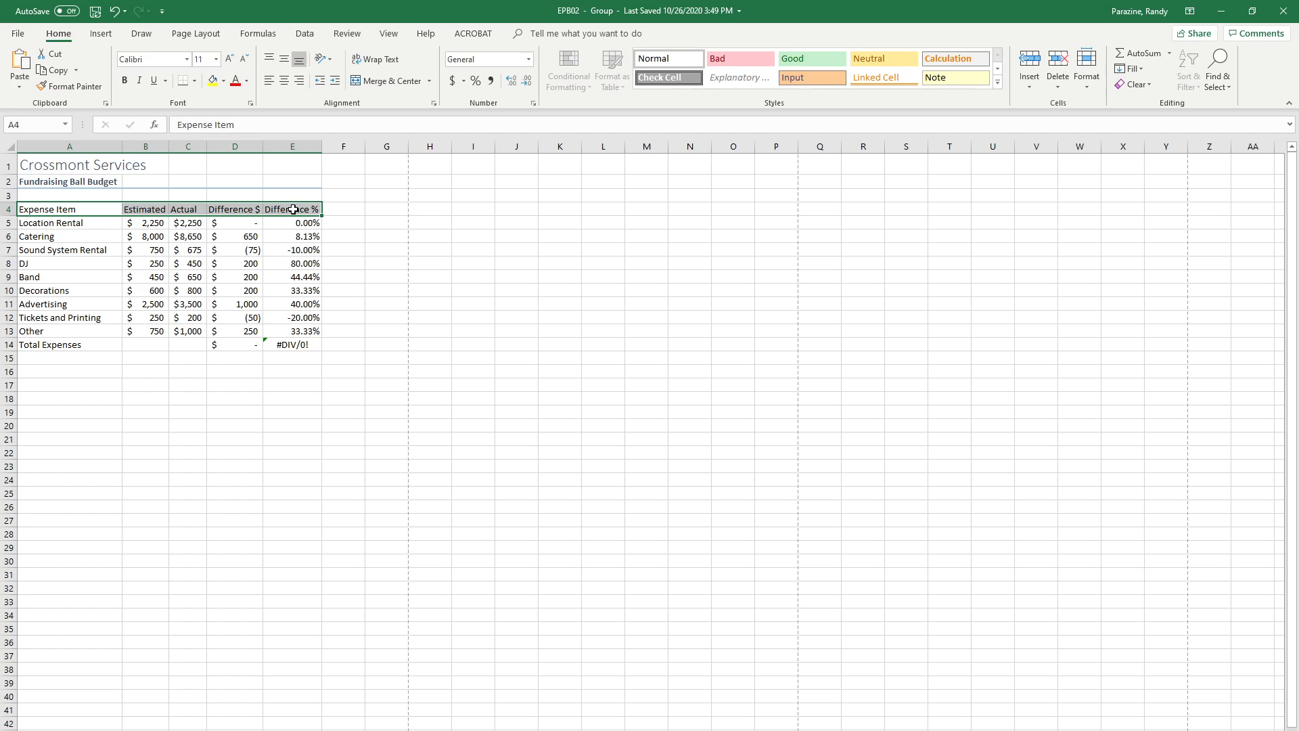
{"action": "mouse_move", "coordinate": [883, 58]}
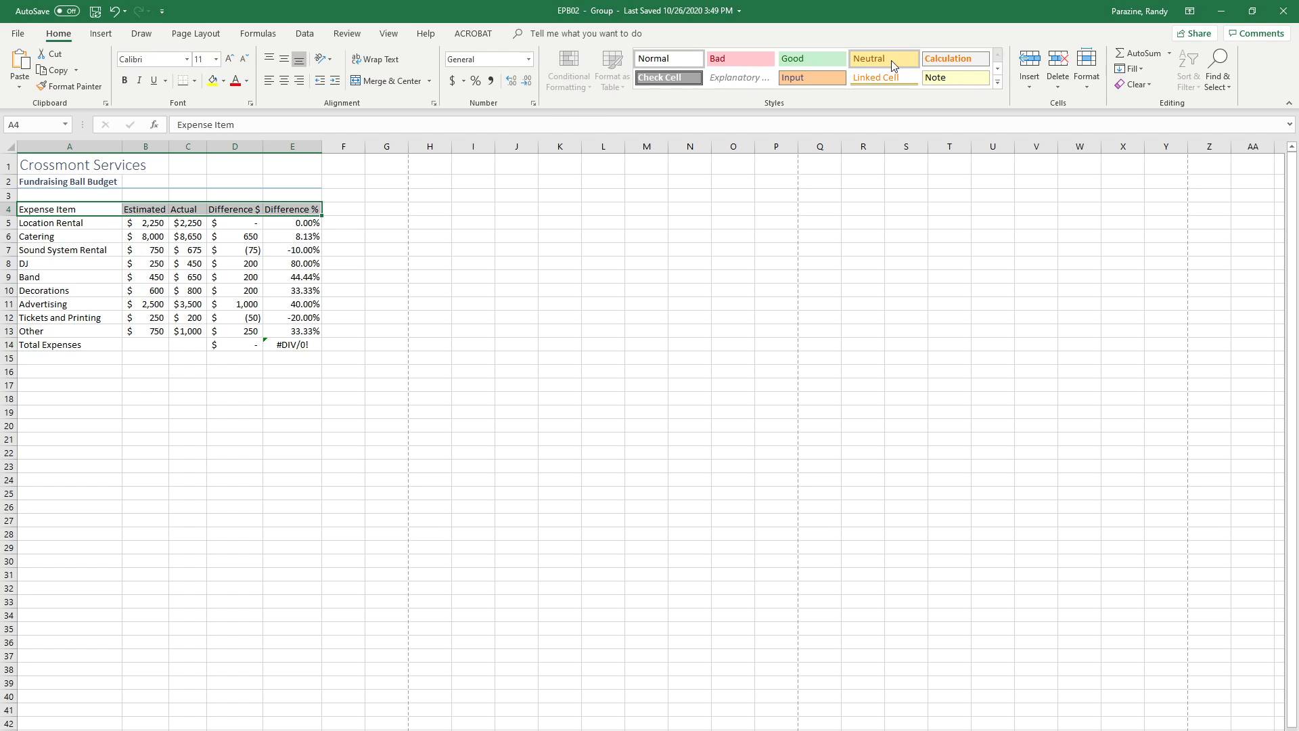
- Apply a heading style and angle the A4:E4 column headers counterclockwise
{"action": "left_click", "coordinate": [997, 69]}
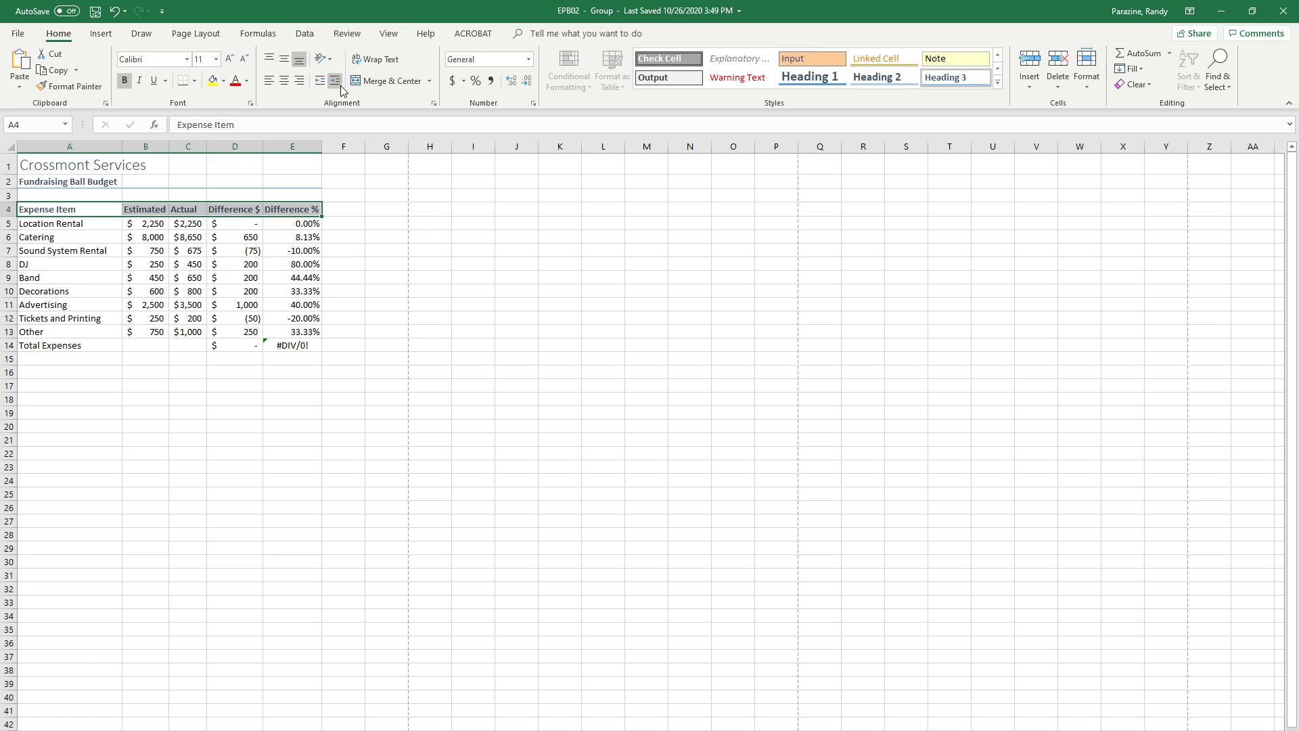
{"action": "left_click", "coordinate": [330, 59]}
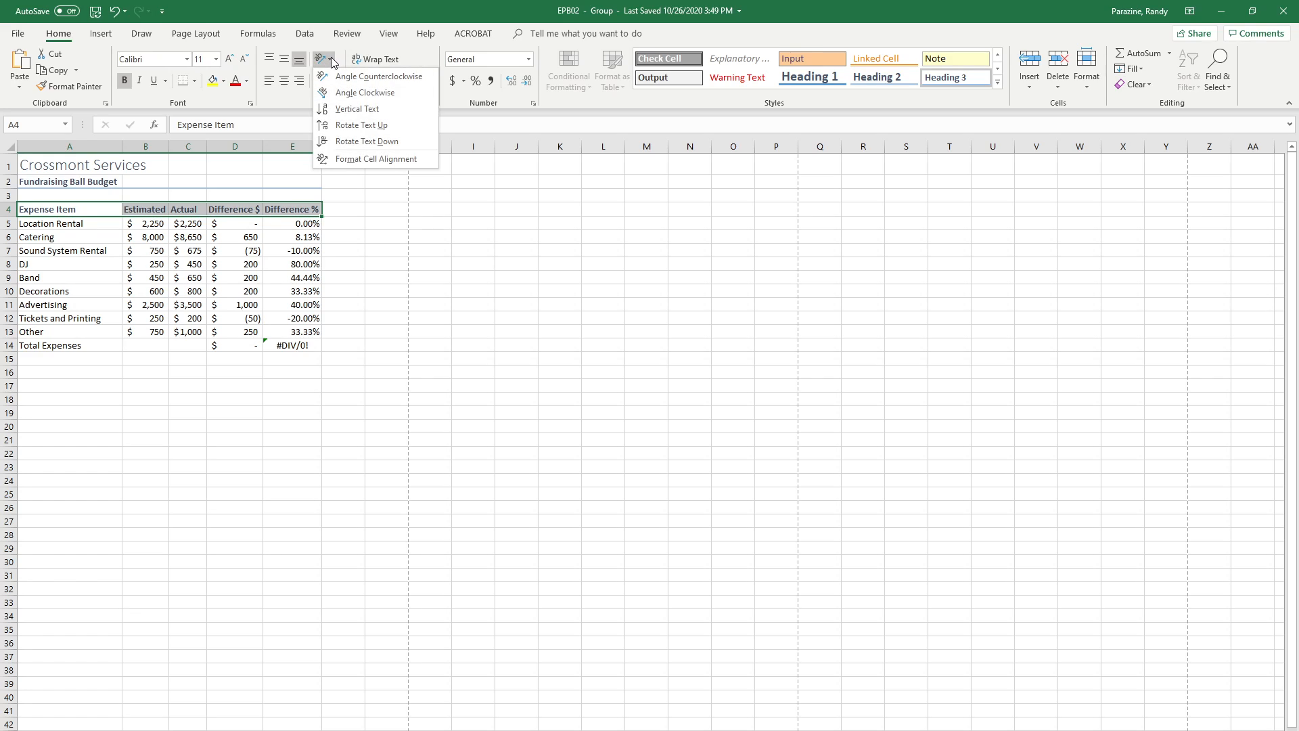
{"action": "mouse_move", "coordinate": [374, 75]}
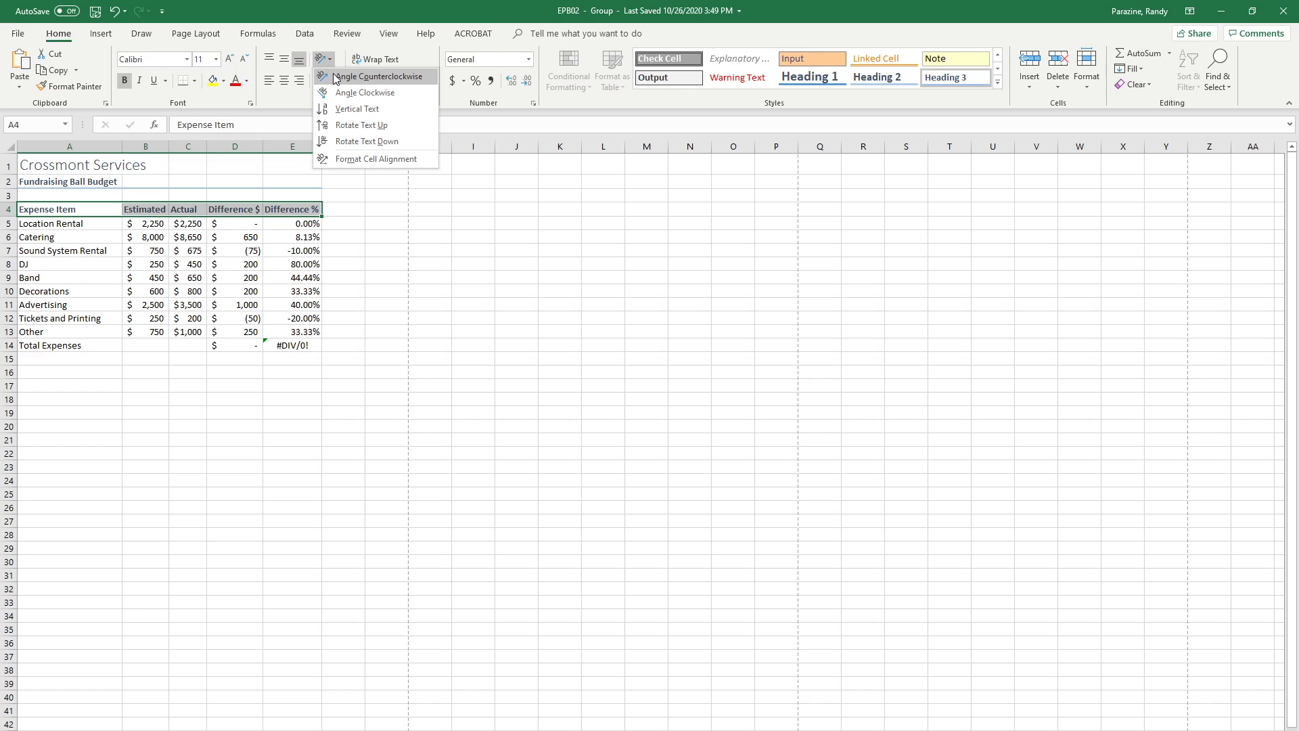
{"action": "left_click", "coordinate": [380, 75]}
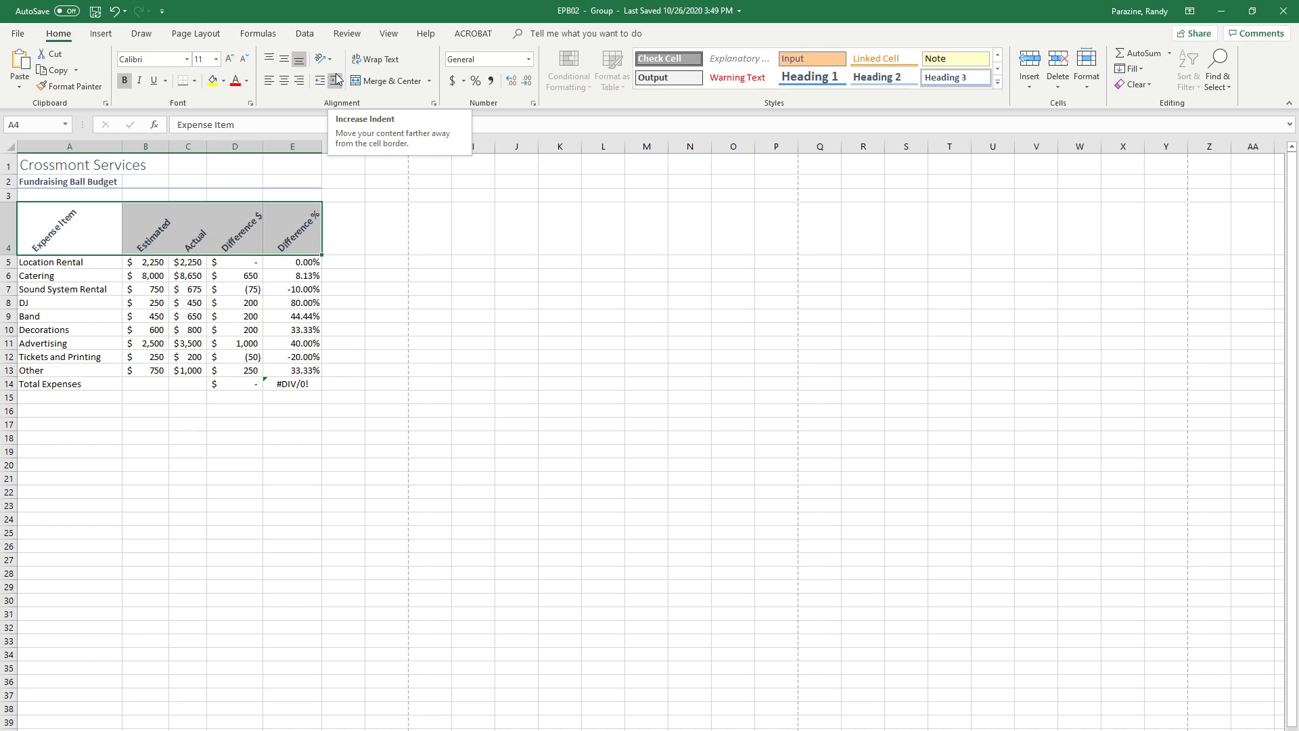
{"action": "mouse_move", "coordinate": [219, 181]}
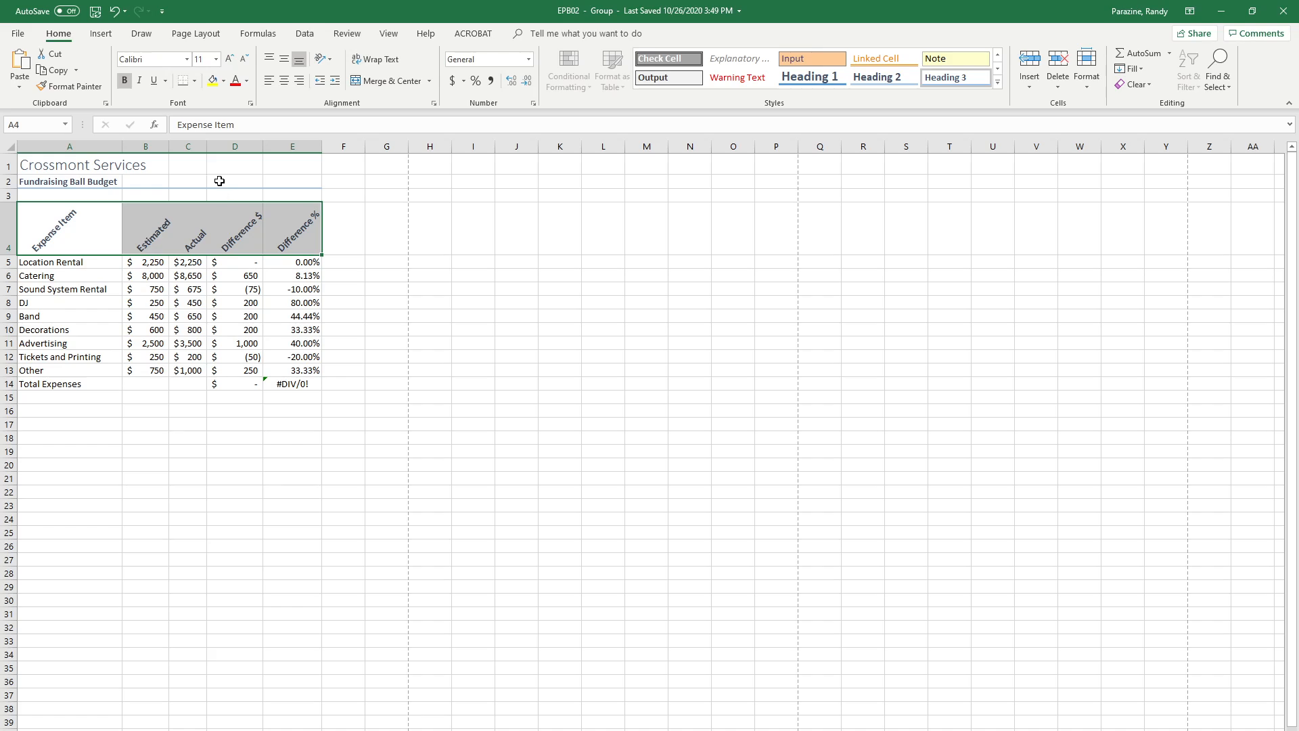
- Insert the NOW function in D2 to show the current date and time
{"action": "left_click", "coordinate": [235, 180]}
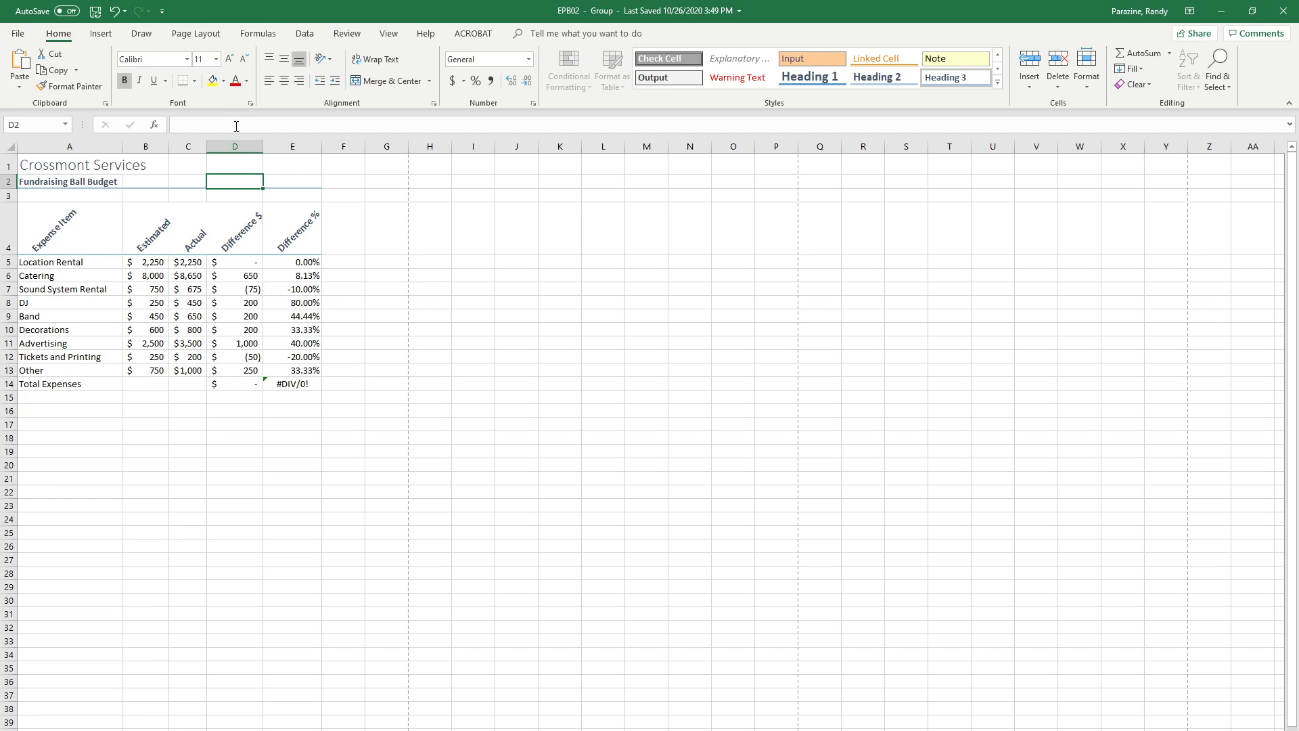
{"action": "left_click", "coordinate": [258, 33]}
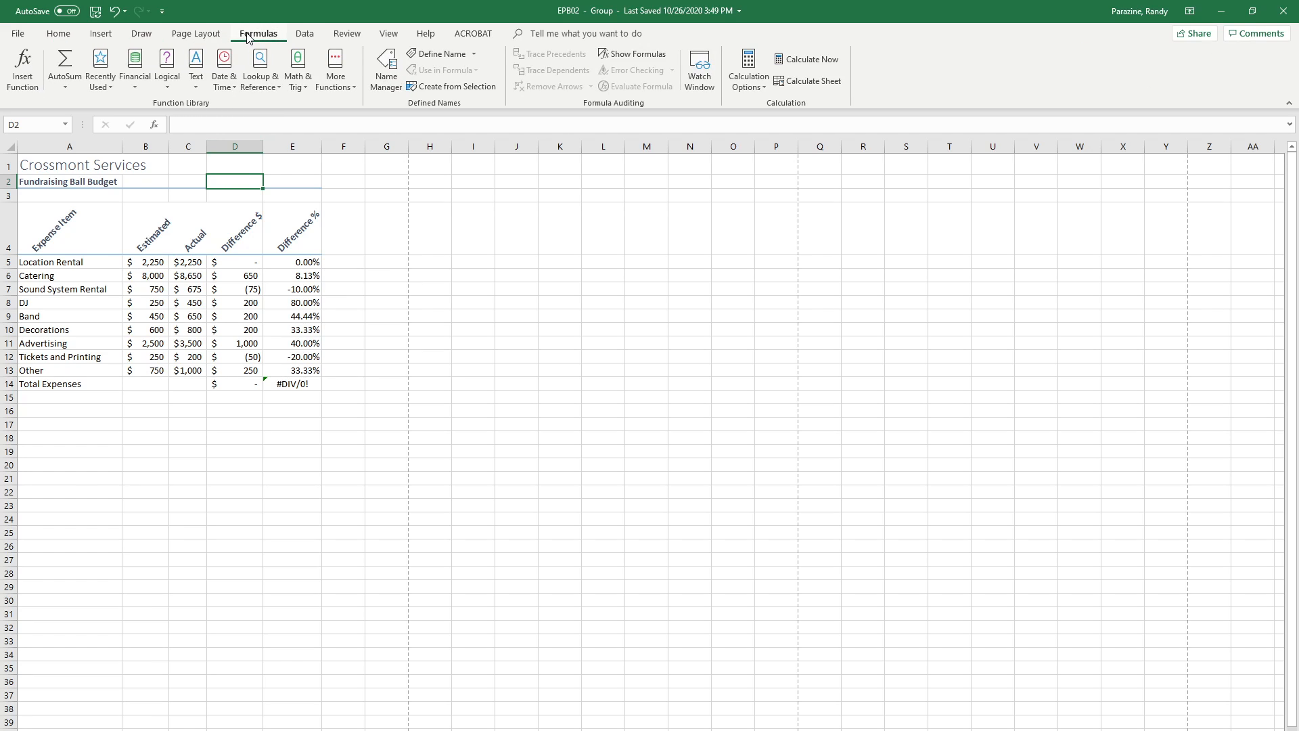
{"action": "mouse_move", "coordinate": [196, 65]}
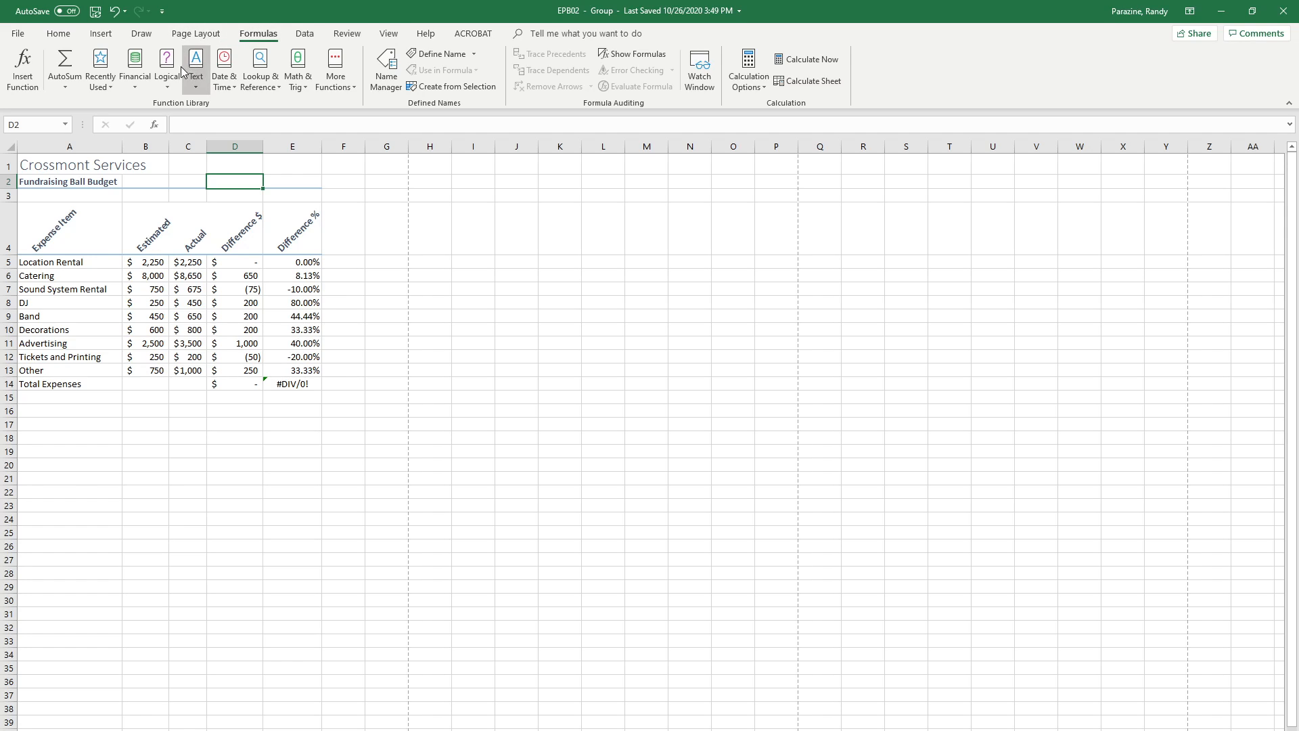
{"action": "left_click", "coordinate": [223, 70]}
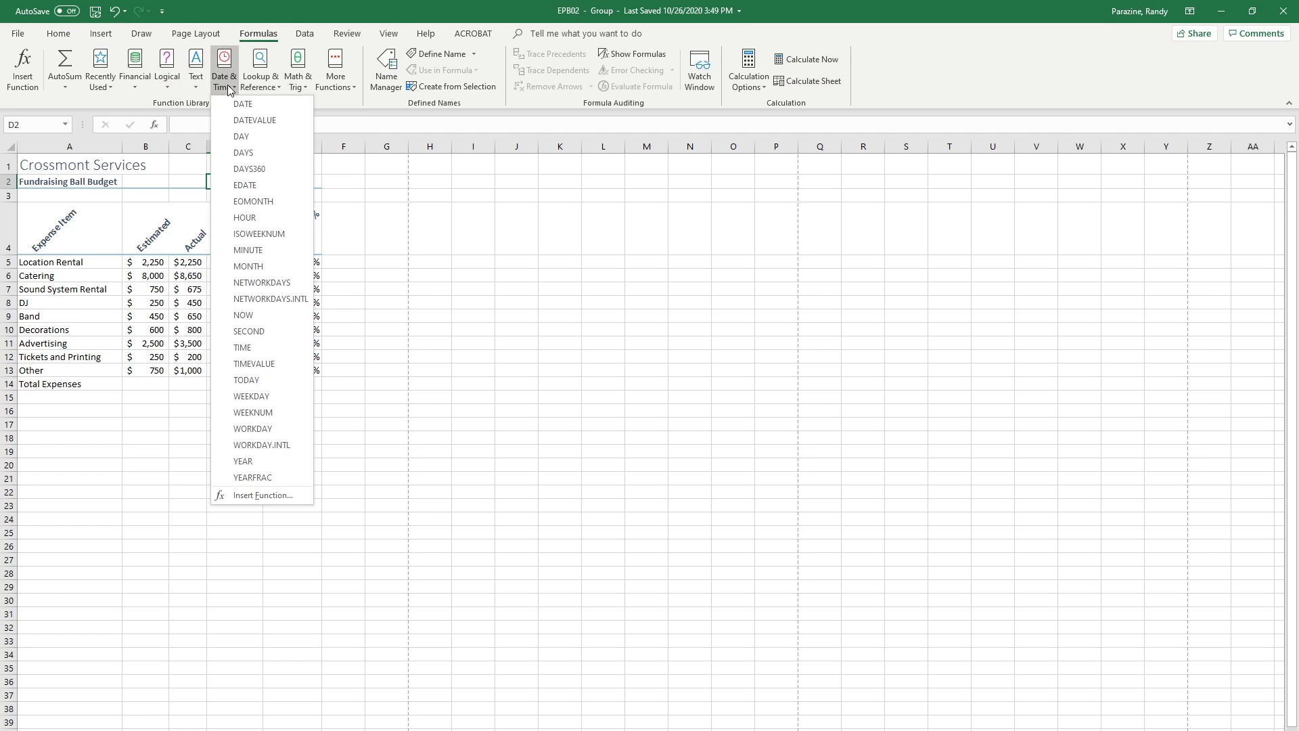
{"action": "mouse_move", "coordinate": [246, 316]}
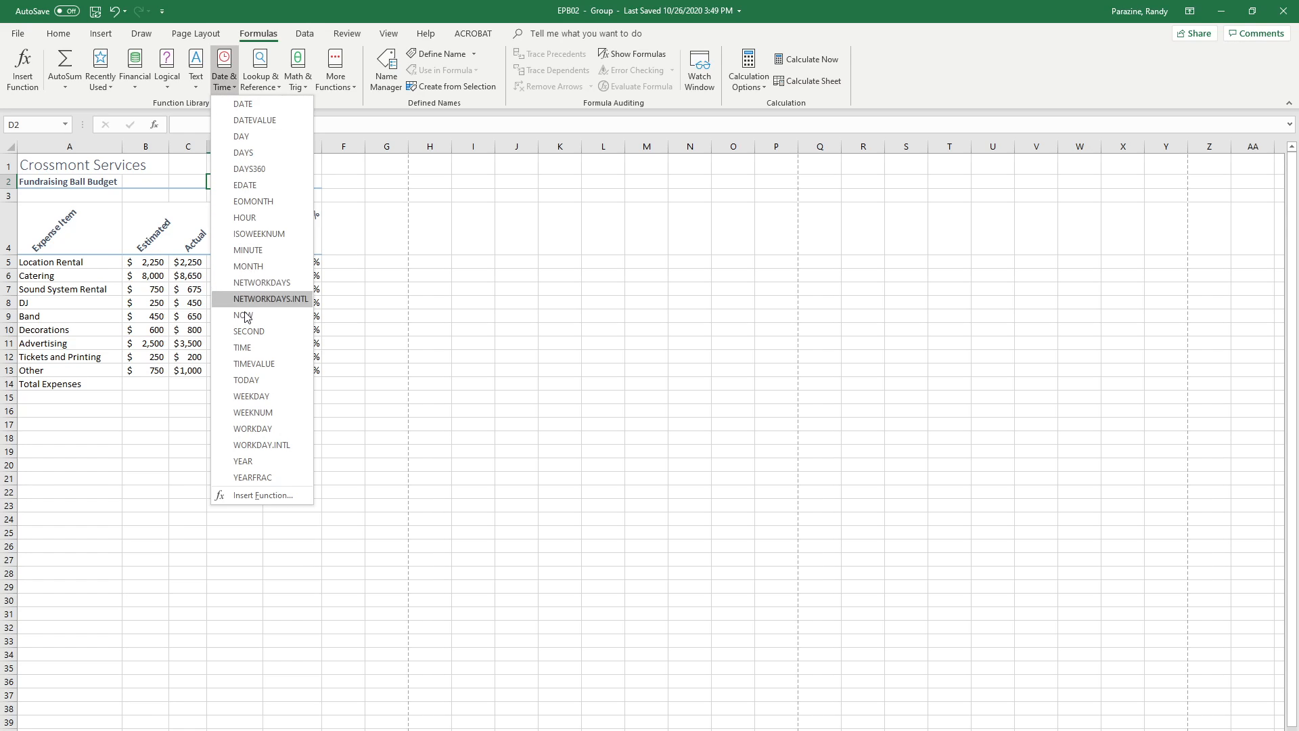
{"action": "mouse_move", "coordinate": [244, 315]}
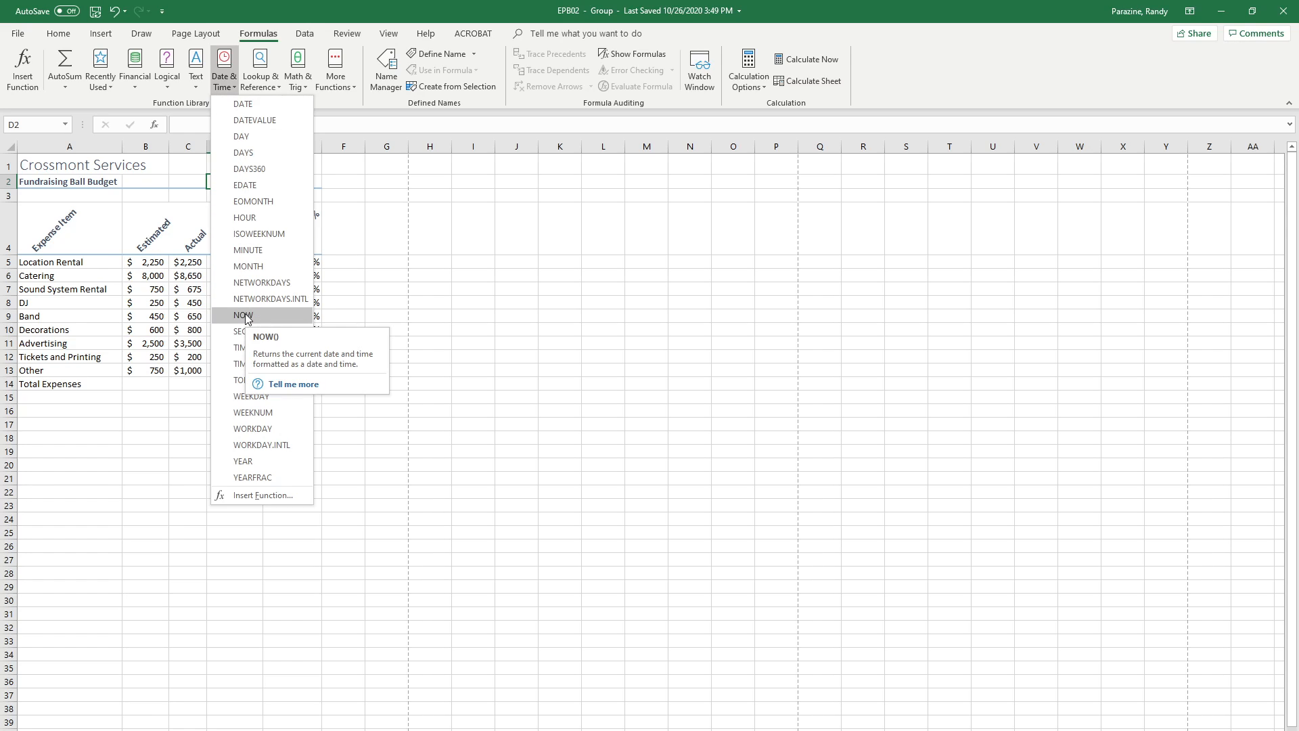
{"action": "left_click", "coordinate": [243, 315]}
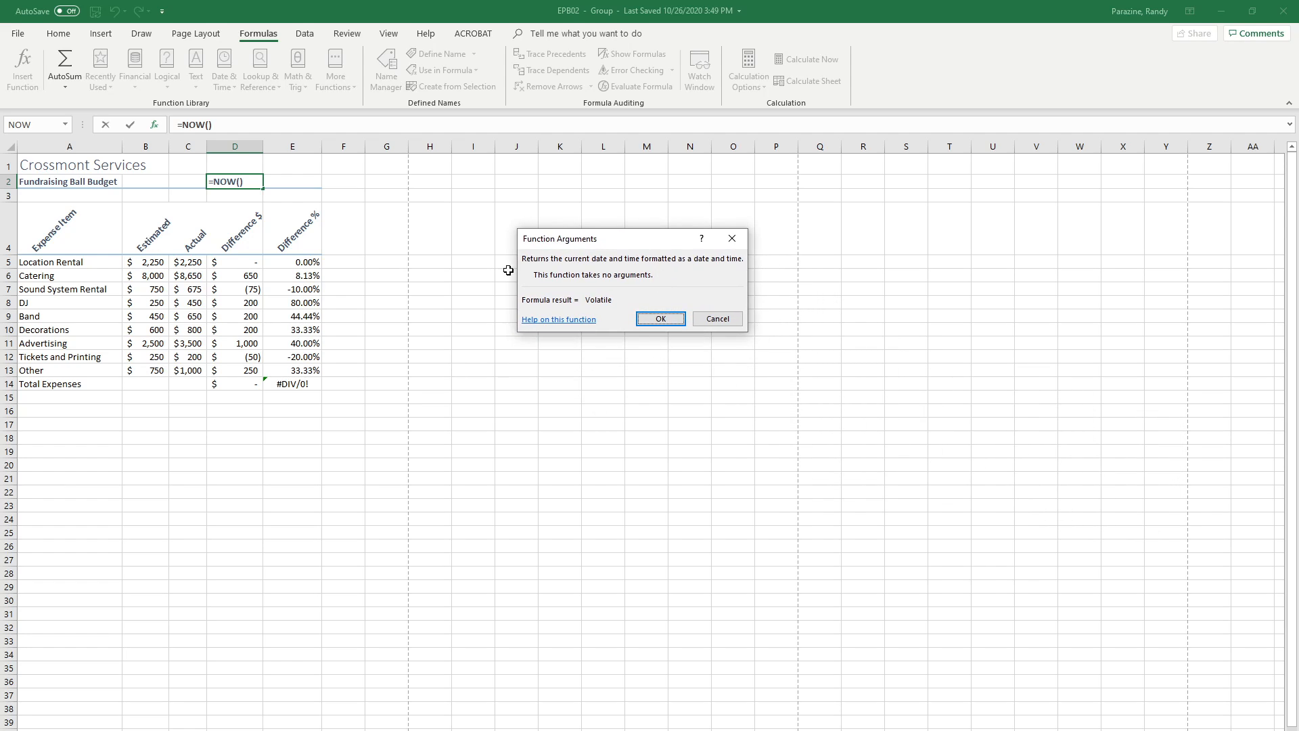
{"action": "mouse_move", "coordinate": [678, 274]}
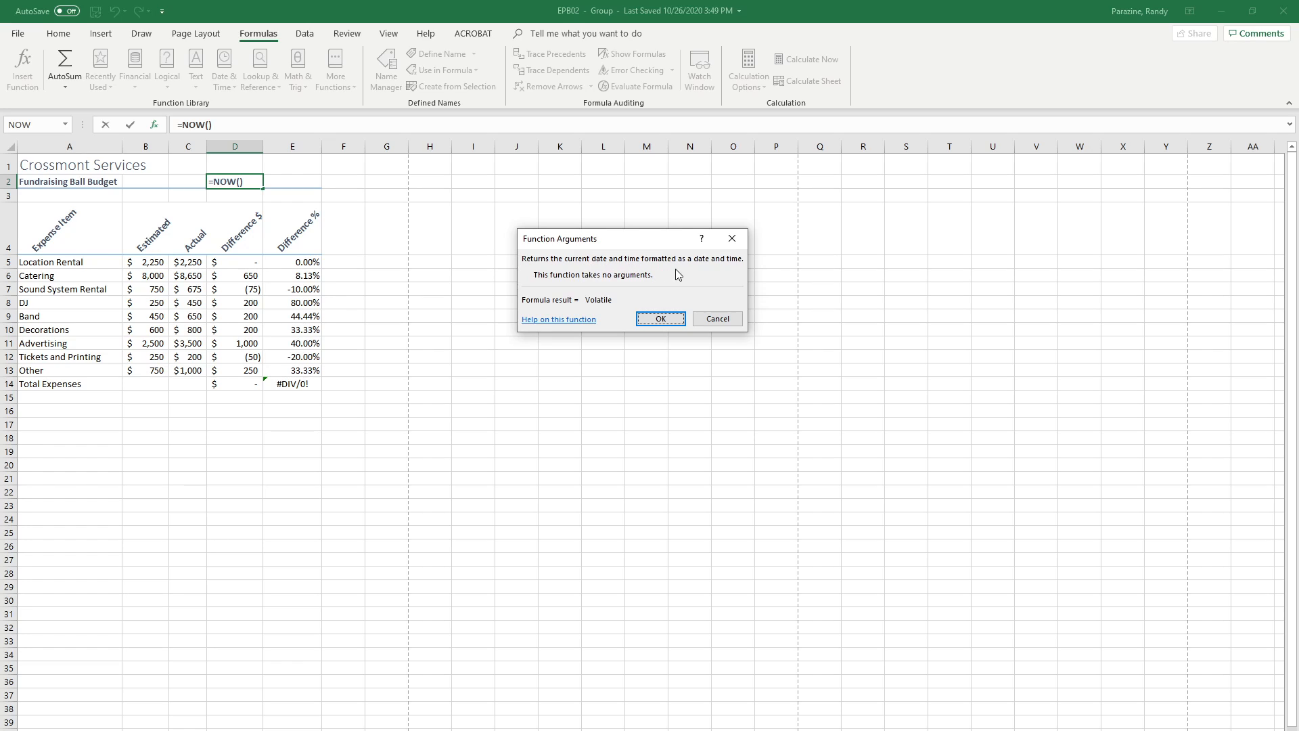
{"action": "mouse_move", "coordinate": [697, 287]}
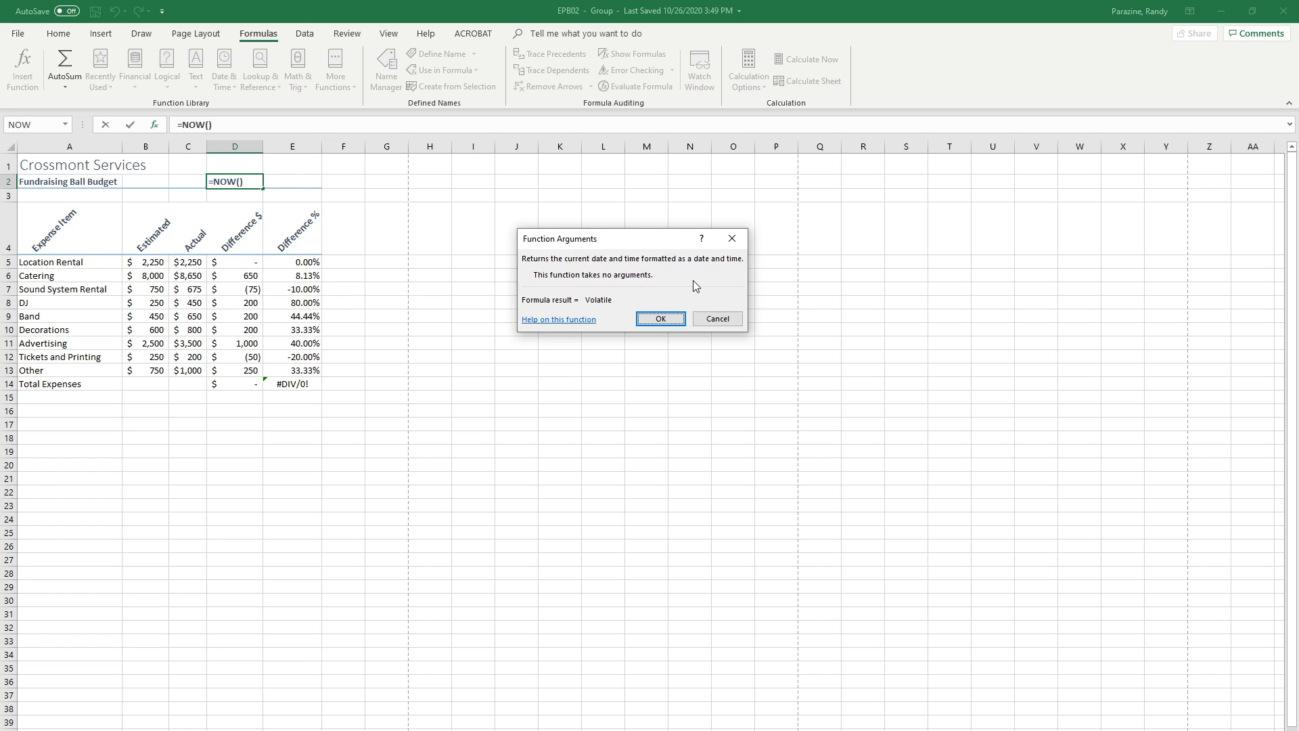
{"action": "left_click", "coordinate": [660, 318]}
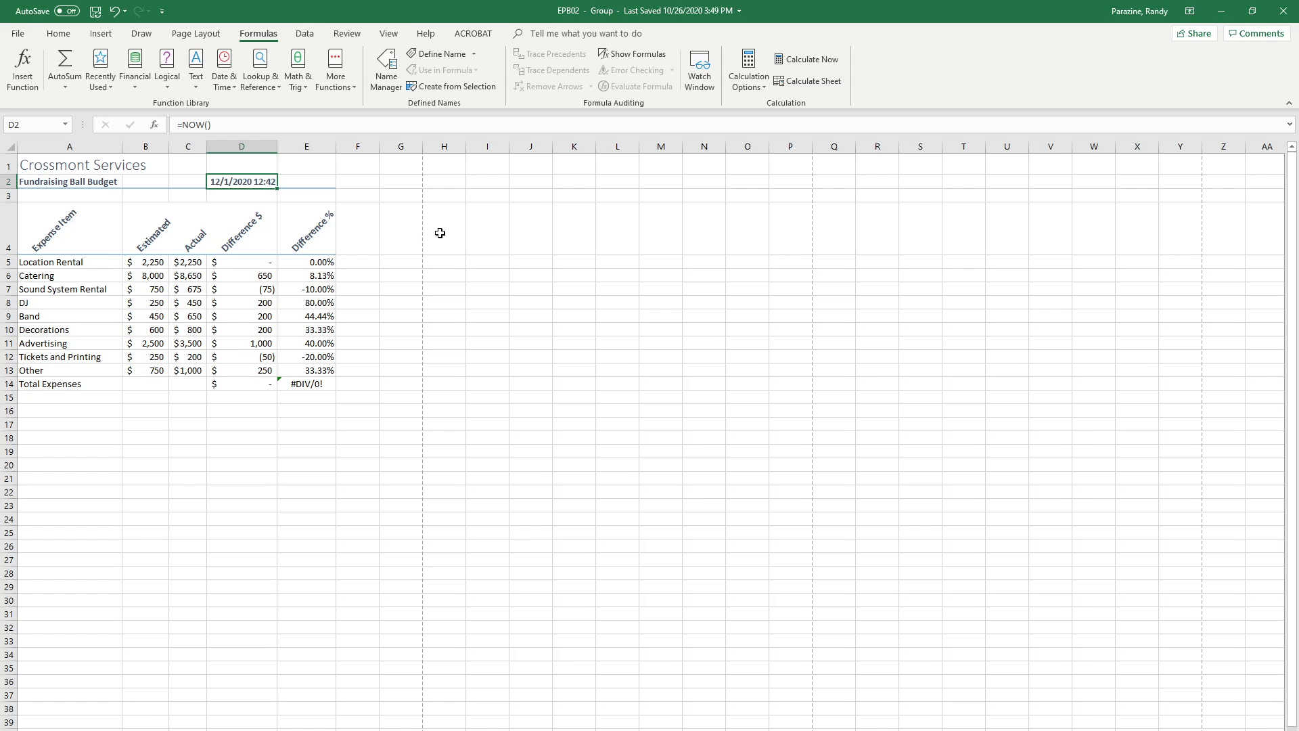
{"action": "mouse_move", "coordinate": [428, 209]}
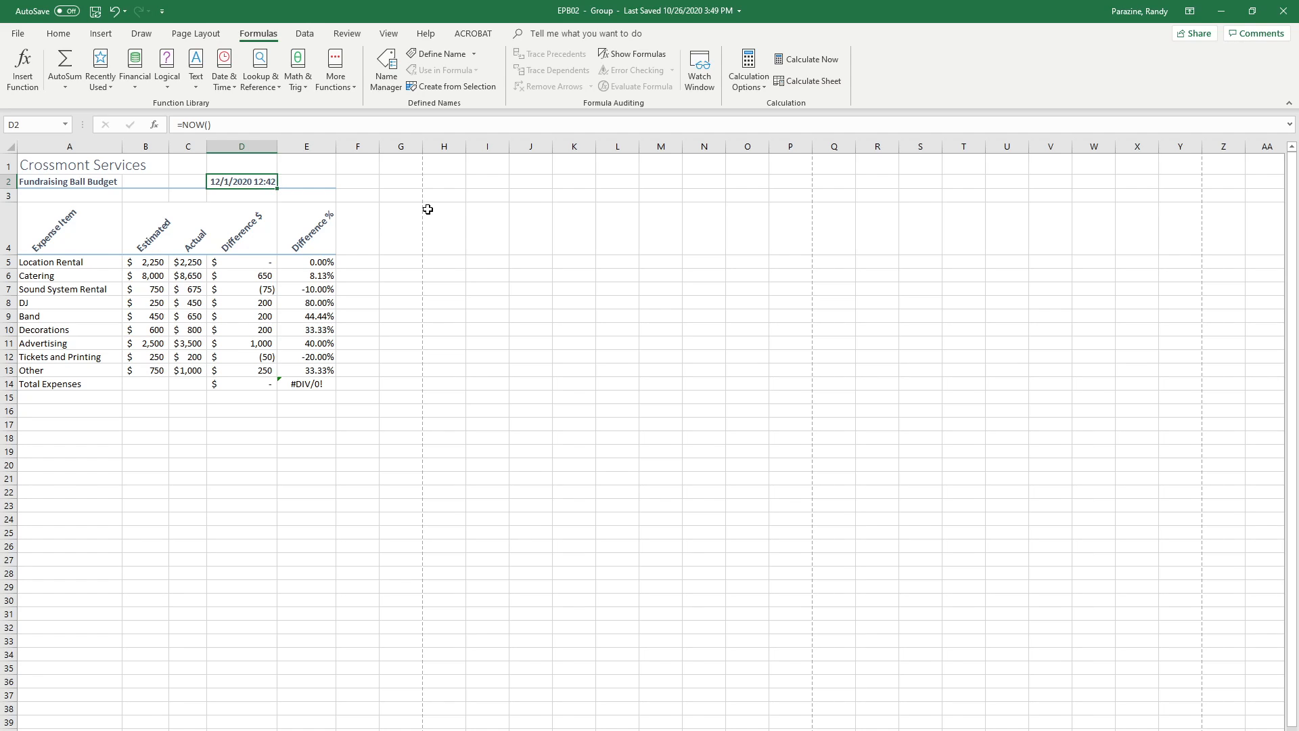
{"action": "mouse_move", "coordinate": [414, 188]}
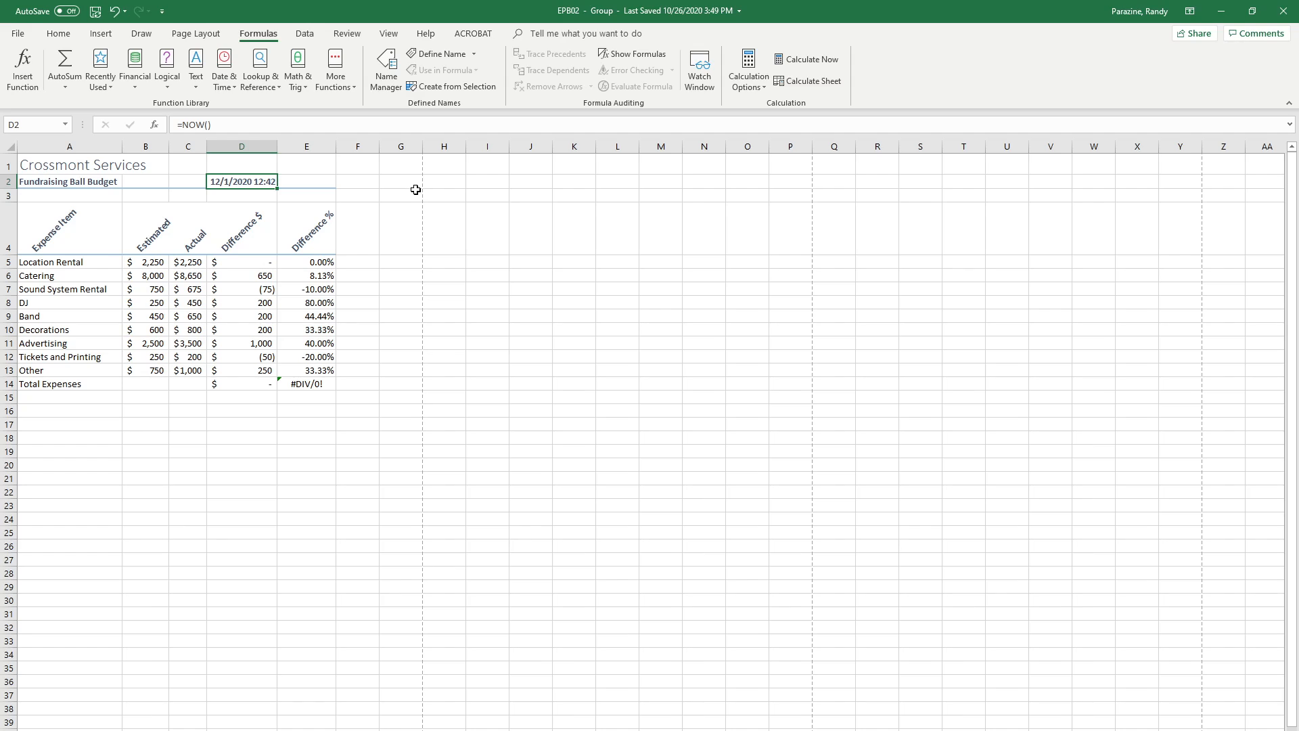
{"action": "mouse_move", "coordinate": [209, 349]}
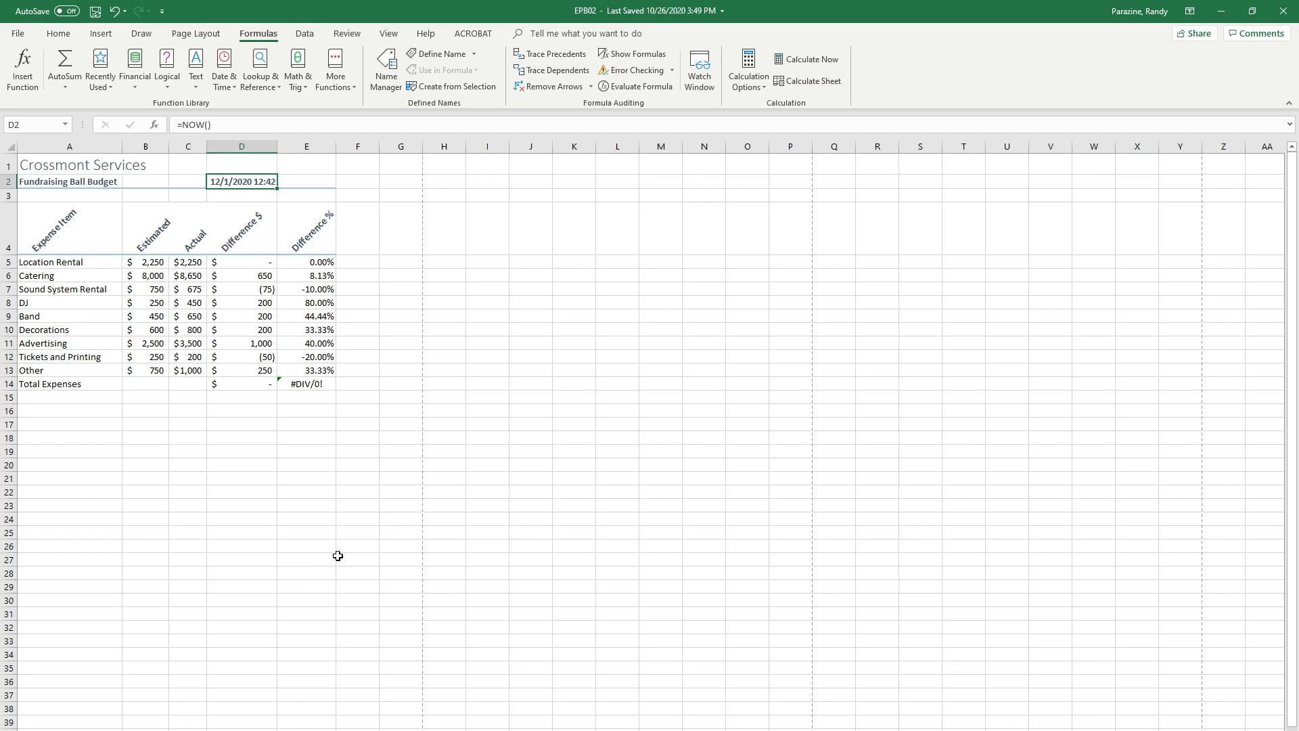
{"action": "mouse_move", "coordinate": [455, 525]}
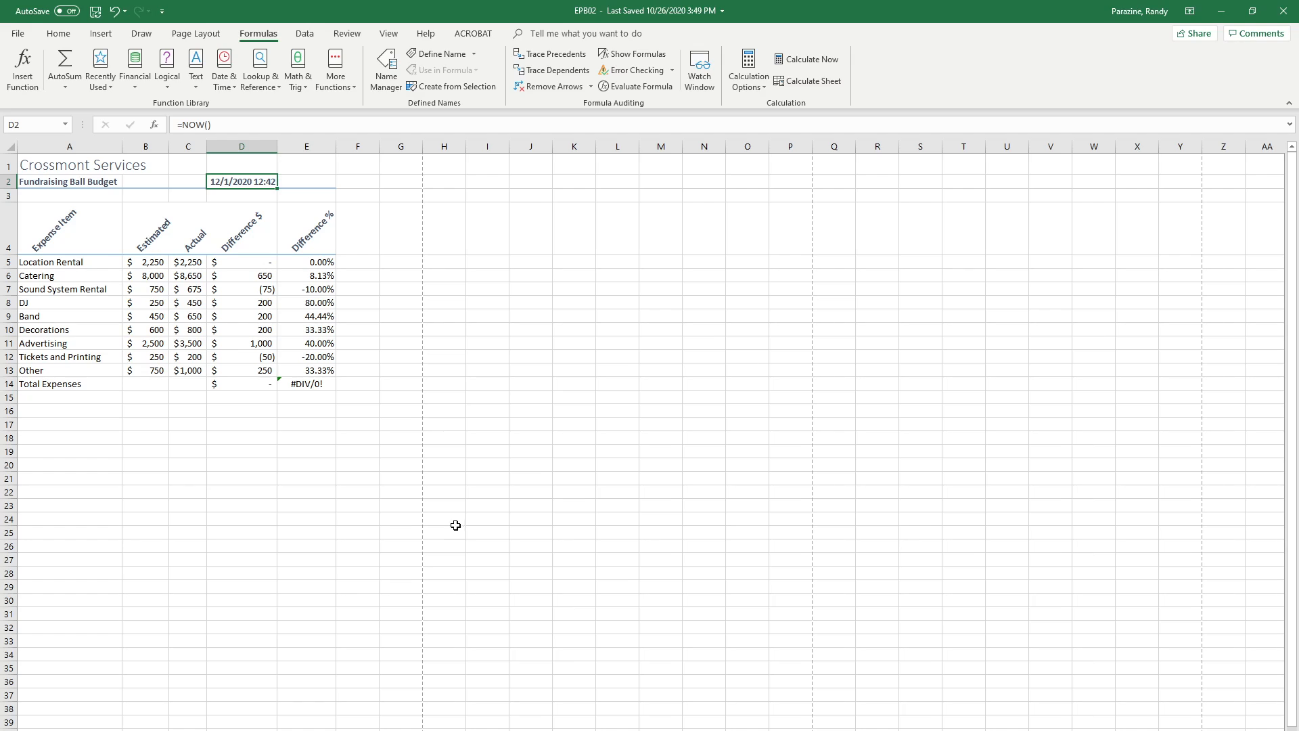
{"action": "mouse_move", "coordinate": [283, 704]}
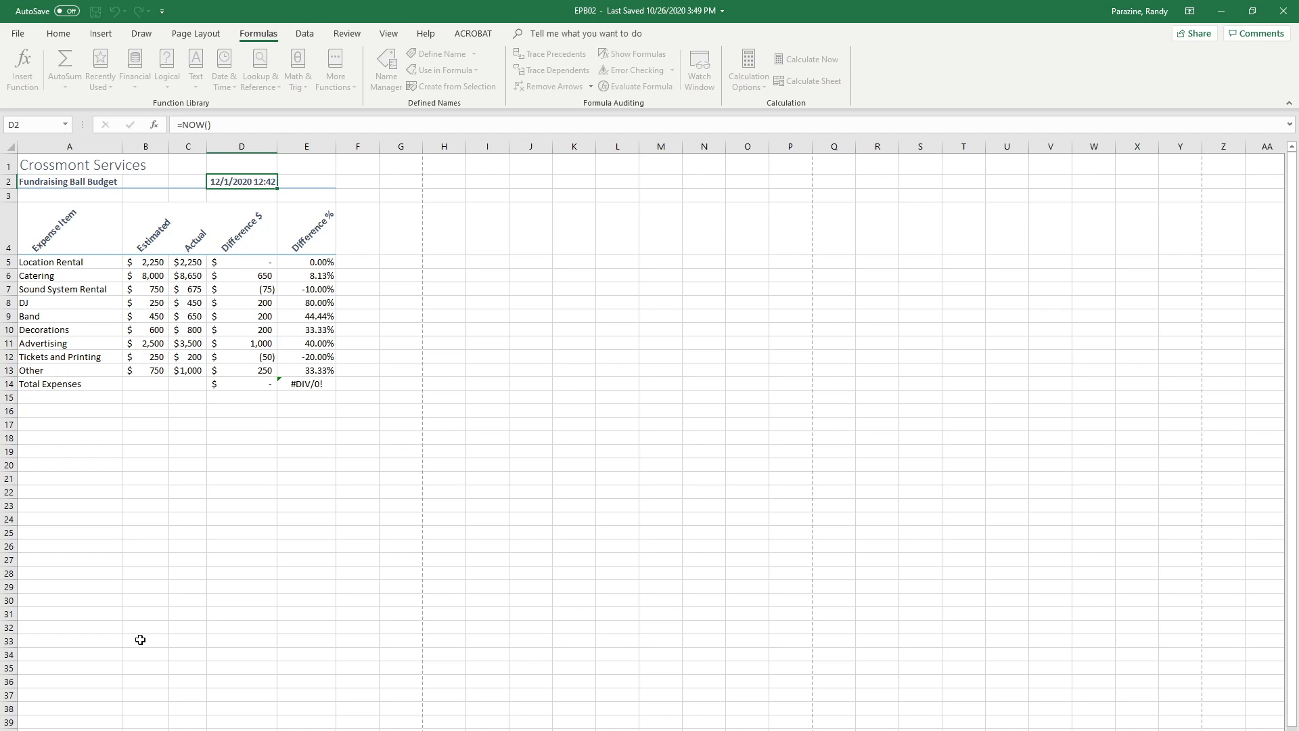
{"action": "mouse_move", "coordinate": [165, 651]}
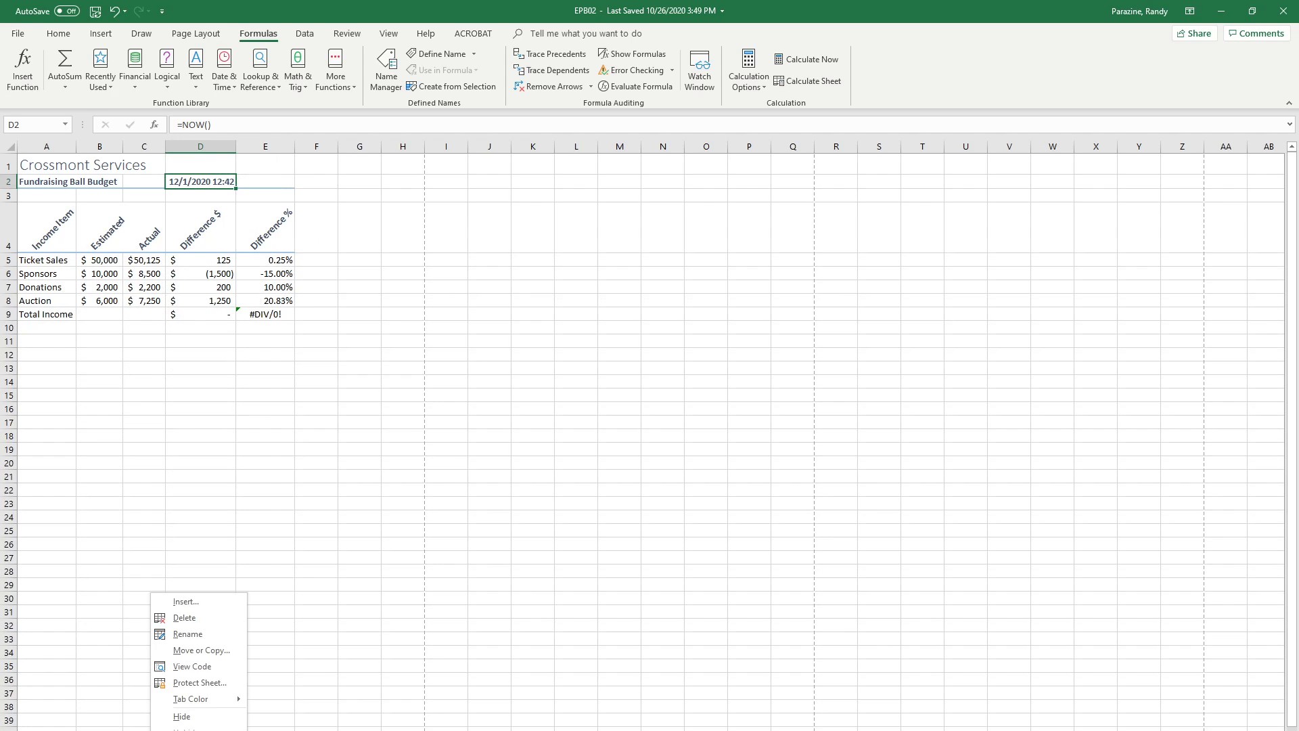
- Move to the Income and Summary sheets, dismissing the sheet-tab menus
{"action": "left_click", "coordinate": [177, 612]}
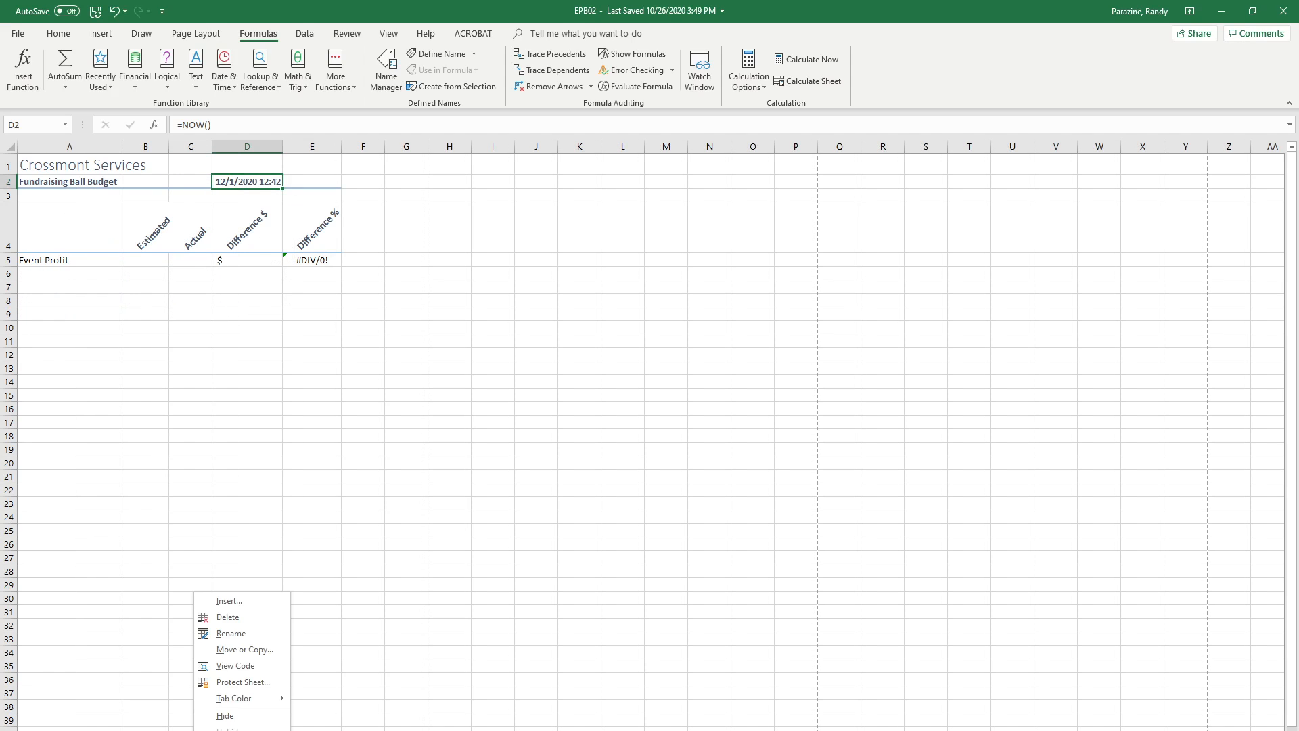
{"action": "left_click", "coordinate": [229, 638]}
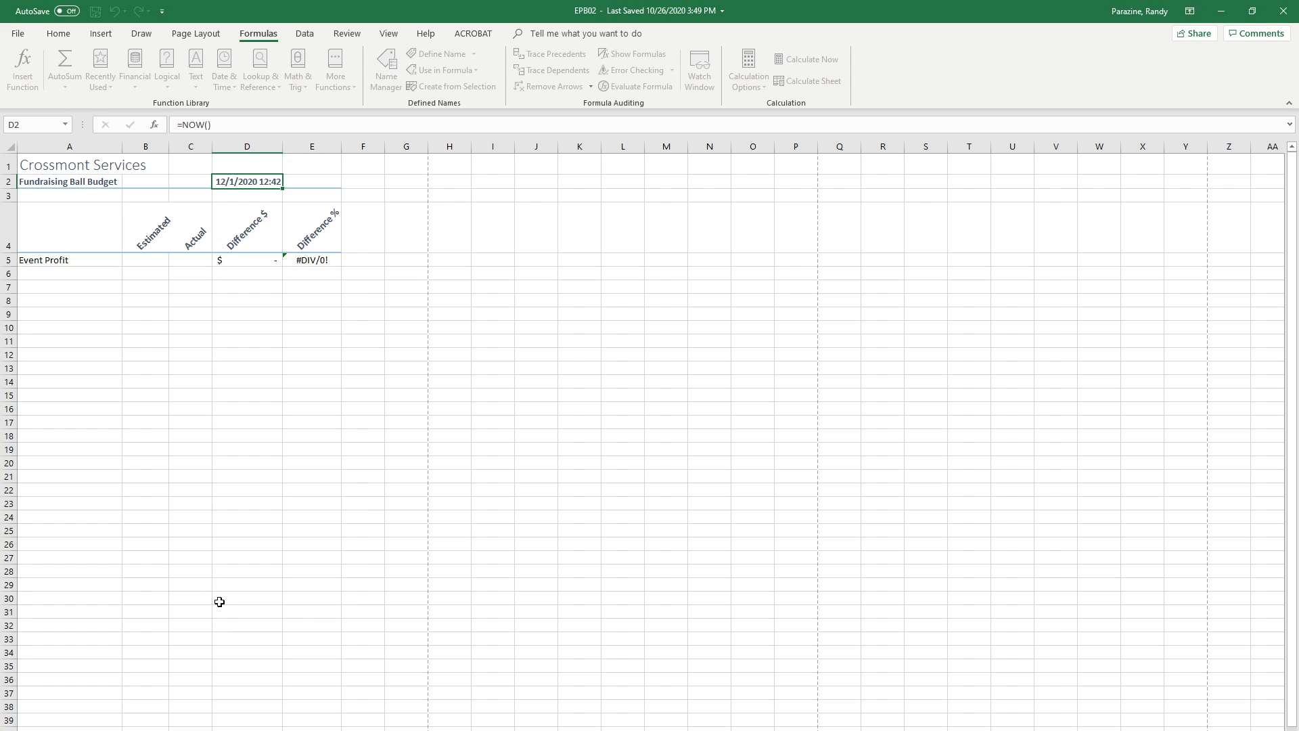
{"action": "mouse_move", "coordinate": [301, 563]}
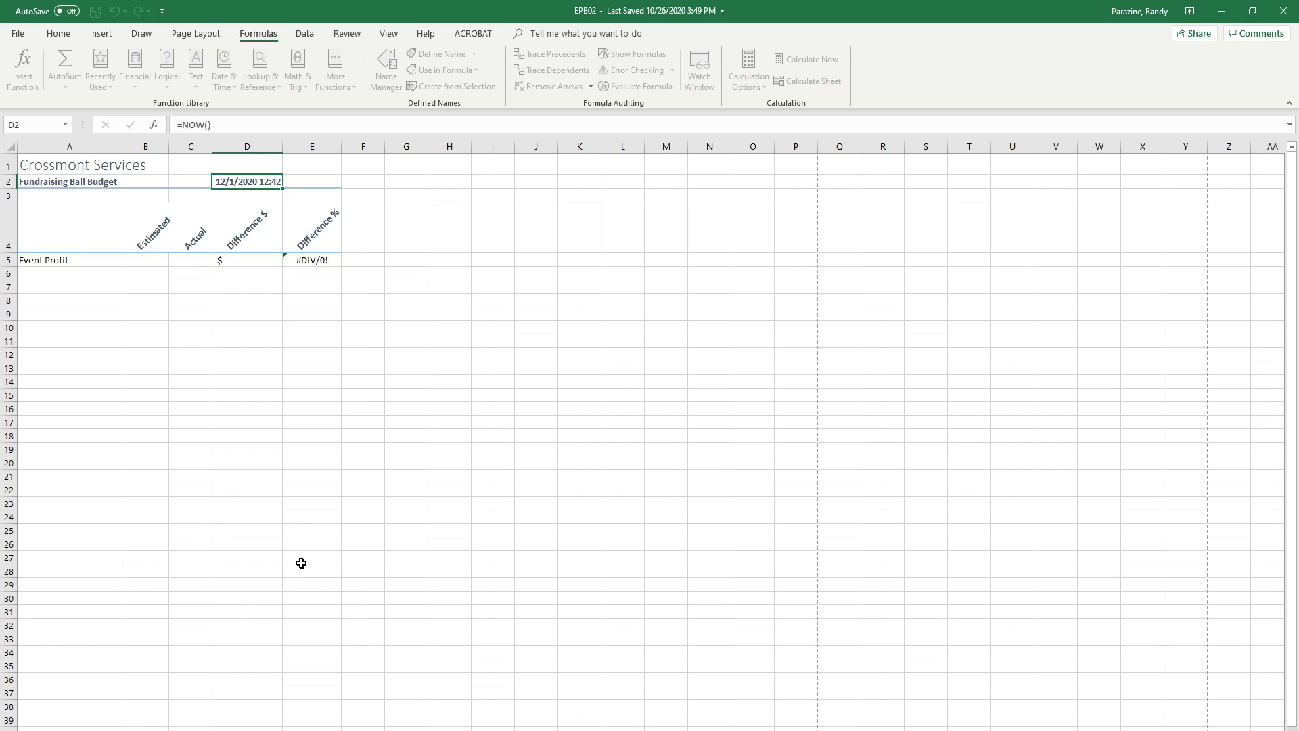
{"action": "mouse_move", "coordinate": [118, 706]}
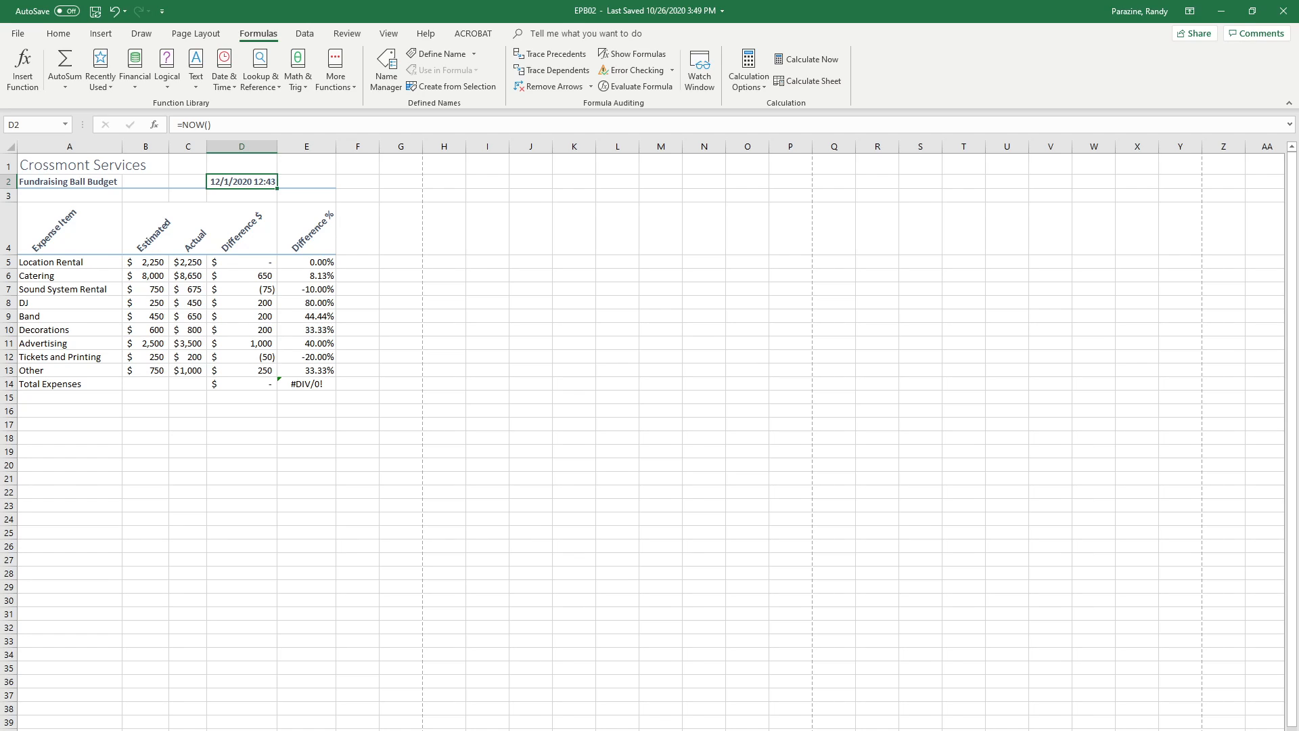
{"action": "mouse_move", "coordinate": [109, 547]}
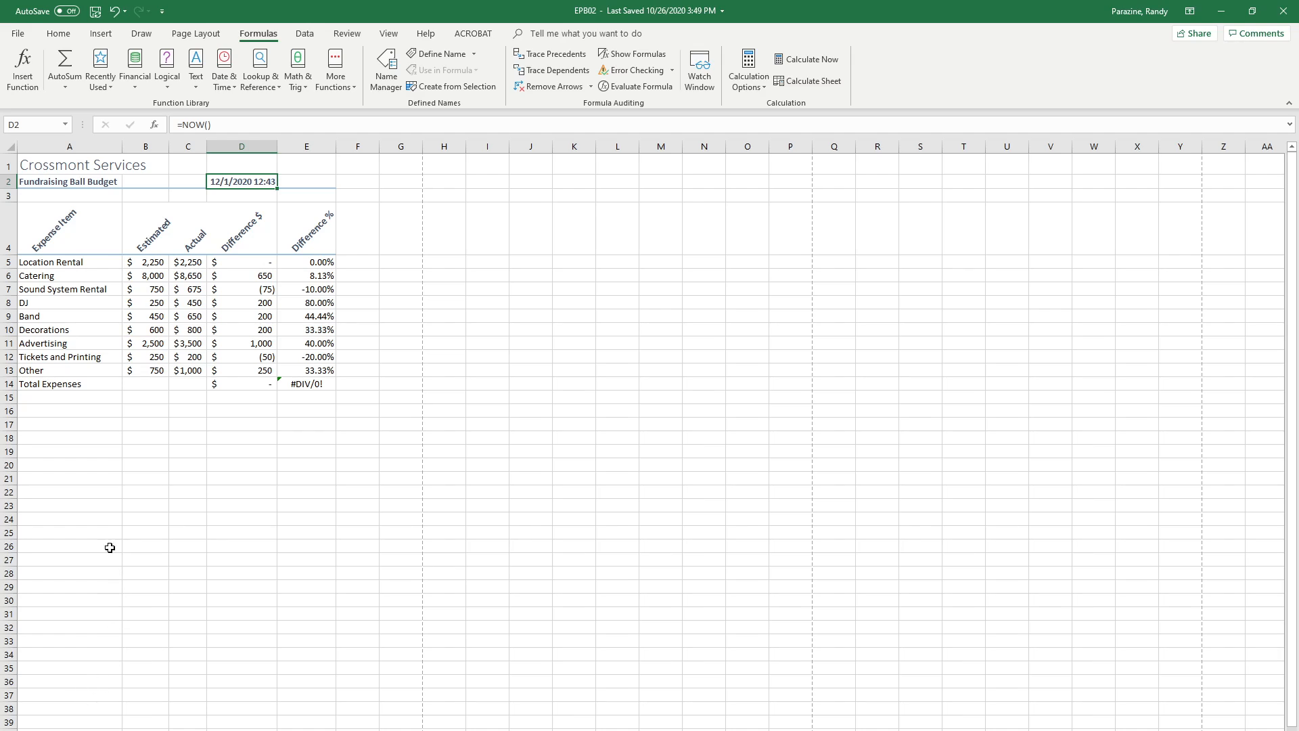
{"action": "mouse_move", "coordinate": [176, 270]}
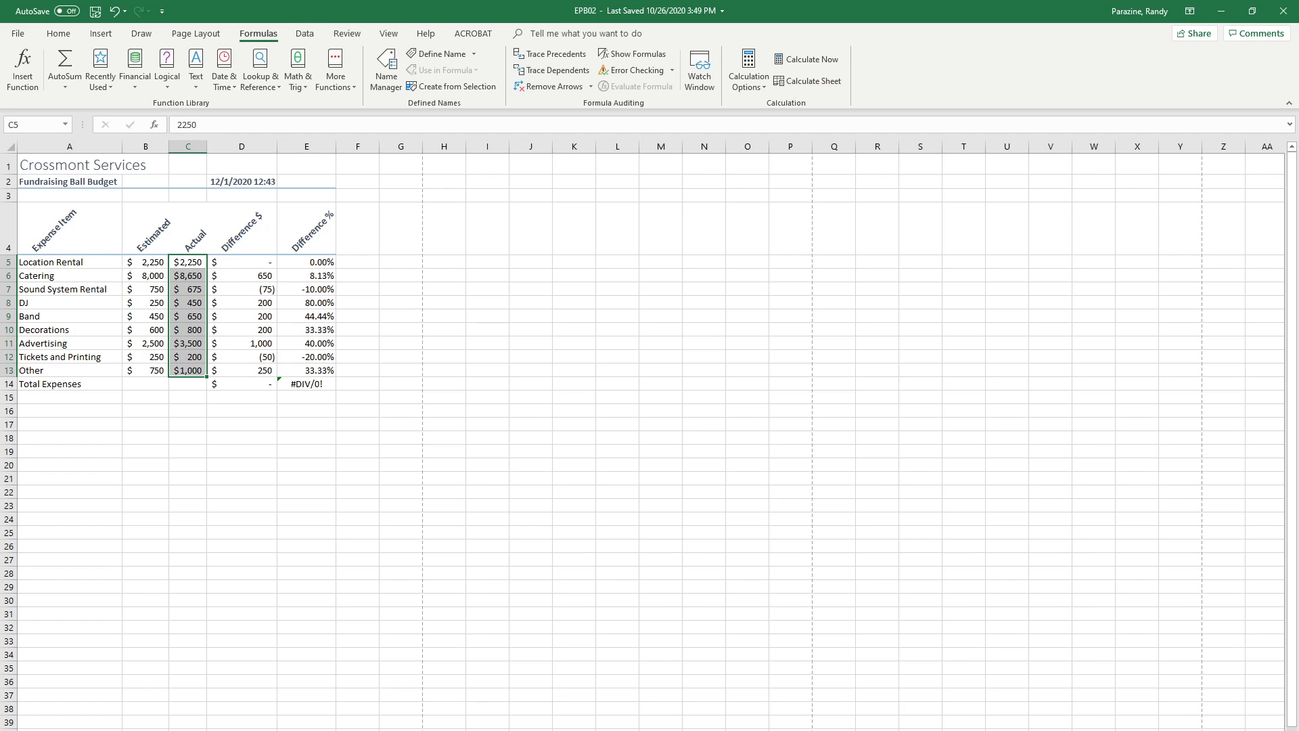
{"action": "mouse_move", "coordinate": [643, 629]}
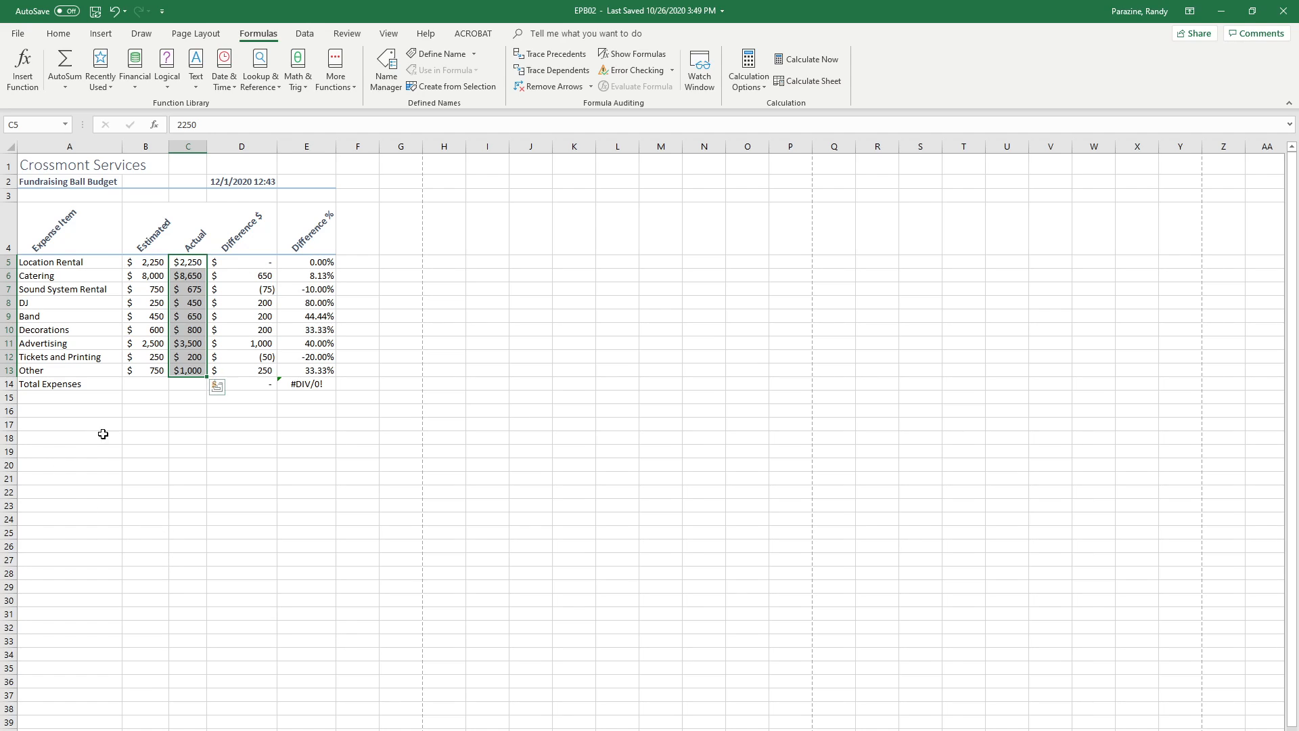
{"action": "mouse_move", "coordinate": [162, 413]}
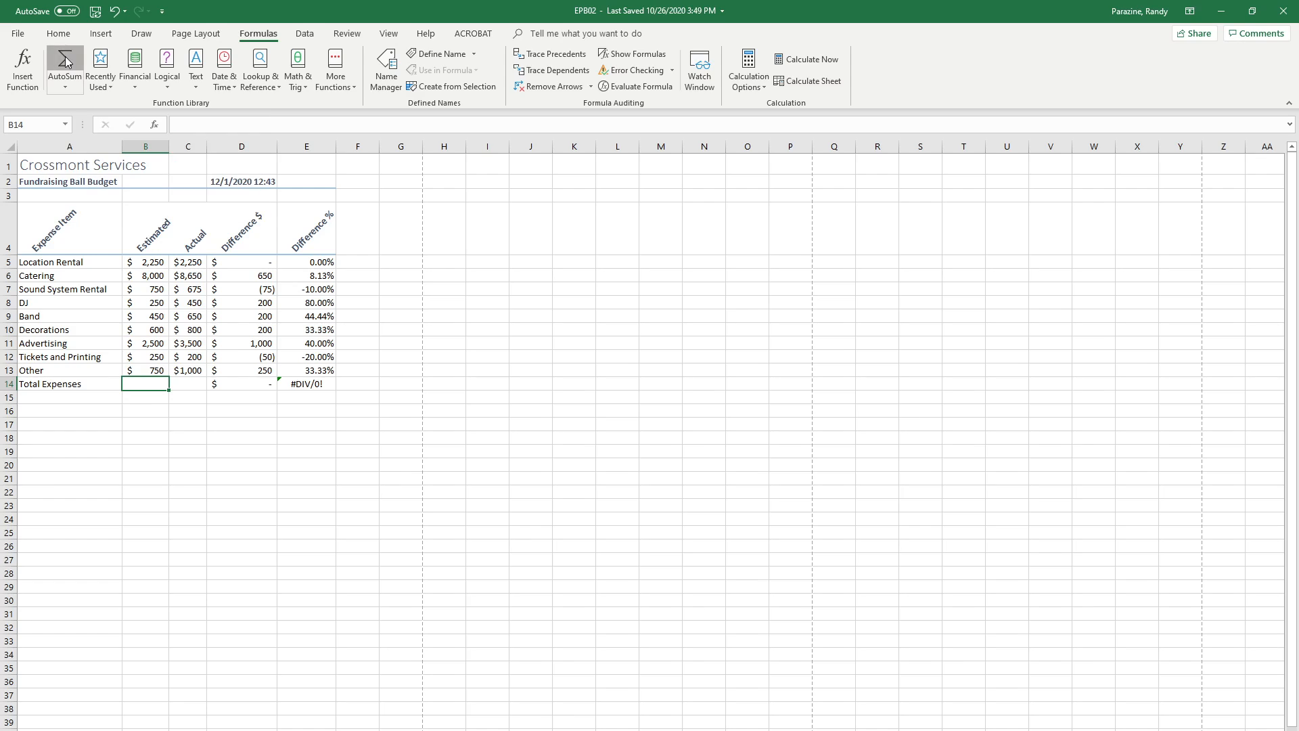
- AutoSum Total Expenses in B14 and C14, giving $15,800 and $18,175
{"action": "left_click", "coordinate": [64, 69]}
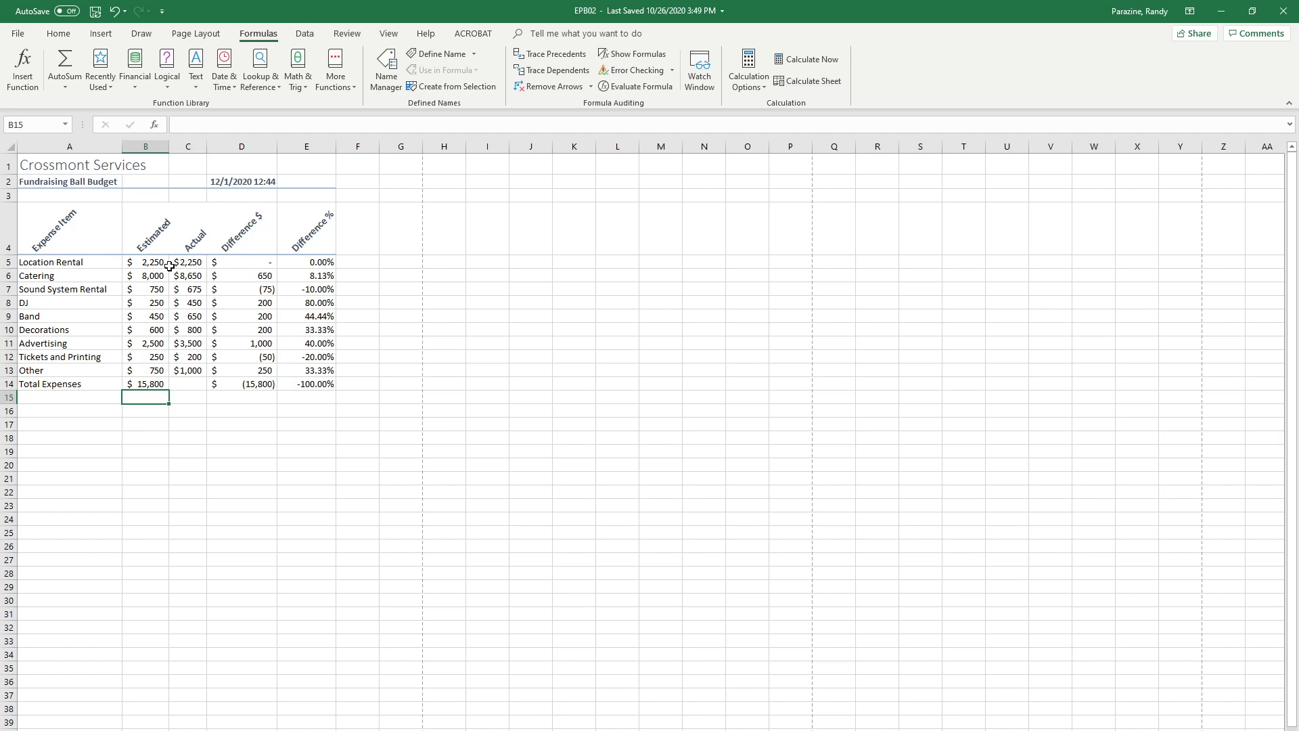
{"action": "left_click", "coordinate": [145, 383]}
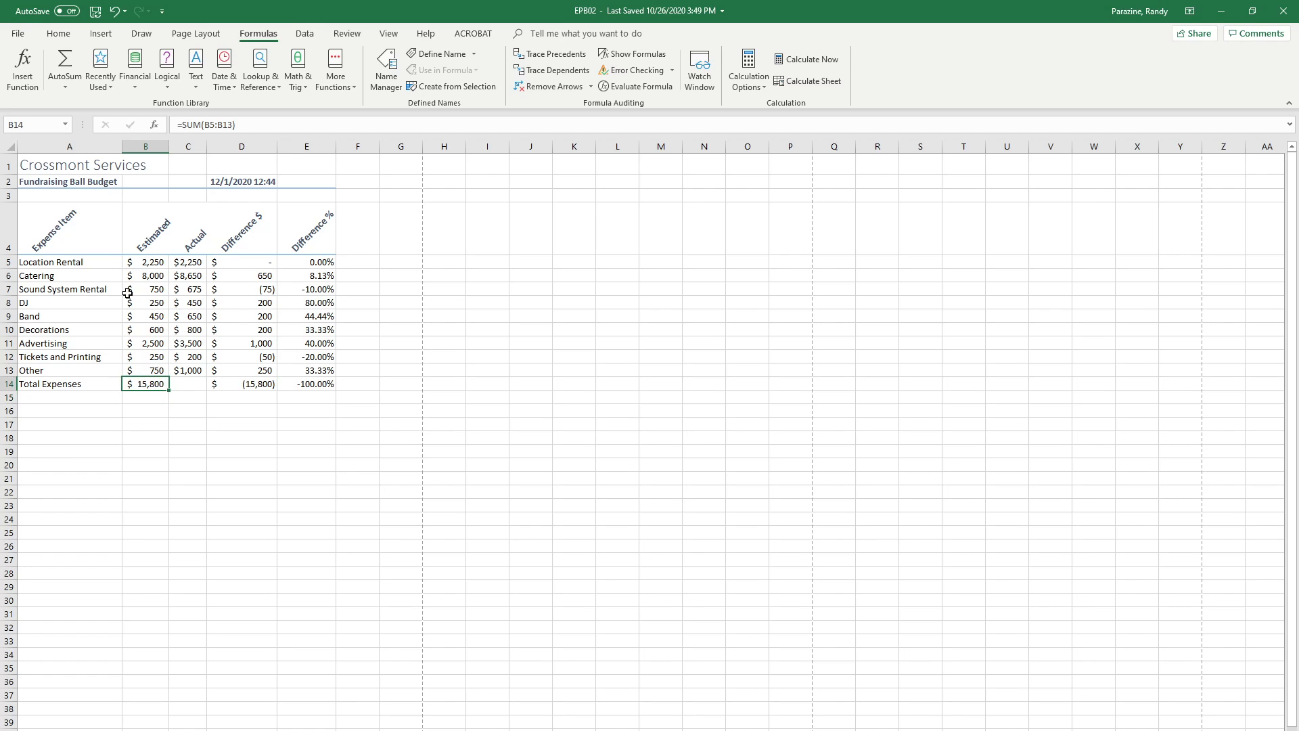
{"action": "mouse_move", "coordinate": [190, 389]}
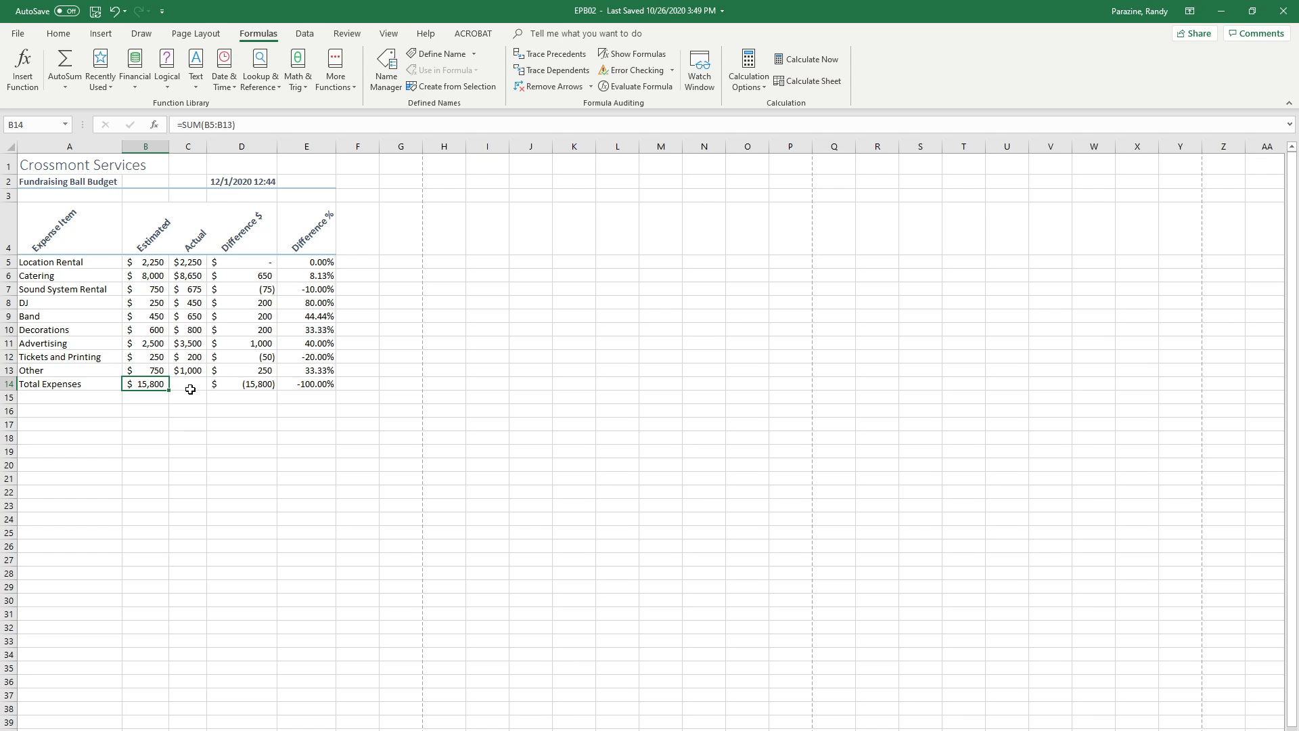
{"action": "left_click", "coordinate": [187, 383]}
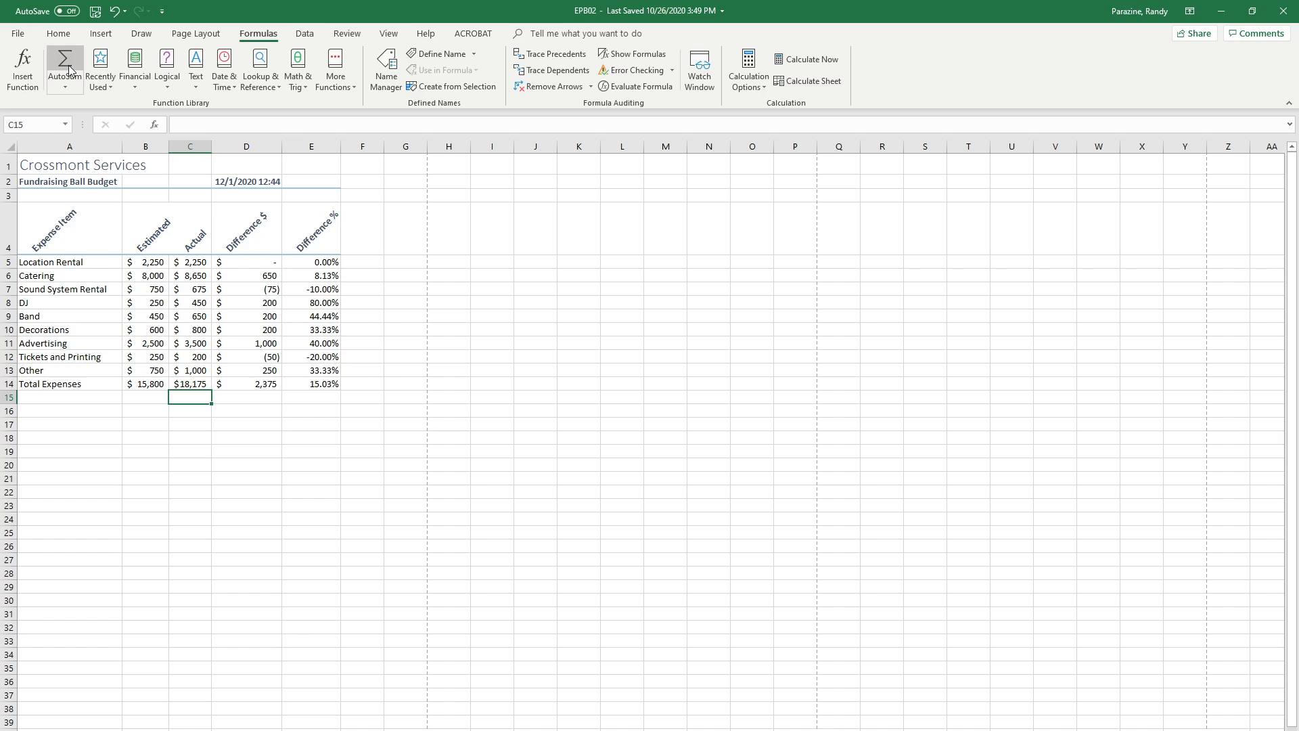
{"action": "mouse_move", "coordinate": [186, 383]}
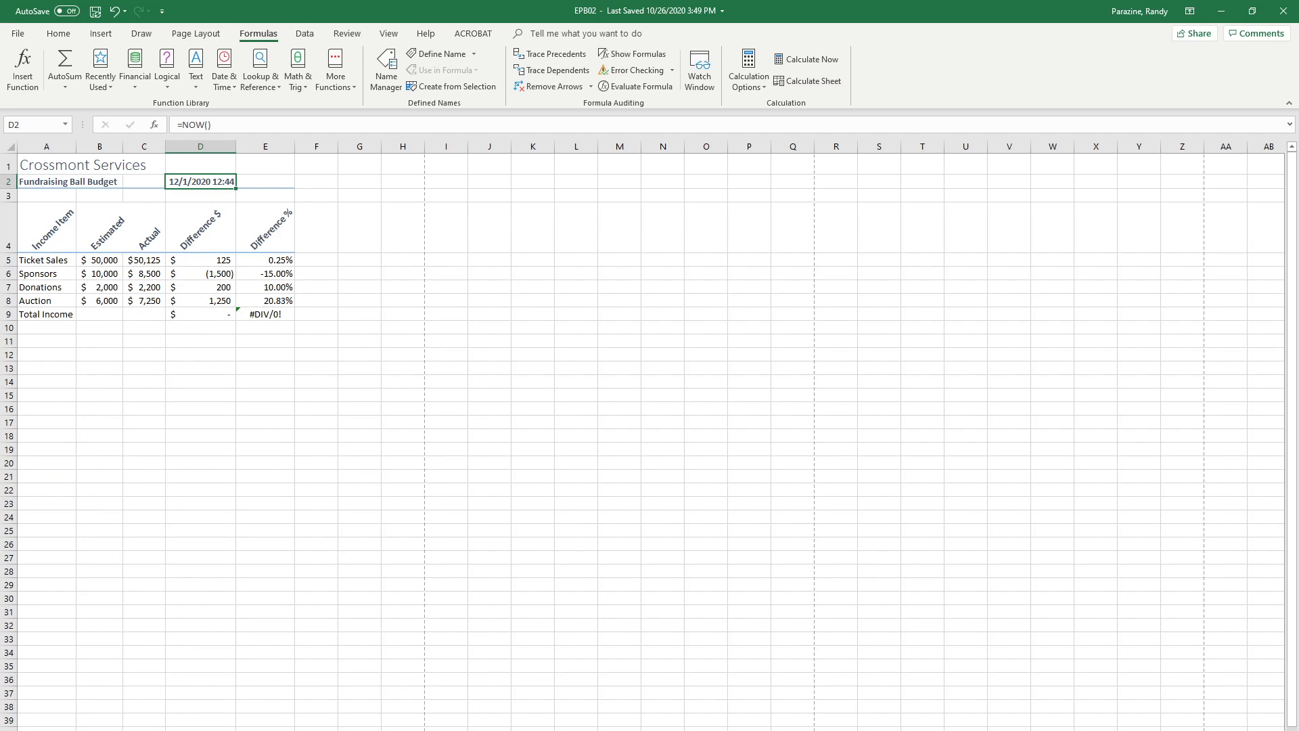
{"action": "mouse_move", "coordinate": [76, 336]}
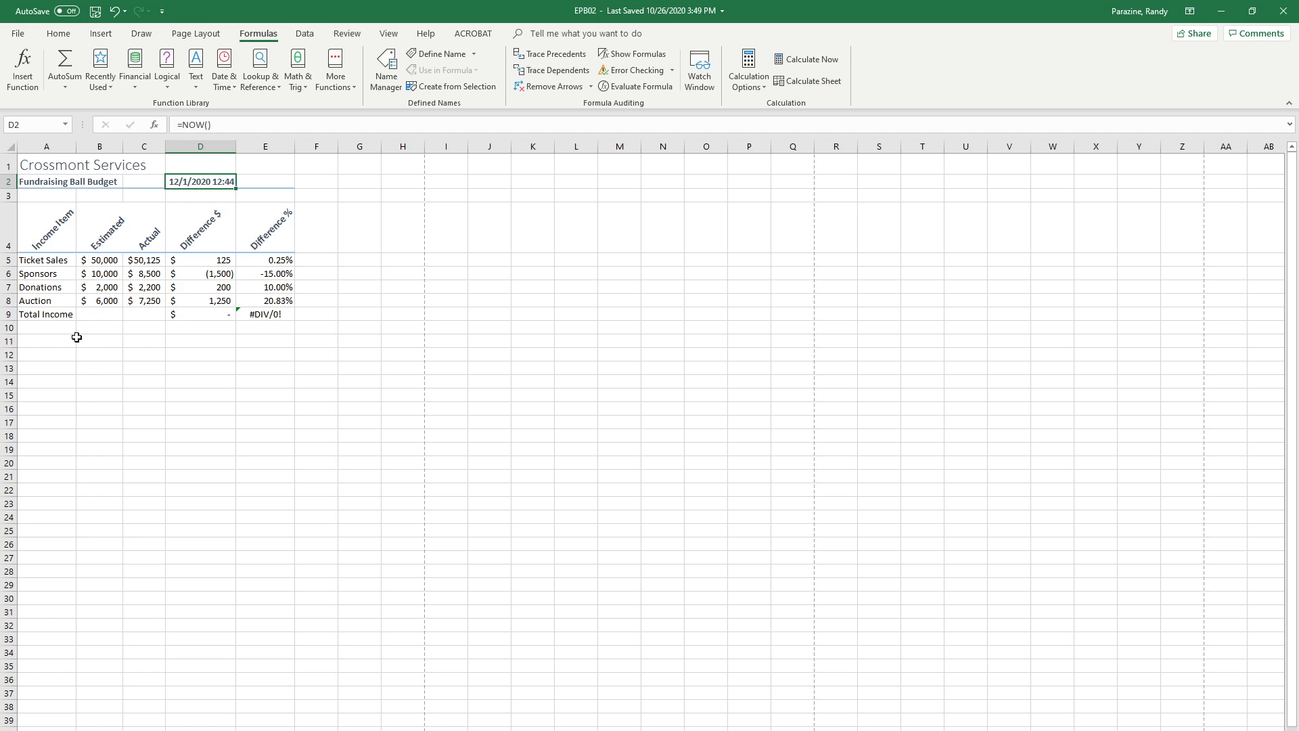
- AutoSum Total Income in B9 and C9, giving $68,000 and $68,075
{"action": "left_click", "coordinate": [99, 313]}
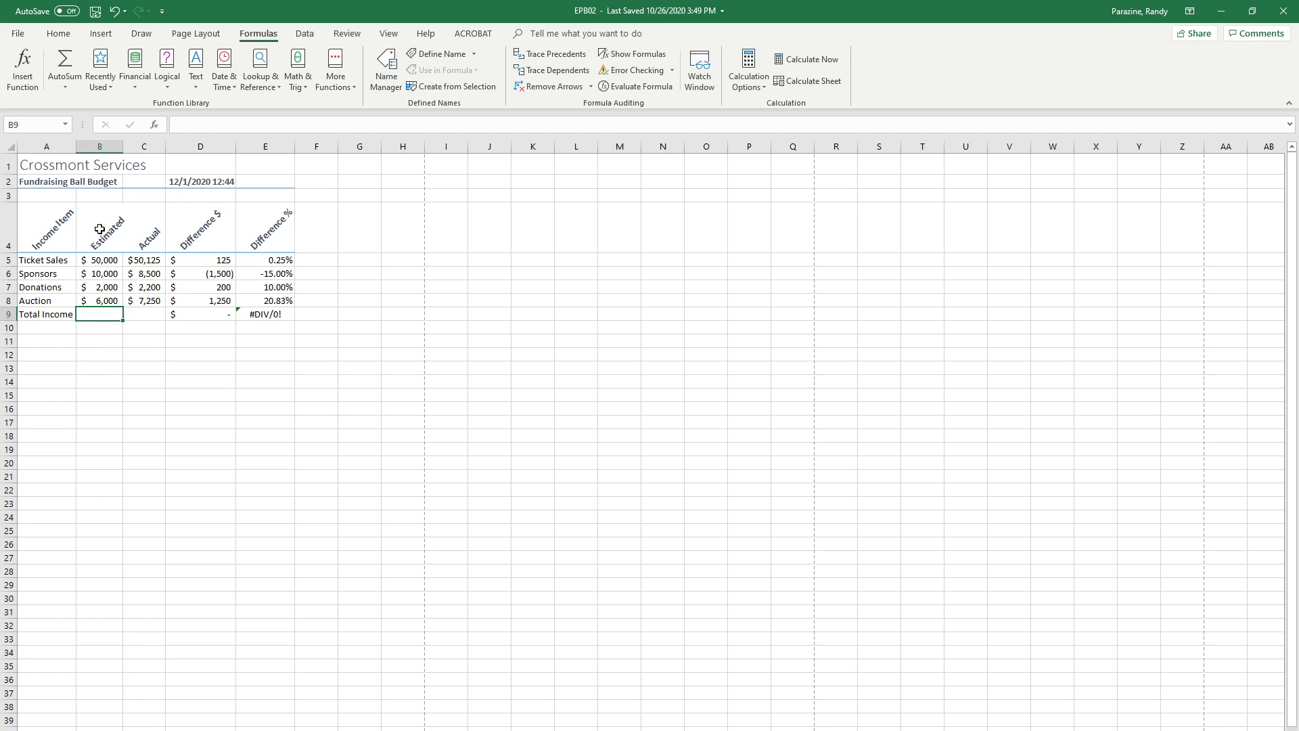
{"action": "left_click", "coordinate": [65, 68]}
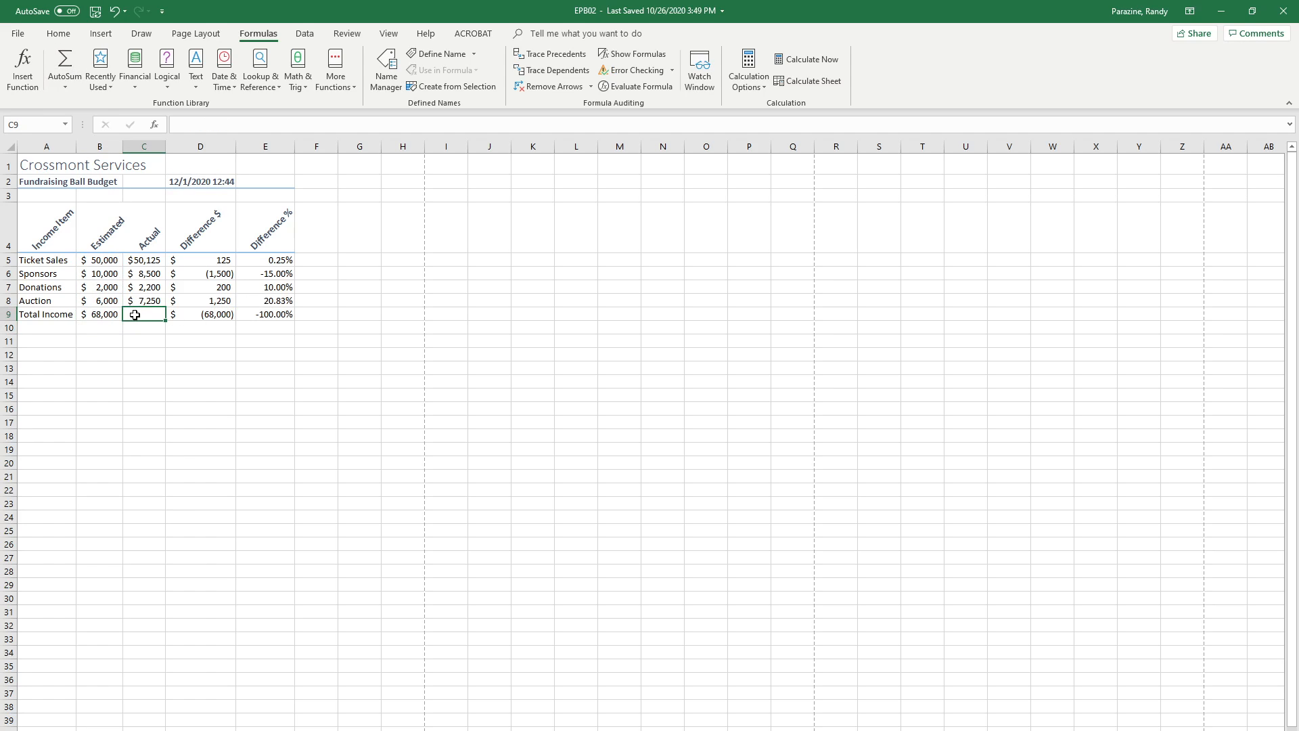
{"action": "left_click", "coordinate": [63, 68]}
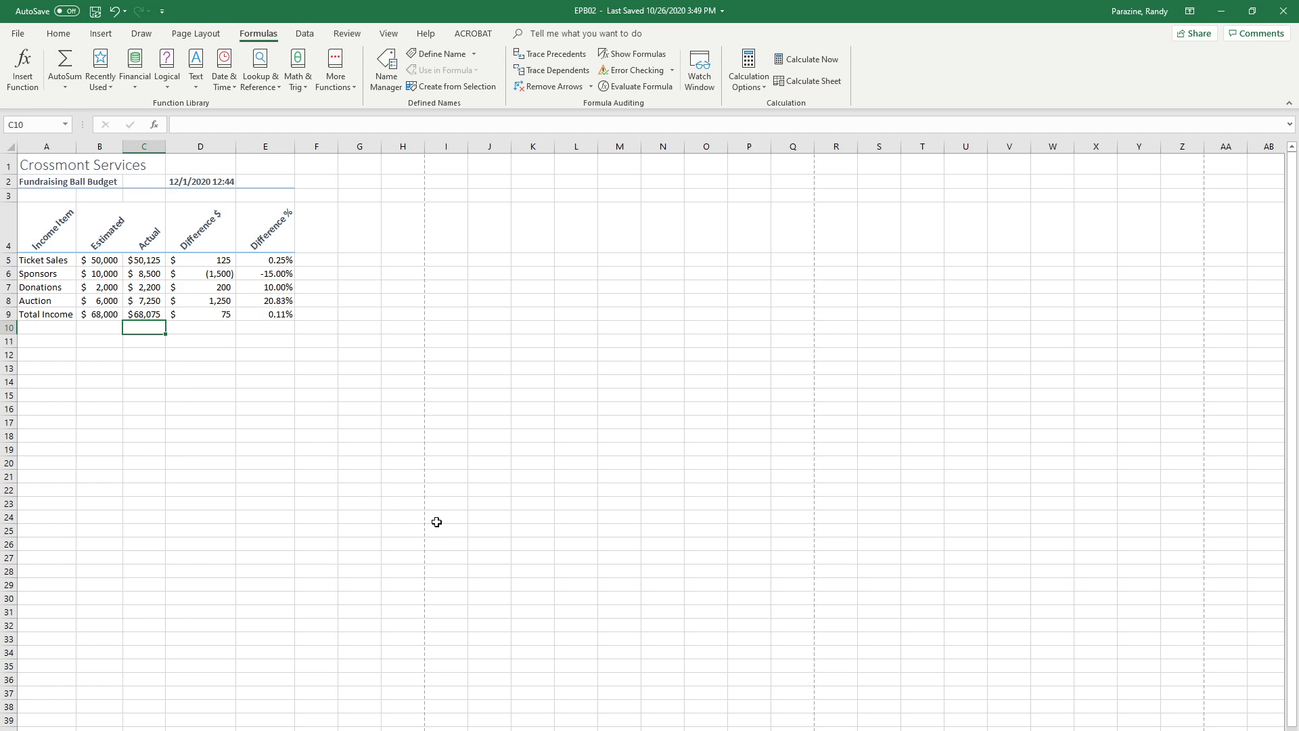
{"action": "mouse_move", "coordinate": [402, 584]}
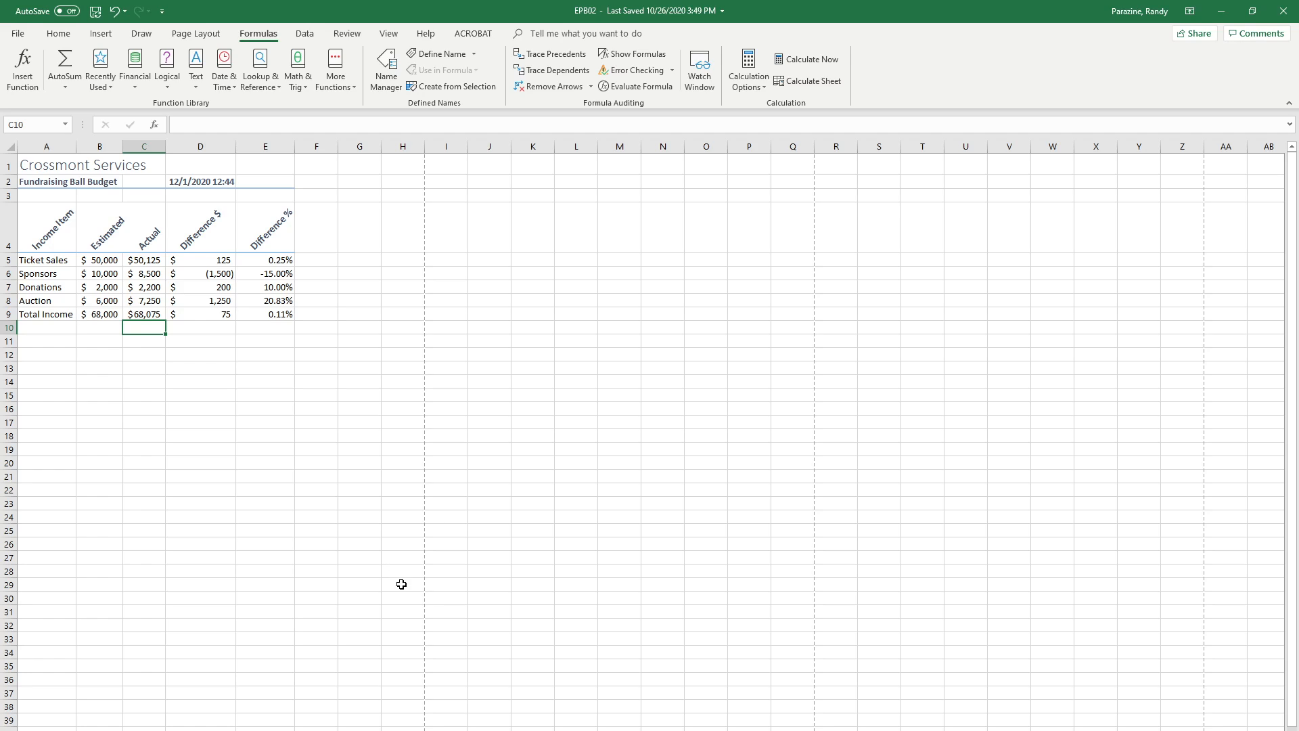
{"action": "mouse_move", "coordinate": [169, 313]}
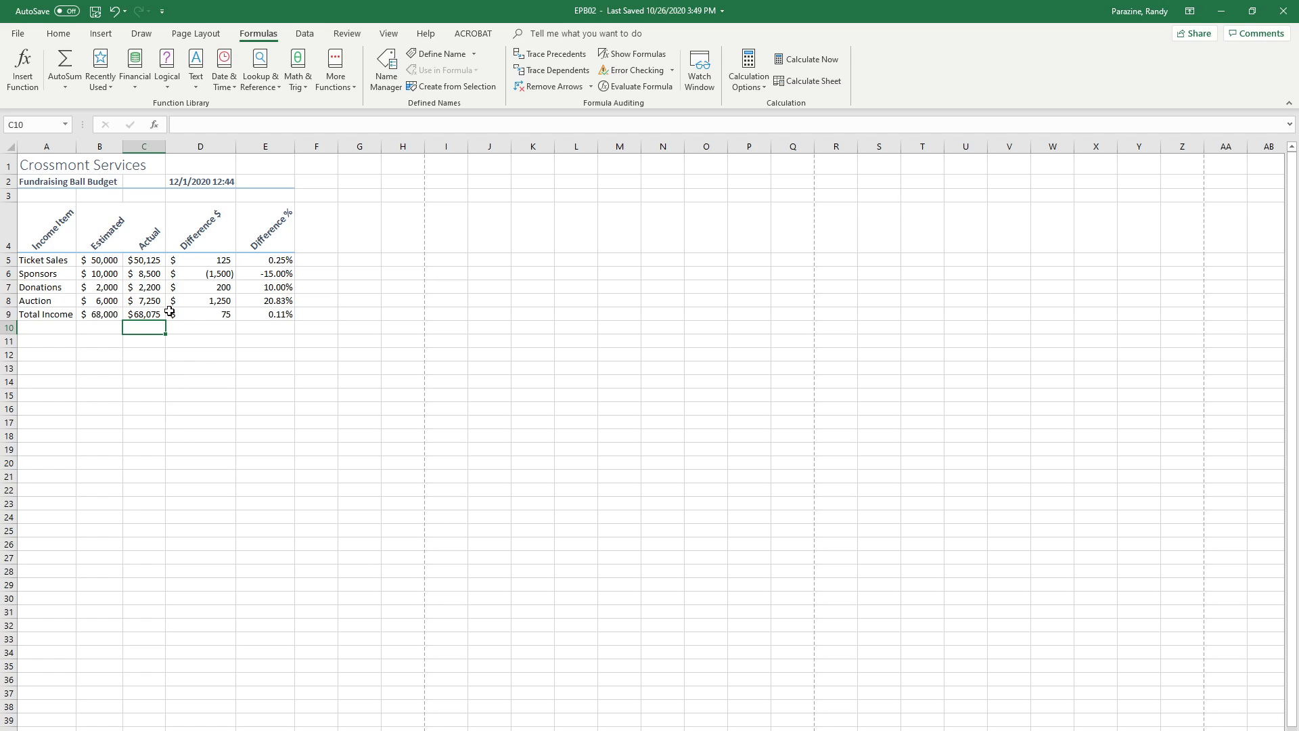
{"action": "mouse_move", "coordinate": [155, 384]}
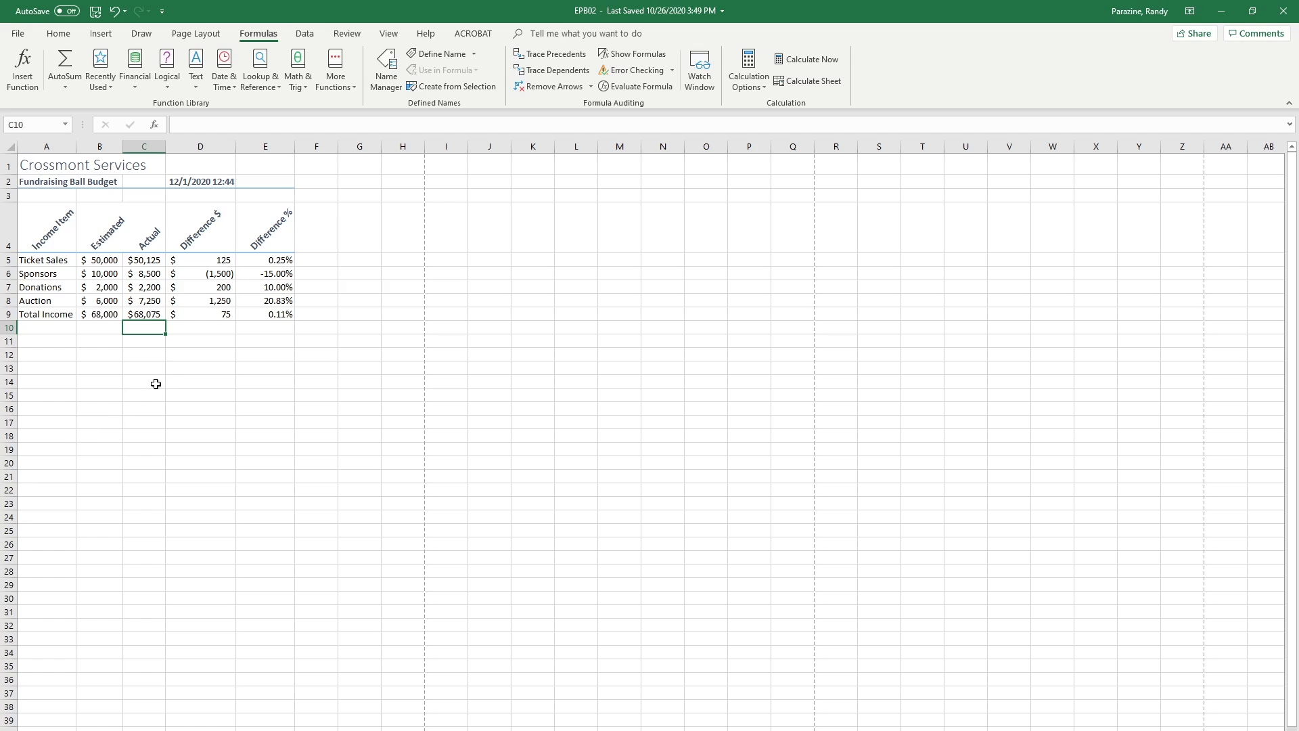
{"action": "mouse_move", "coordinate": [130, 391]}
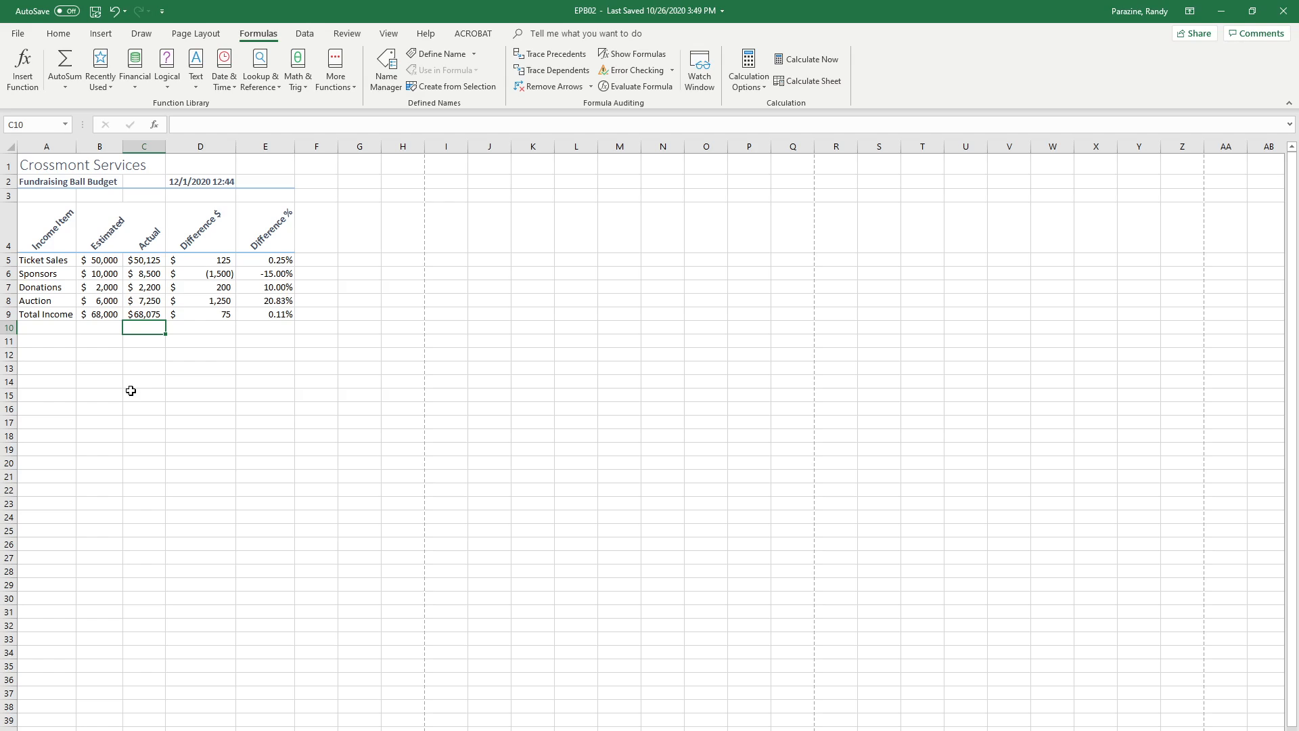
{"action": "mouse_move", "coordinate": [130, 425]}
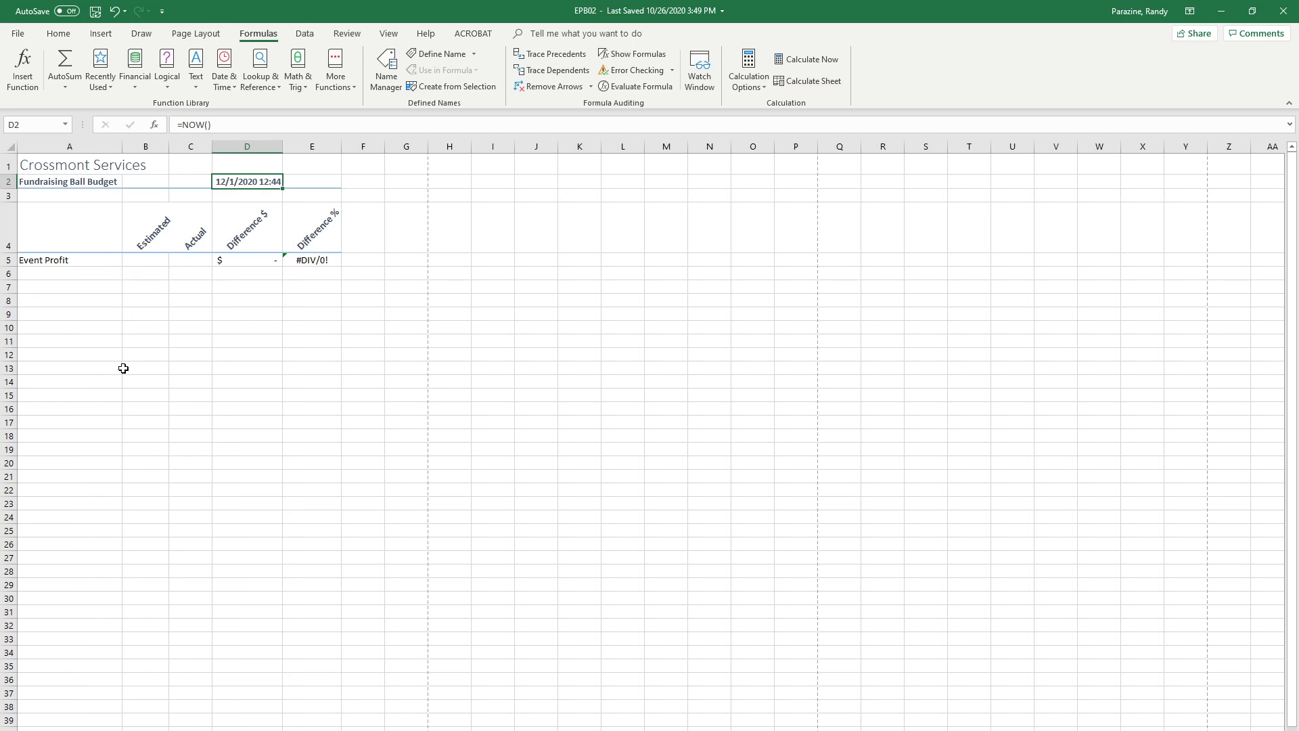
- Select B5 on the Summary sheet for the Estimated Event Profit formula
{"action": "left_click", "coordinate": [145, 259]}
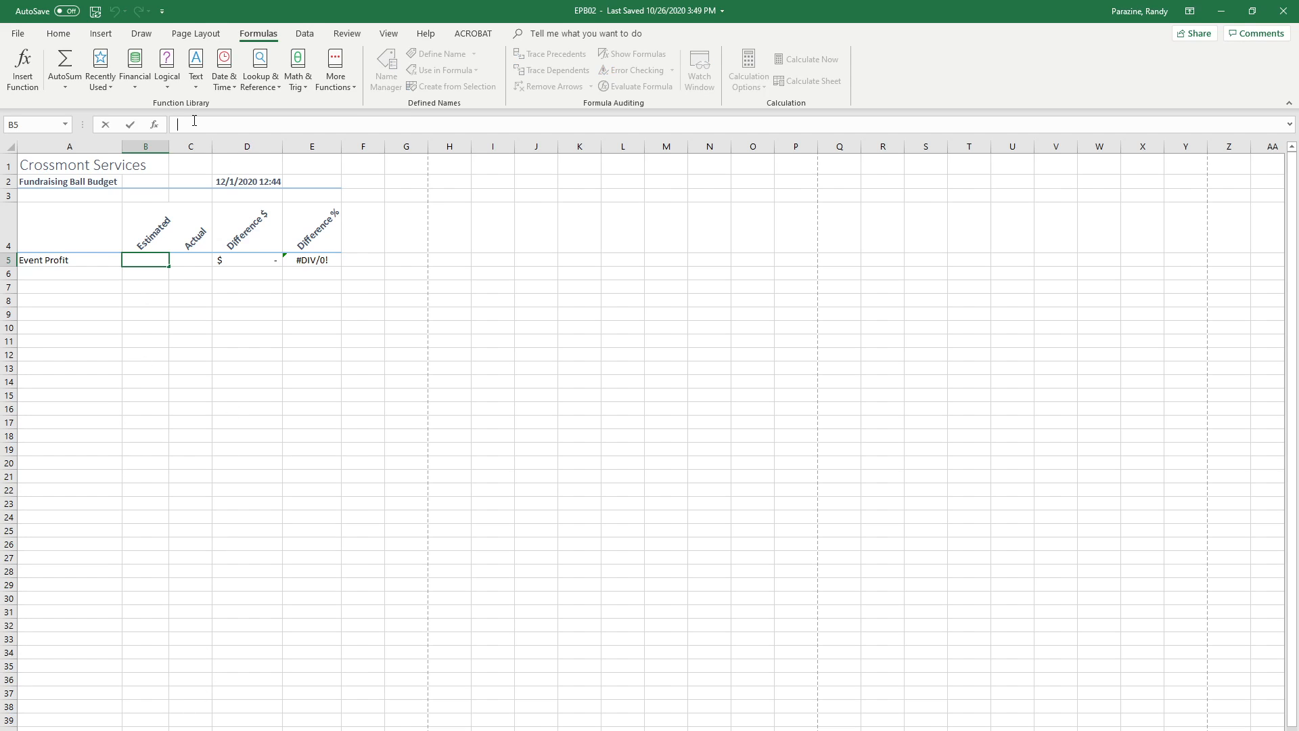
- Enter =Income!B9-Expenses!B14 in Summary B5, giving an estimated profit of $52,200
{"action": "type", "text": "="}
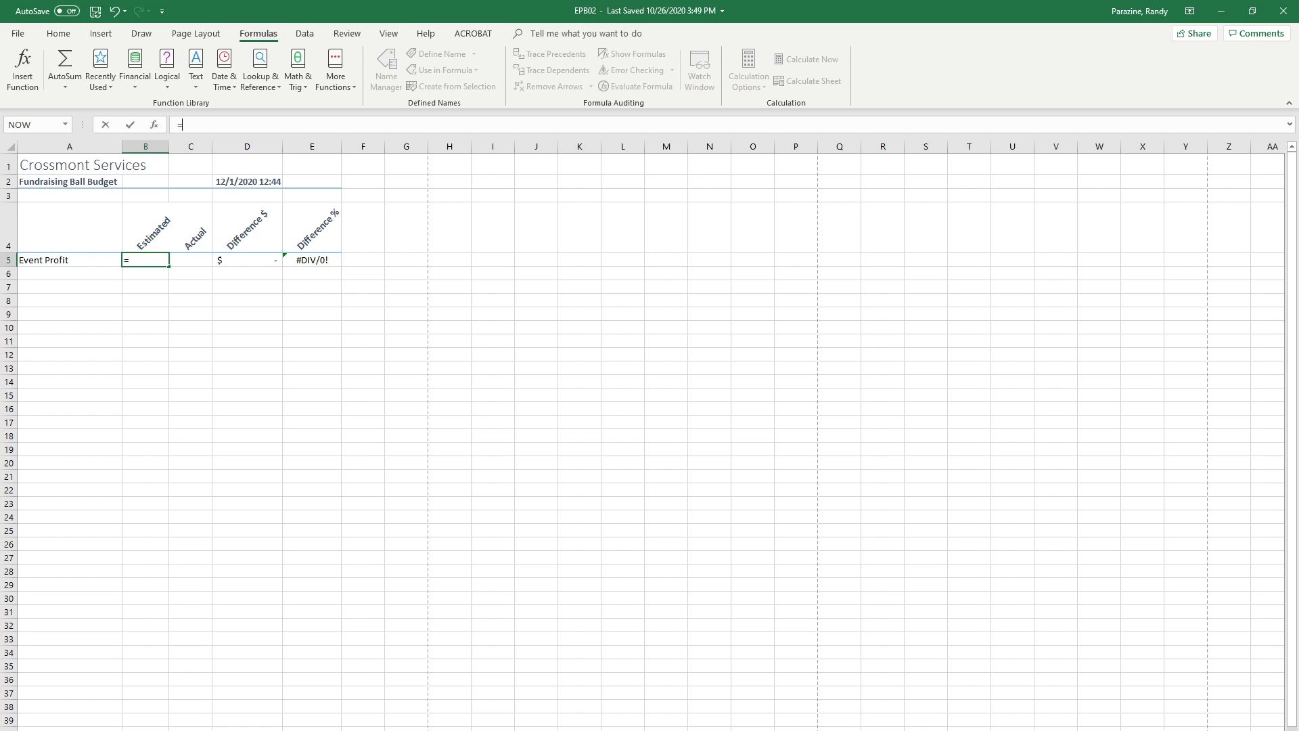
{"action": "type", "text": "Income!"}
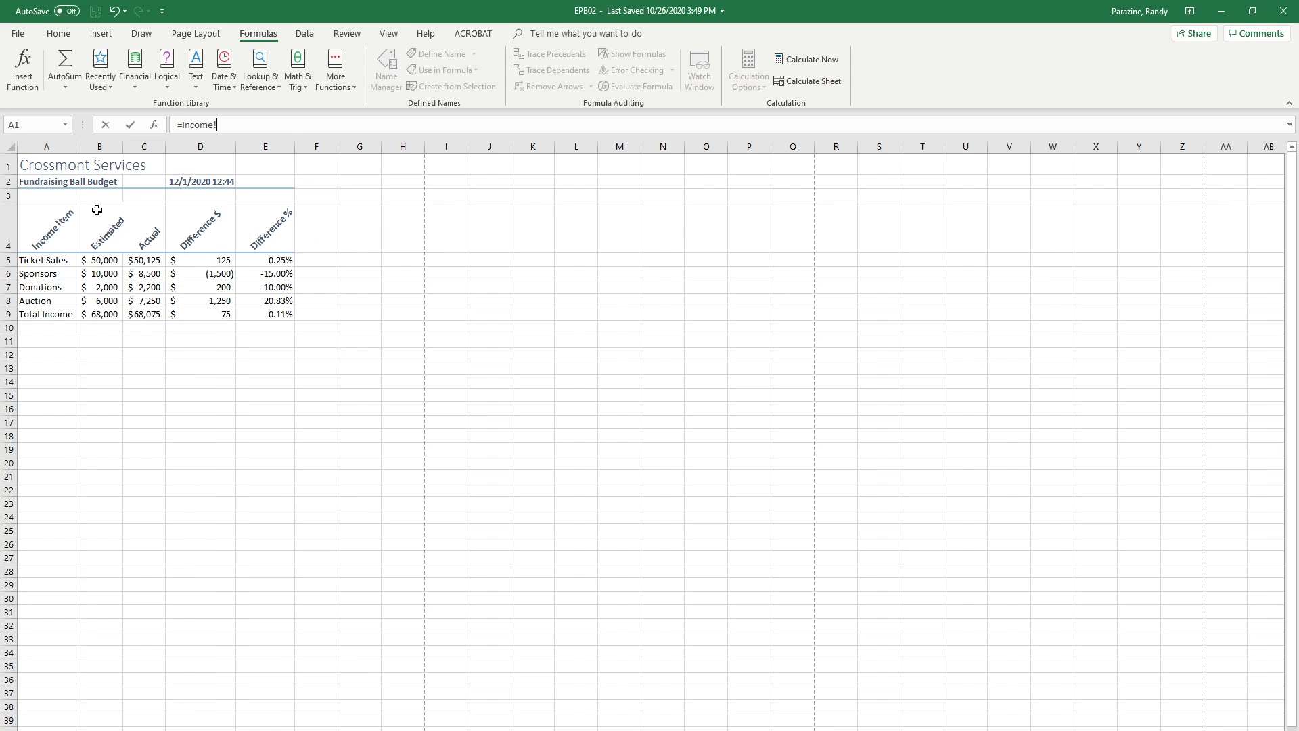
{"action": "mouse_move", "coordinate": [101, 292]}
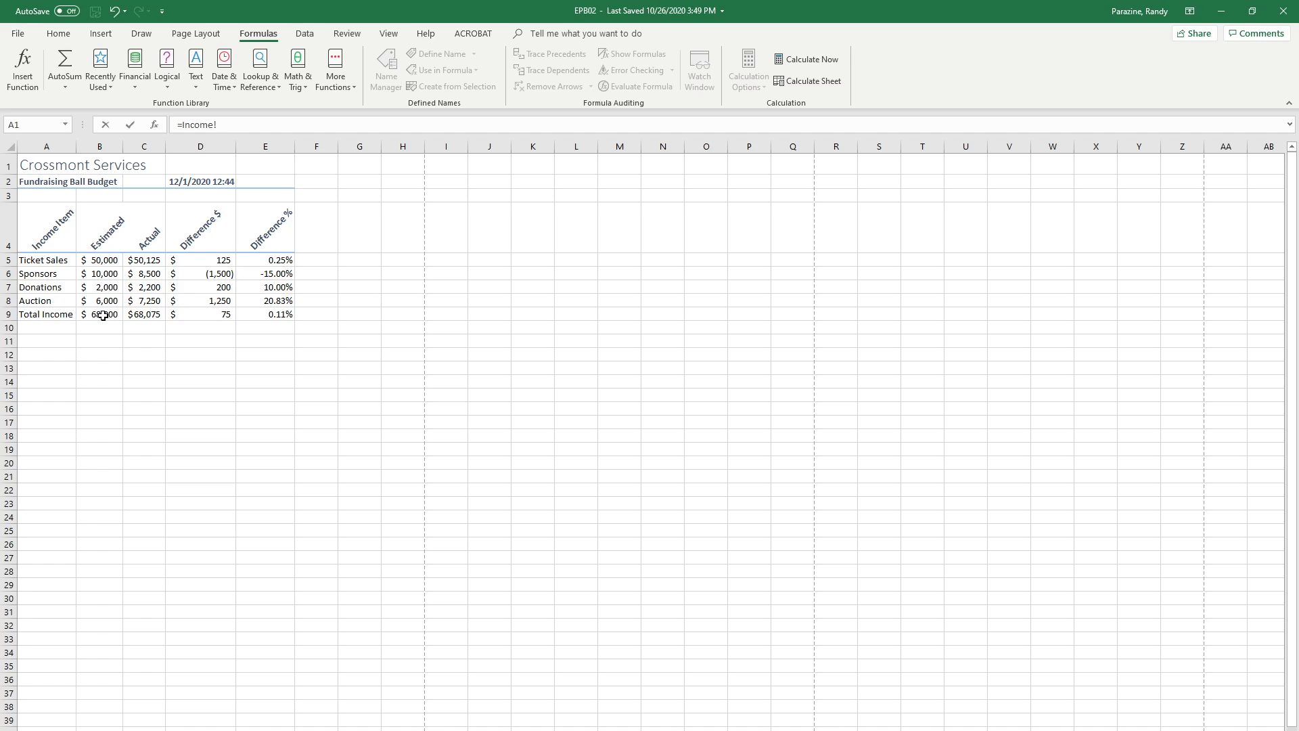
{"action": "left_click", "coordinate": [99, 313]}
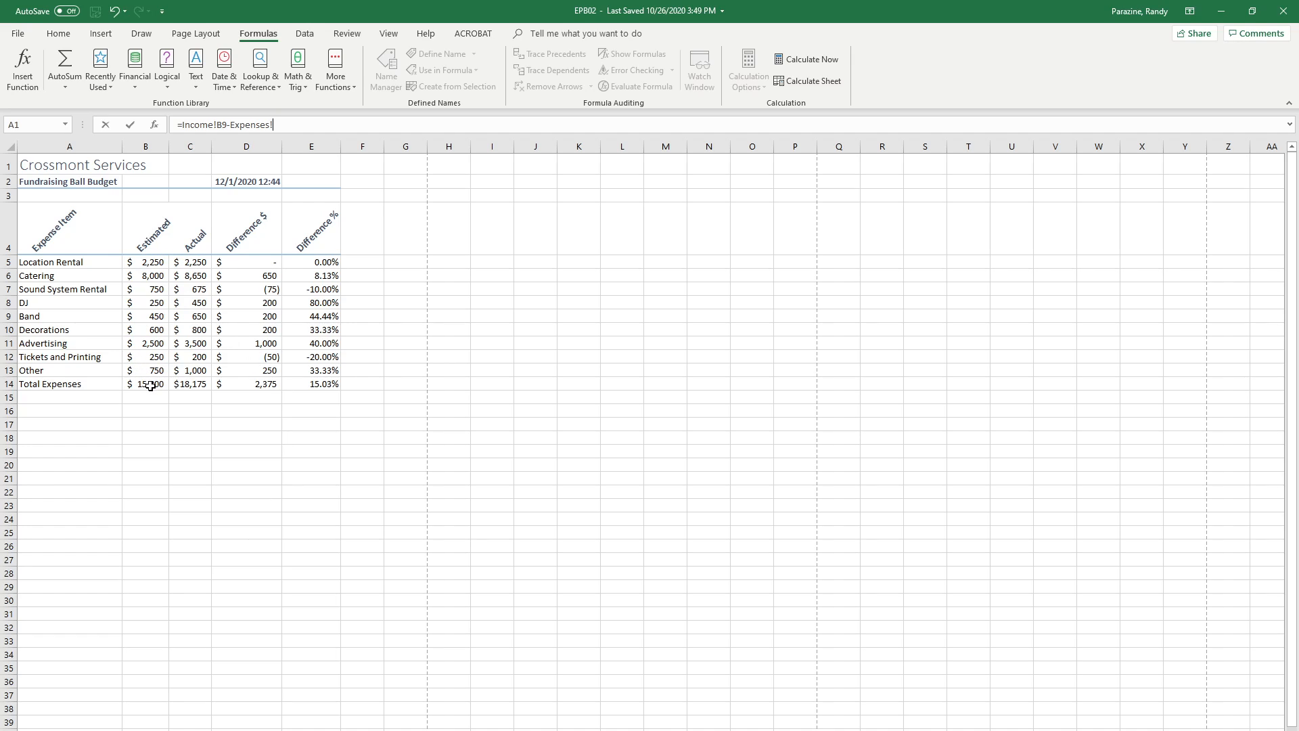
{"action": "left_click", "coordinate": [145, 384]}
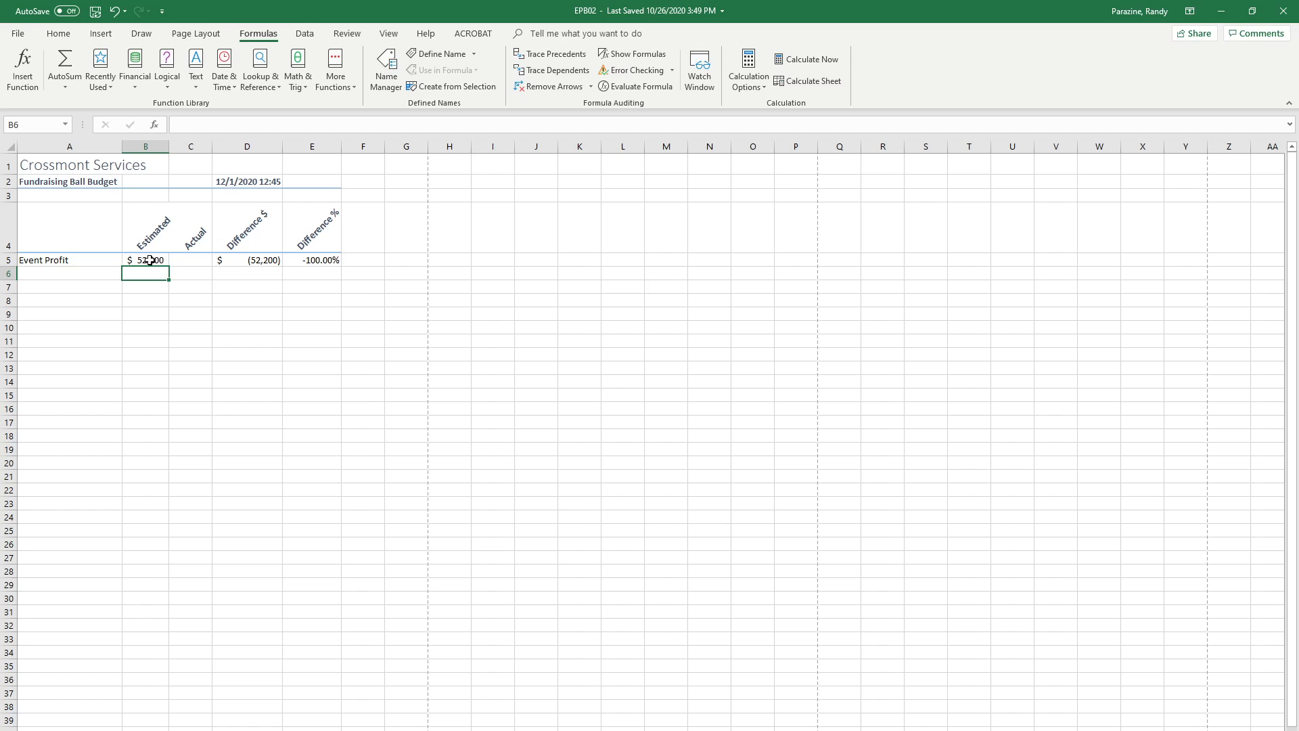
{"action": "left_click", "coordinate": [145, 260]}
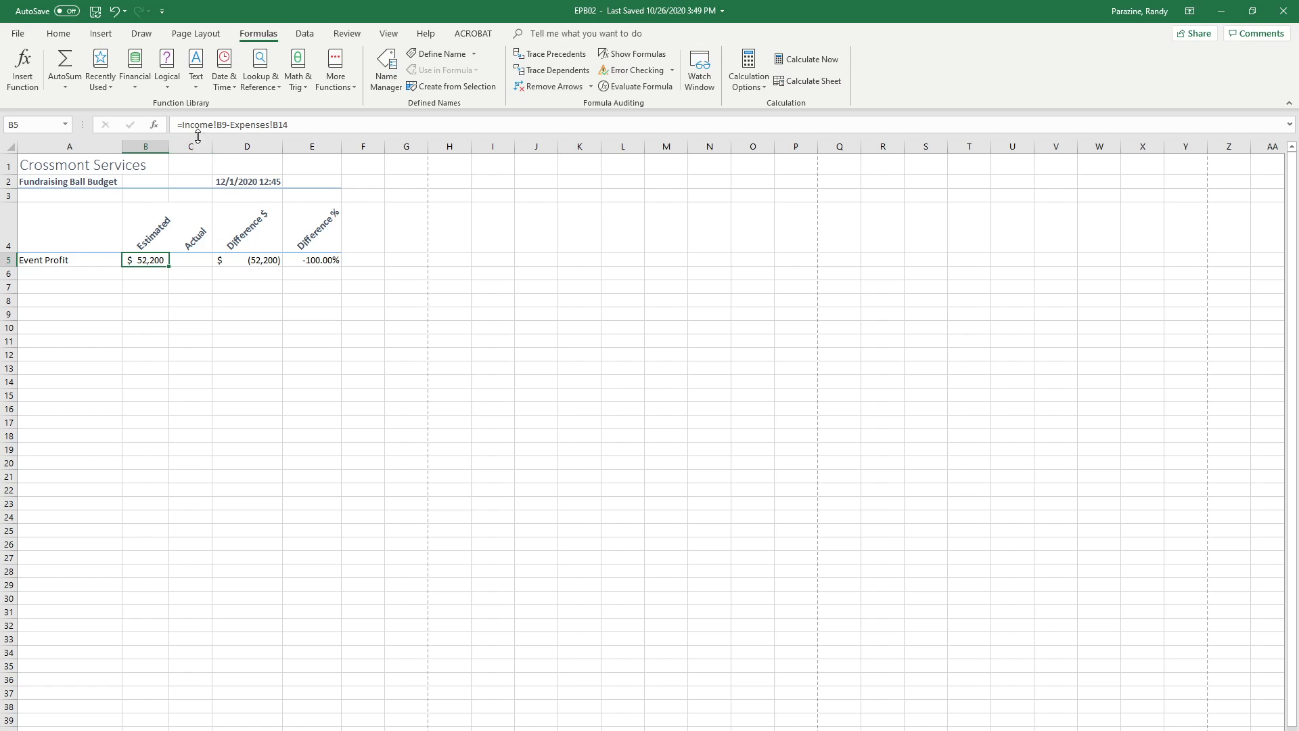
{"action": "mouse_move", "coordinate": [203, 129]}
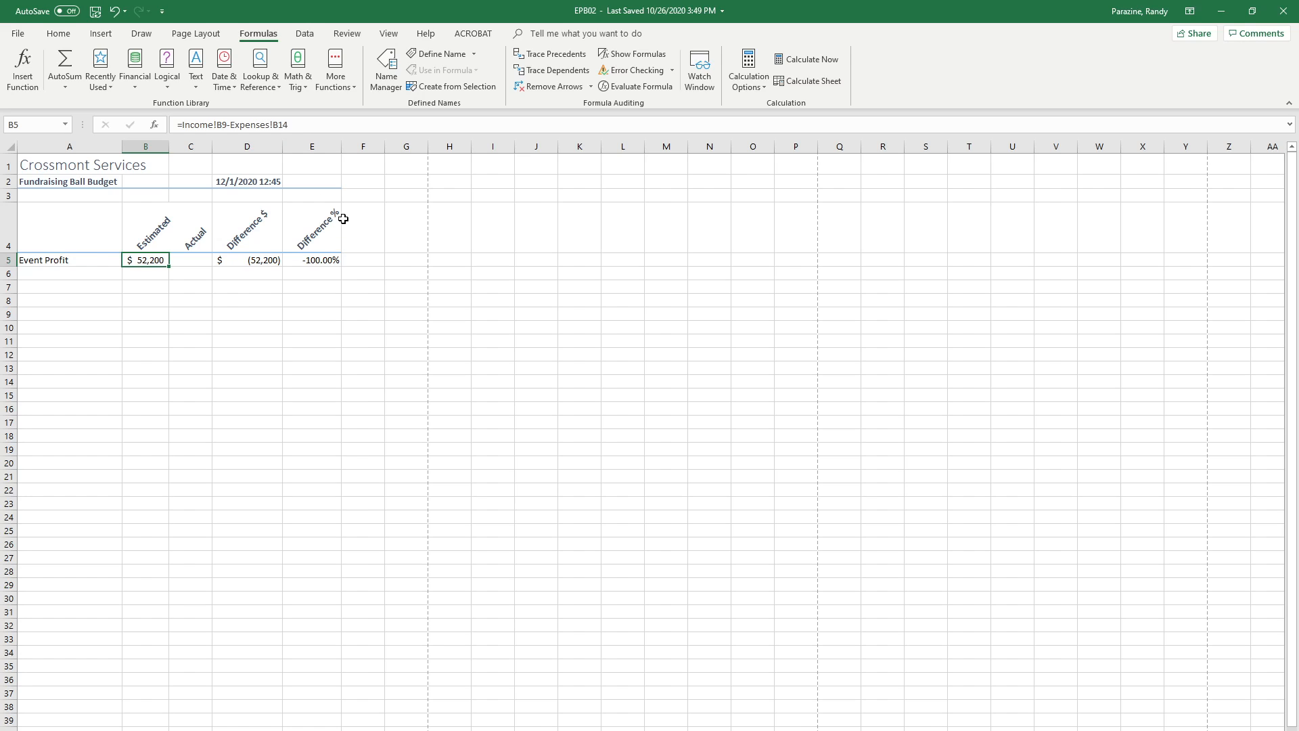
{"action": "mouse_move", "coordinate": [335, 386]}
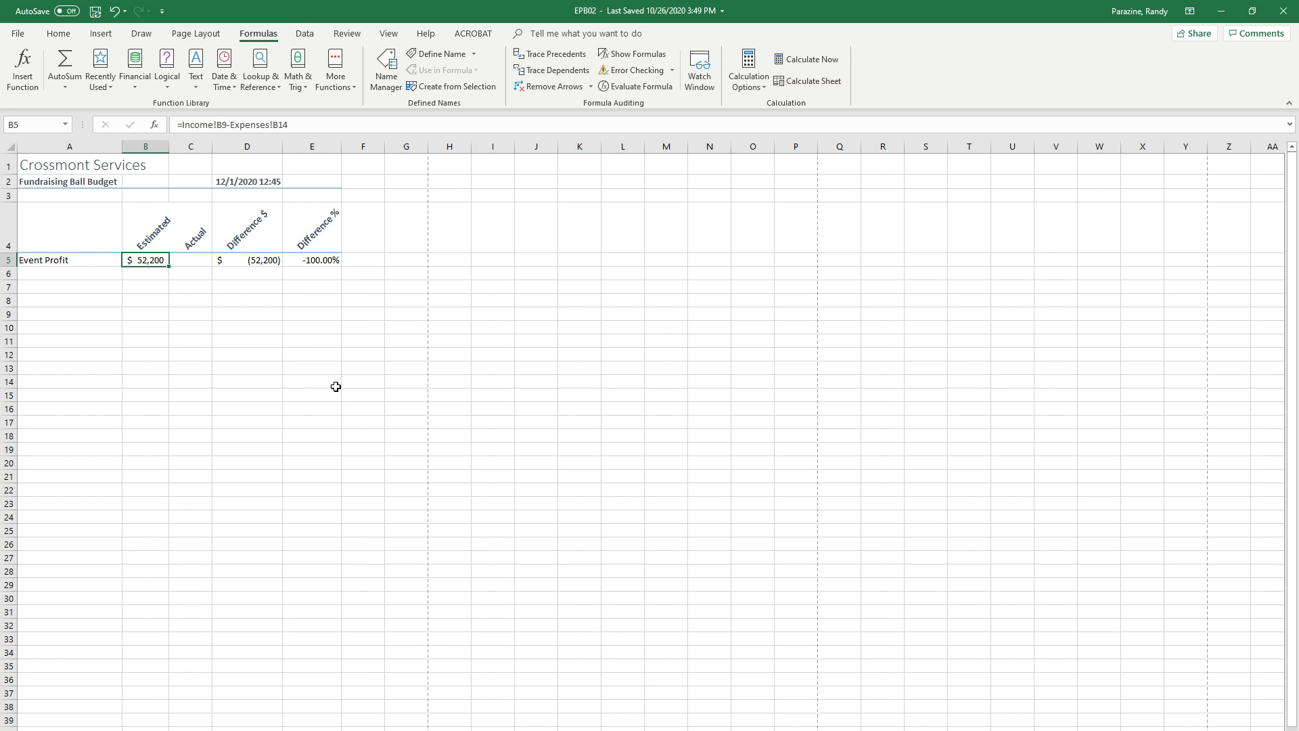
{"action": "mouse_move", "coordinate": [192, 259]}
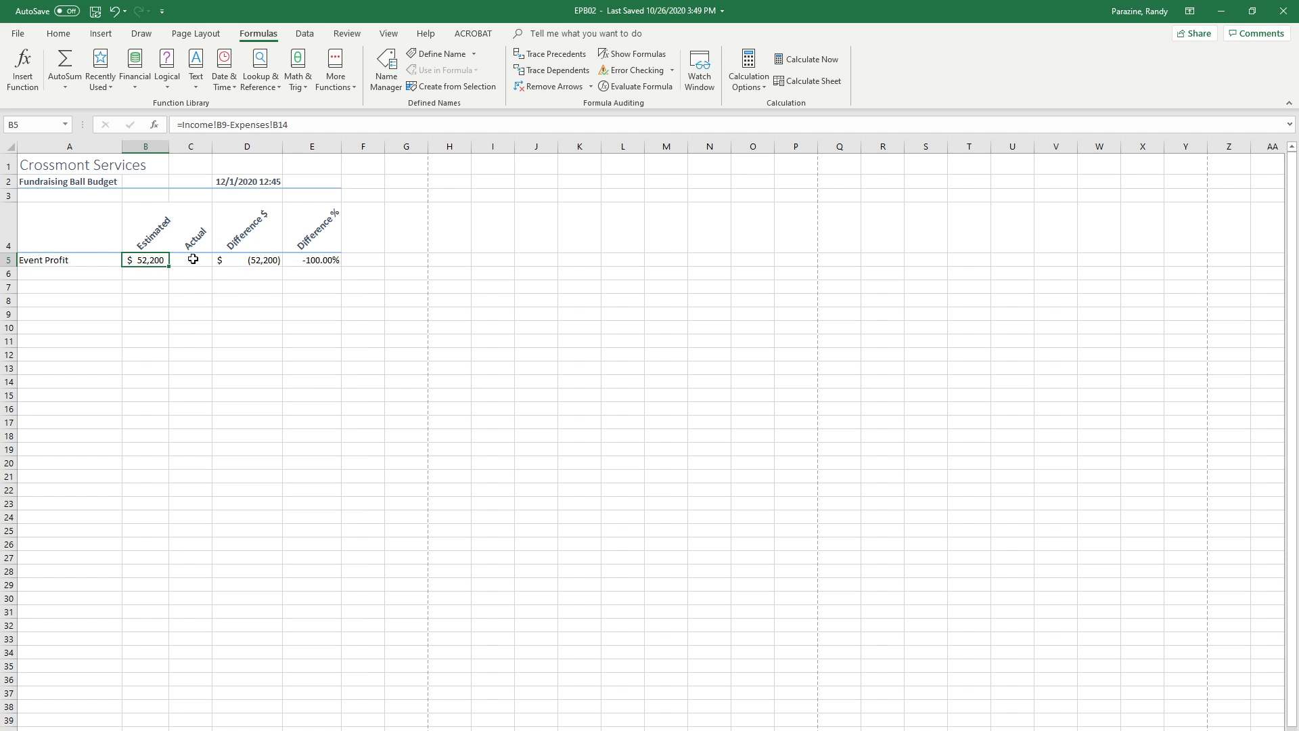
- Enter =Income!C9-Expenses!C14 in Summary C5, giving an actual profit of $49,900
{"action": "left_click", "coordinate": [192, 259]}
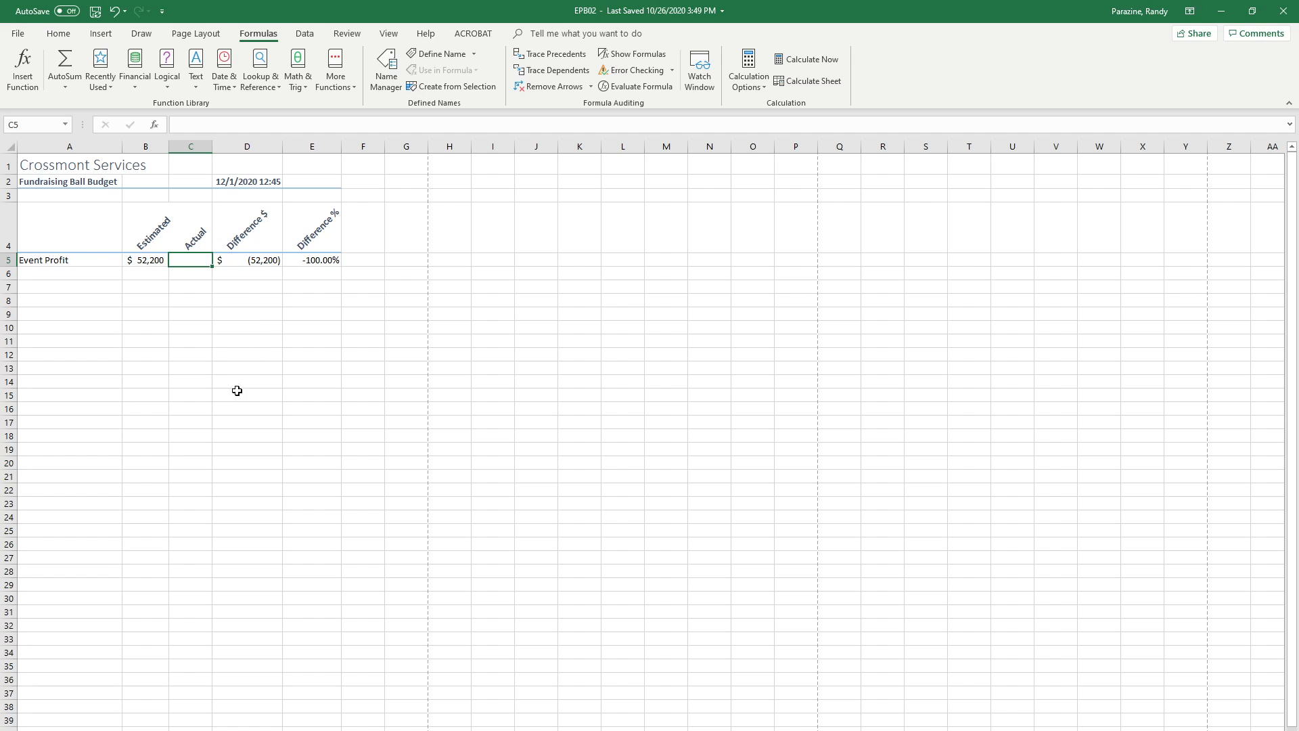
{"action": "type", "text": "=Income!"}
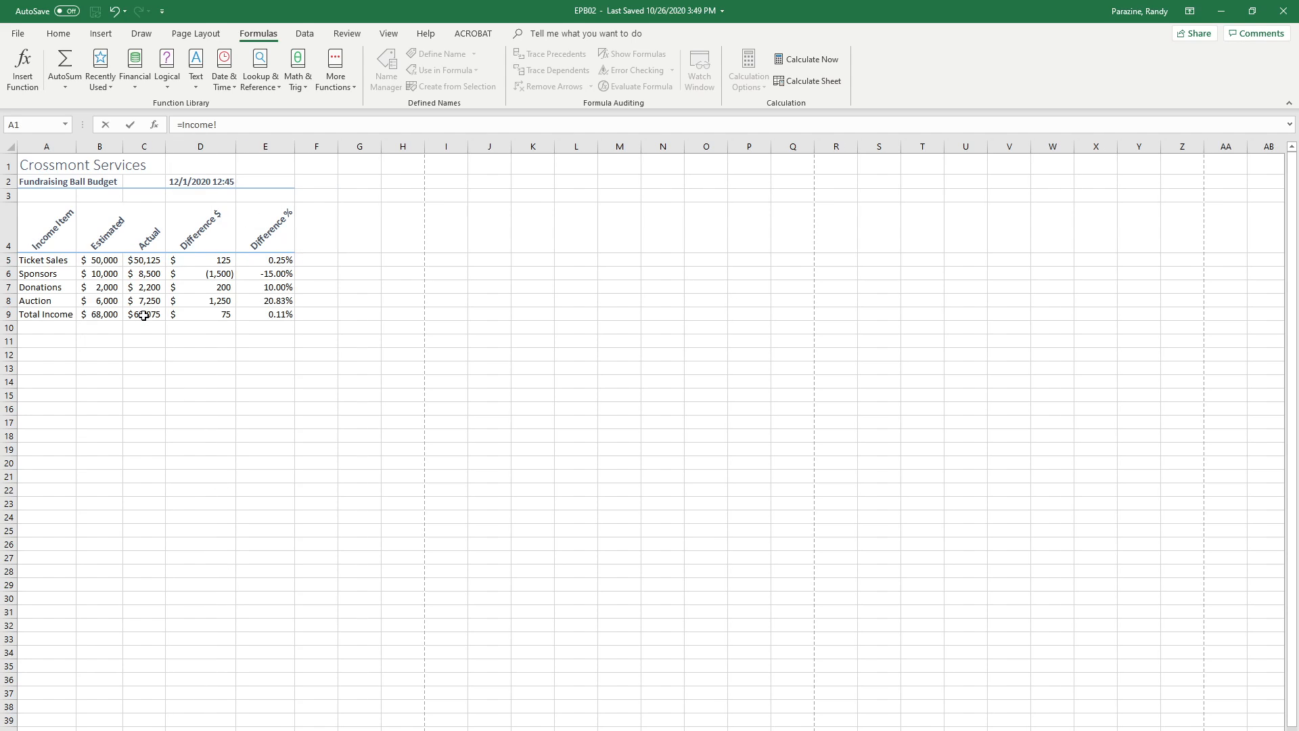
{"action": "left_click", "coordinate": [143, 314]}
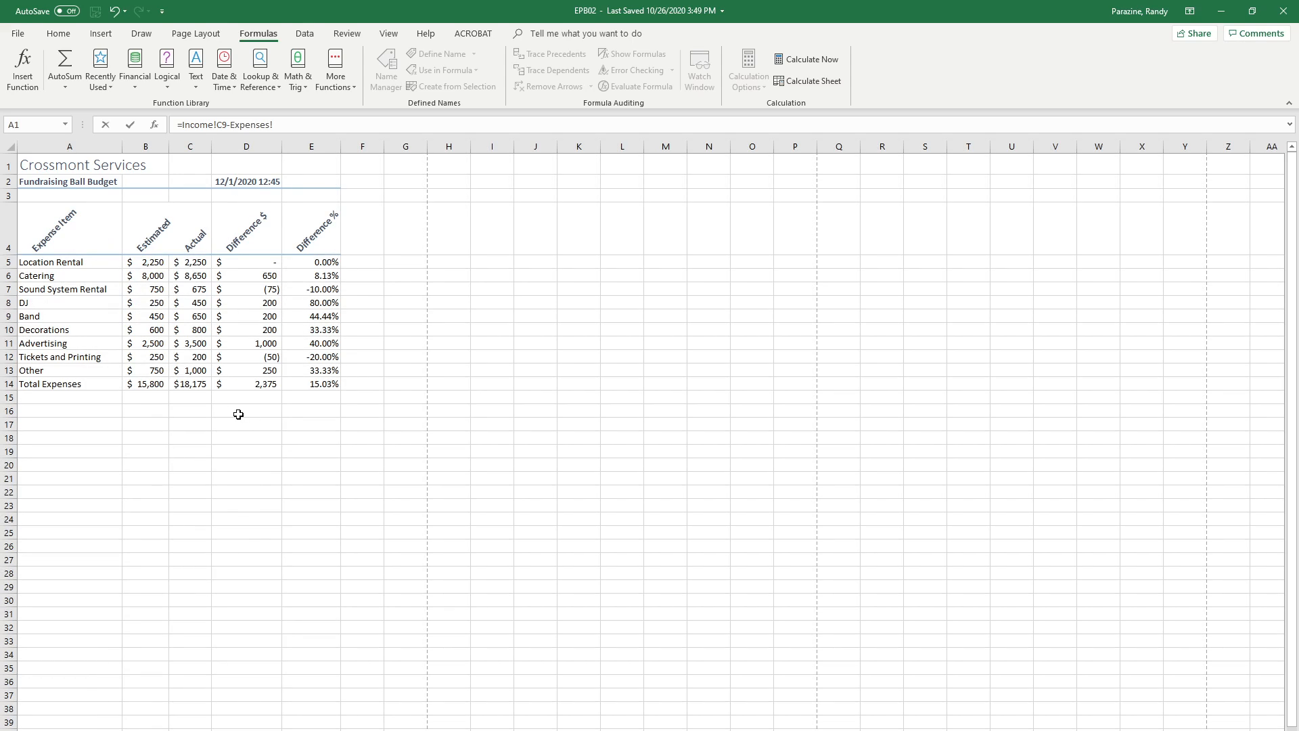
{"action": "left_click", "coordinate": [189, 384]}
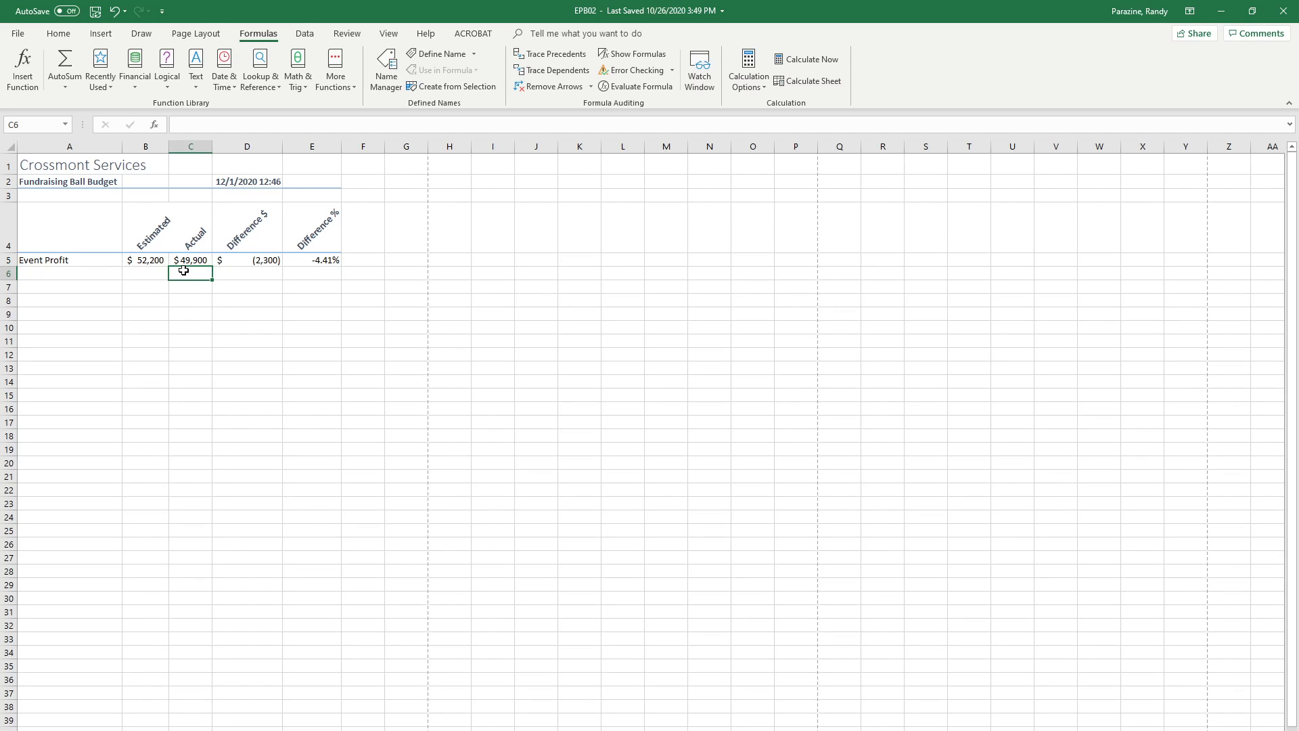
{"action": "left_click", "coordinate": [191, 260]}
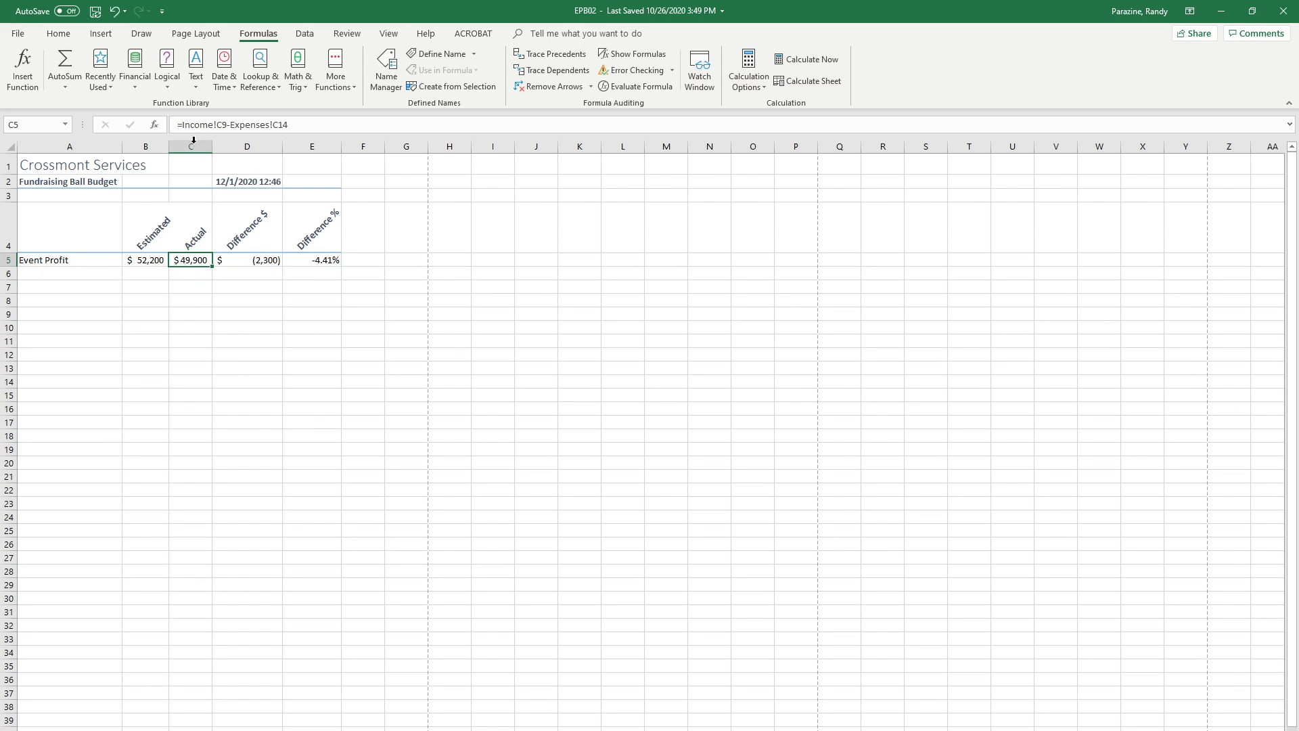
{"action": "mouse_move", "coordinate": [270, 131]}
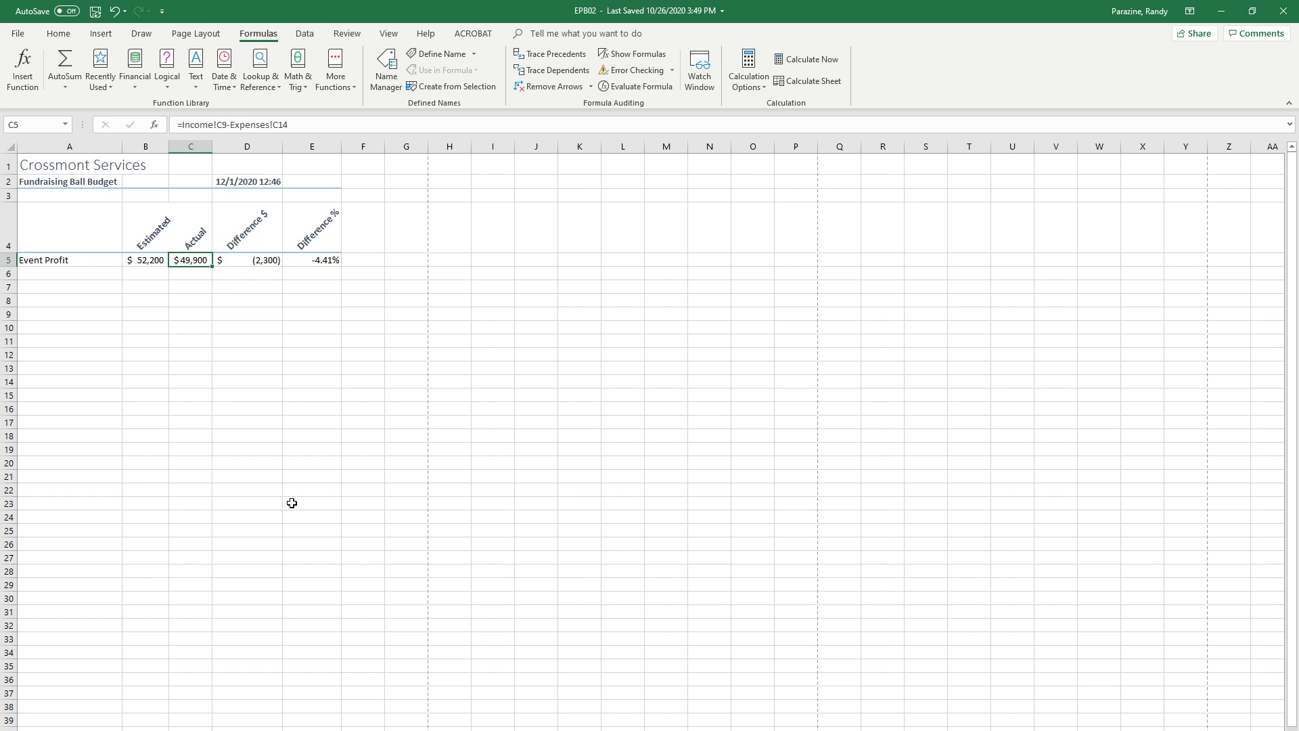
{"action": "mouse_move", "coordinate": [194, 285]}
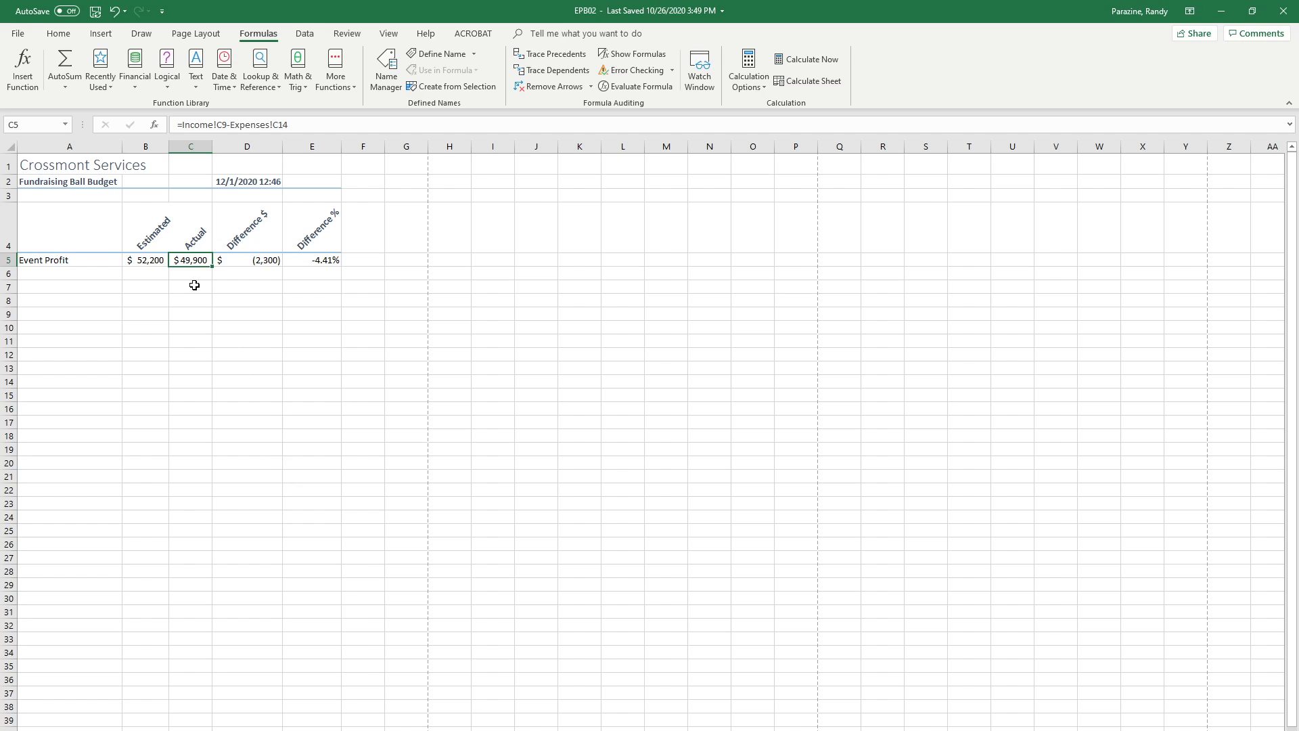
{"action": "left_click", "coordinate": [190, 272]}
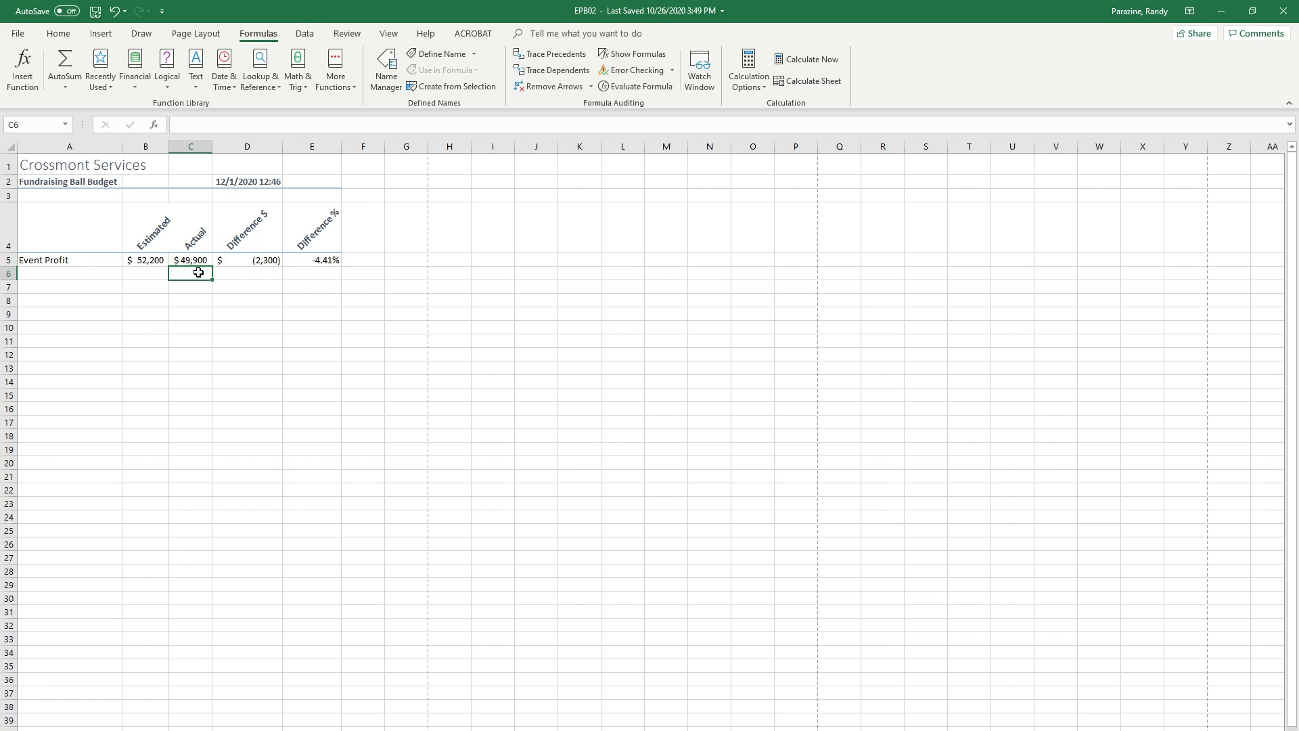
{"action": "mouse_move", "coordinate": [228, 299]}
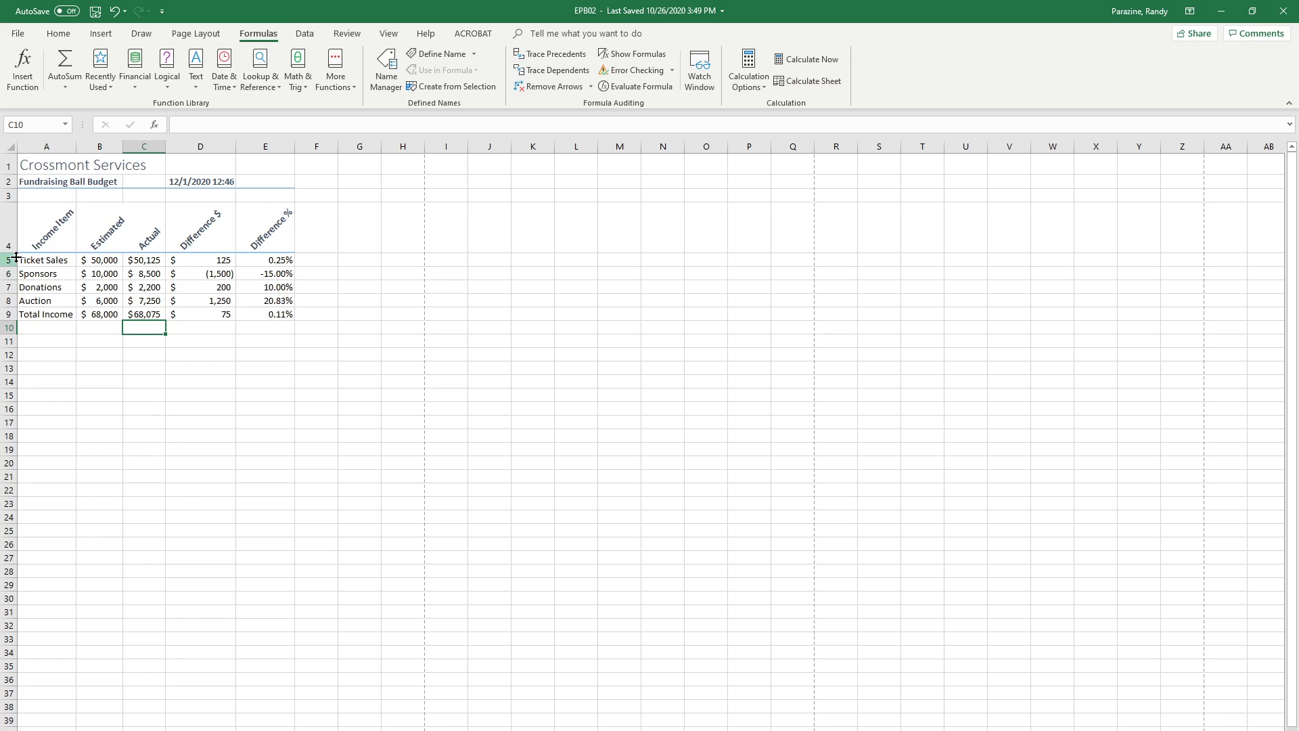
{"action": "mouse_move", "coordinate": [162, 276]}
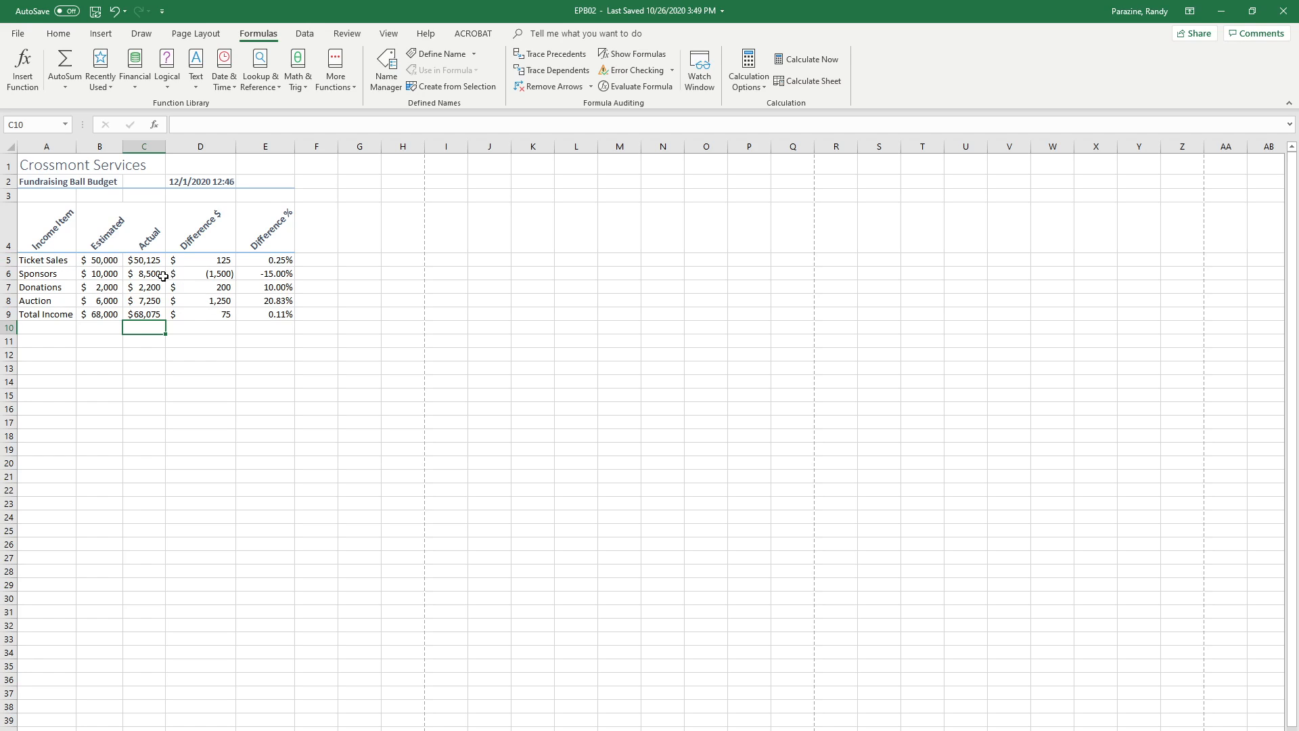
- Enter 53500 as the actual Ticket Sales amount on the Income sheet
{"action": "left_click", "coordinate": [144, 260]}
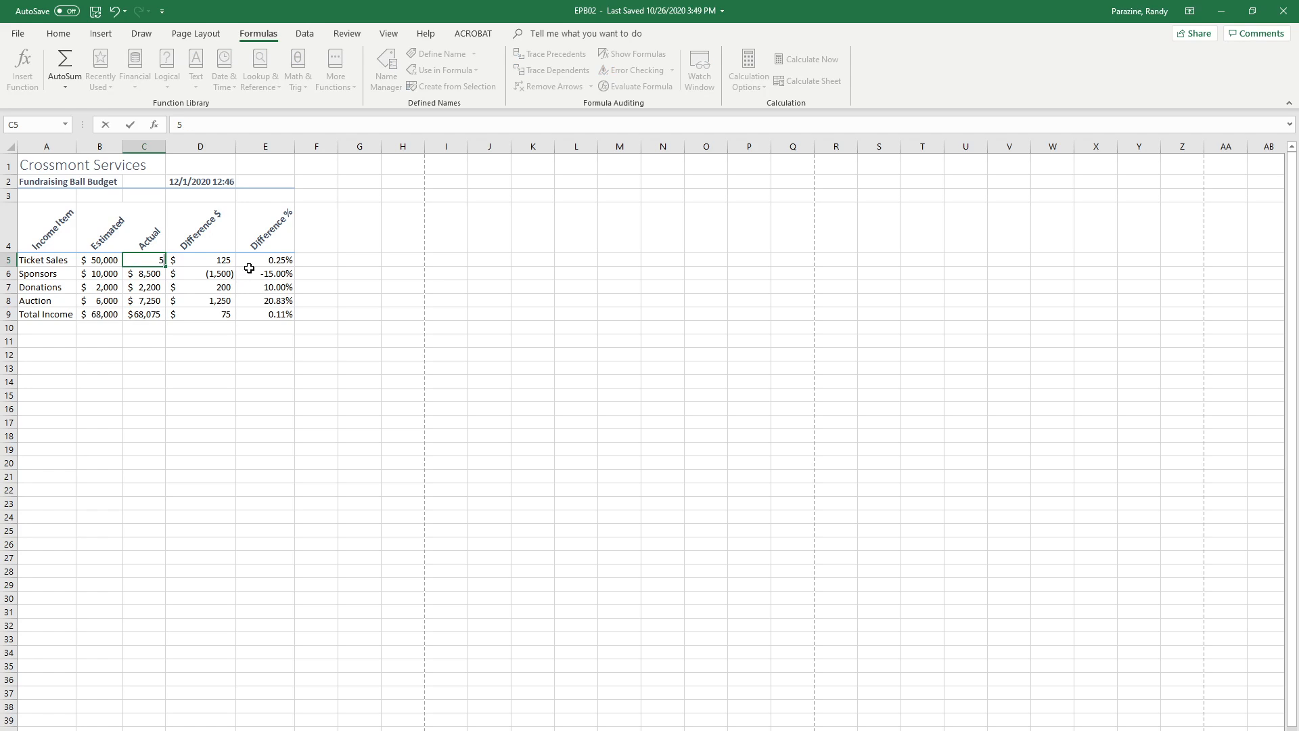
{"action": "type", "text": "53500"}
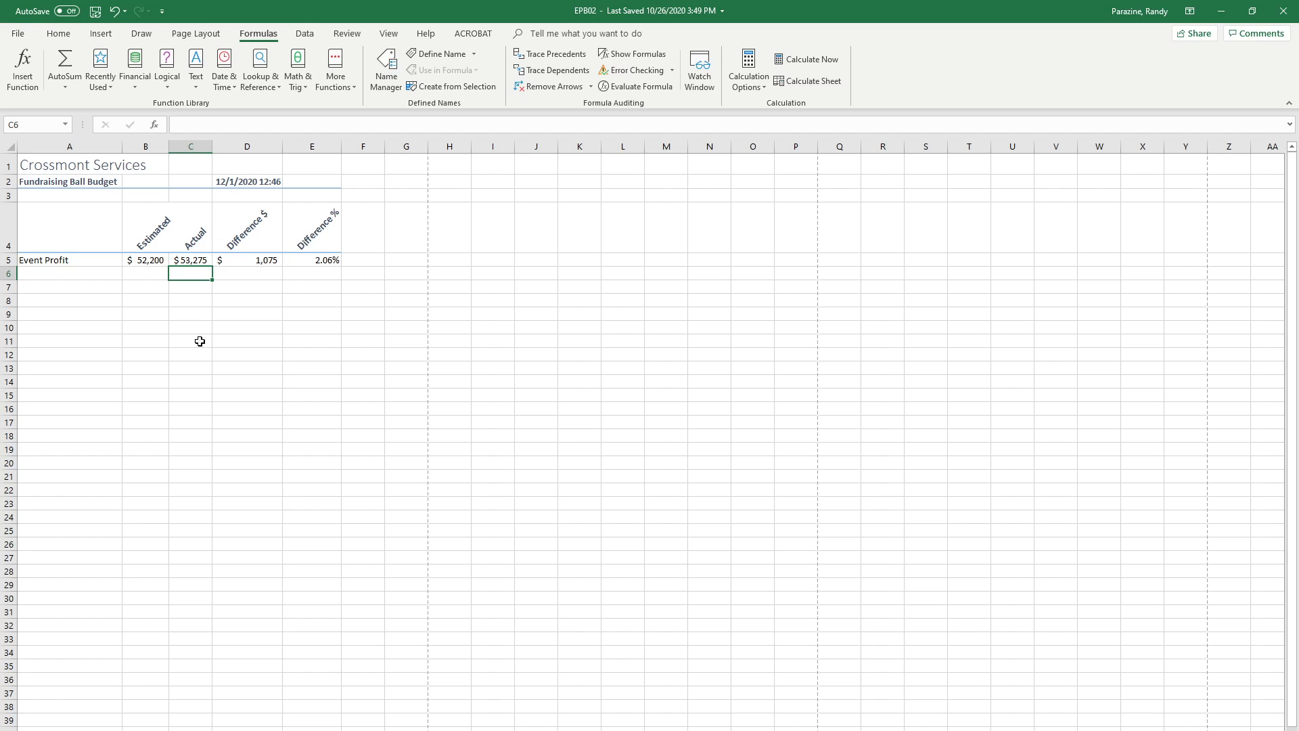
{"action": "mouse_move", "coordinate": [188, 411]}
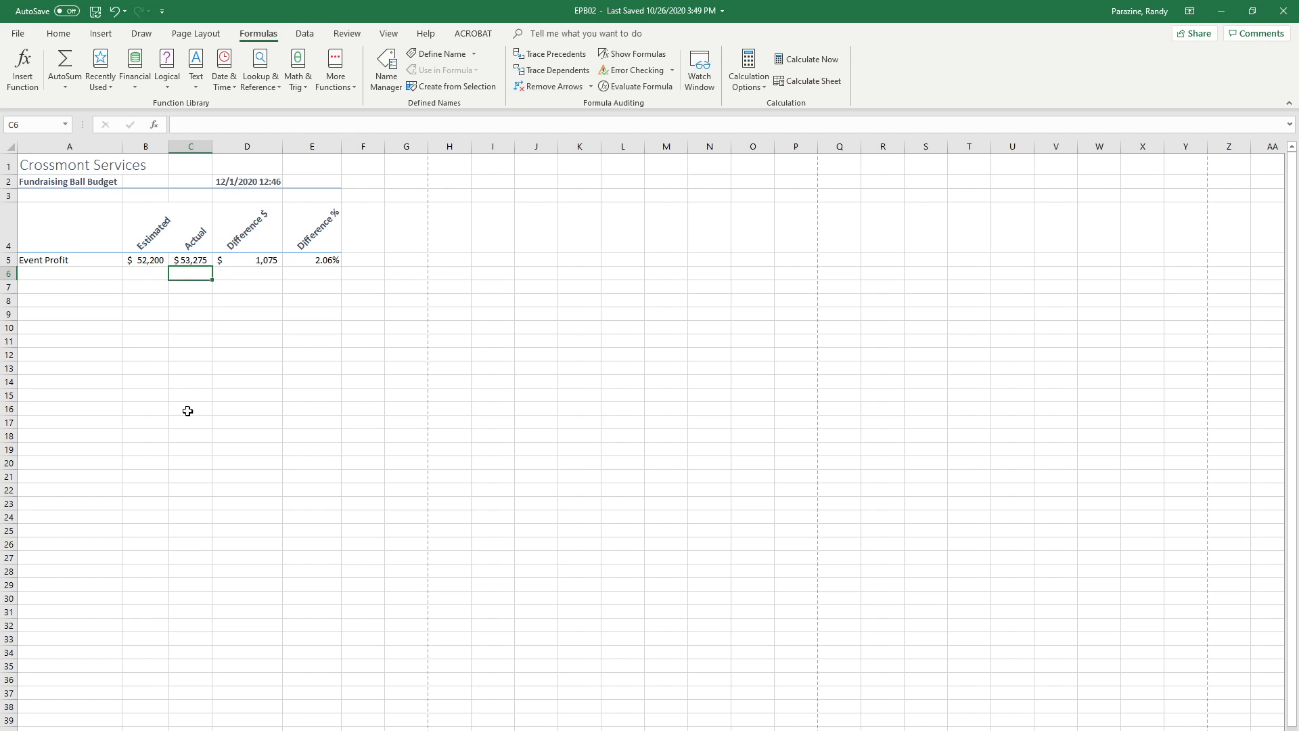
{"action": "mouse_move", "coordinate": [135, 433]}
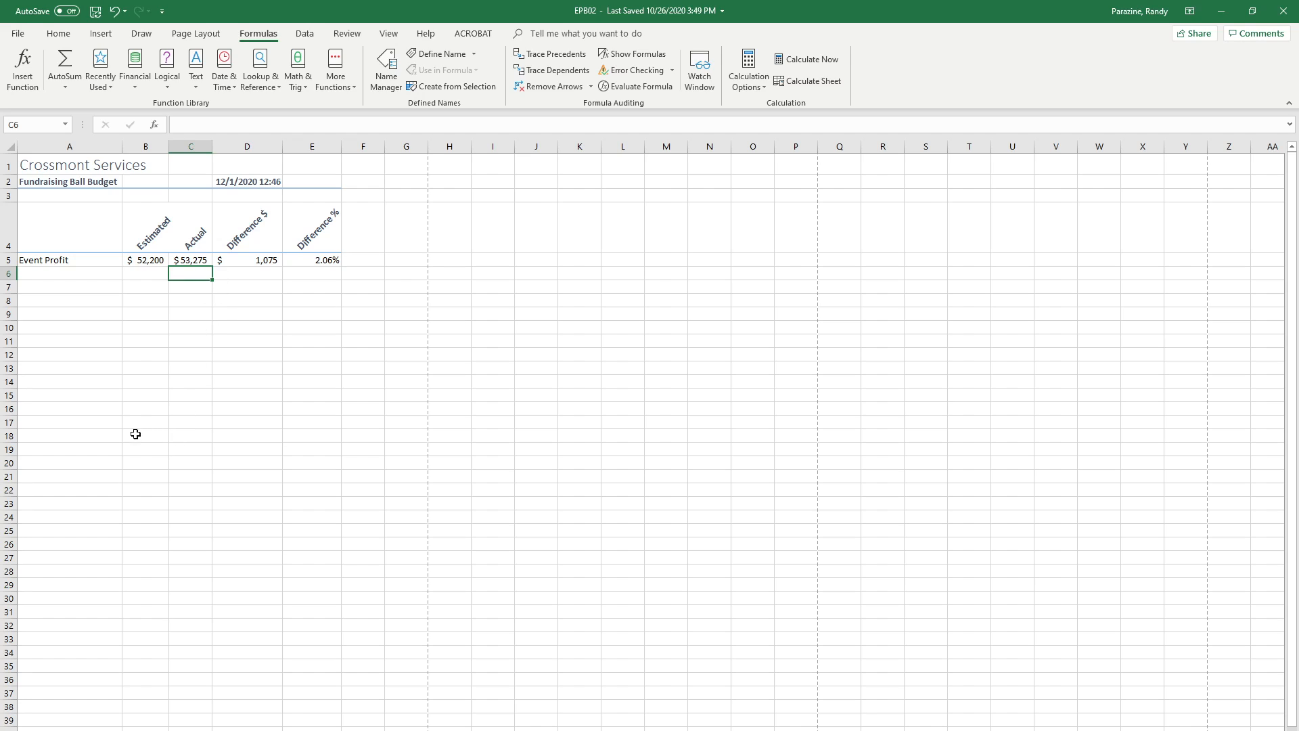
{"action": "mouse_move", "coordinate": [152, 281]}
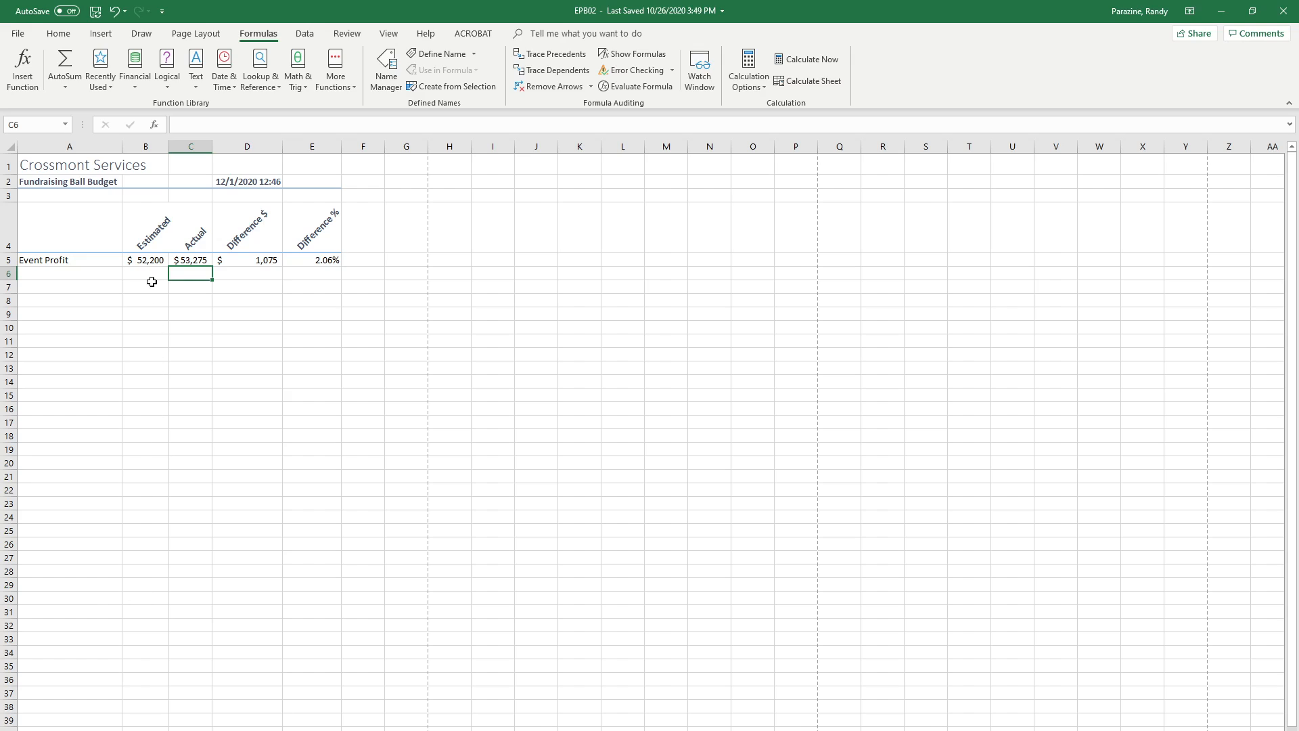
{"action": "left_click", "coordinate": [146, 259]}
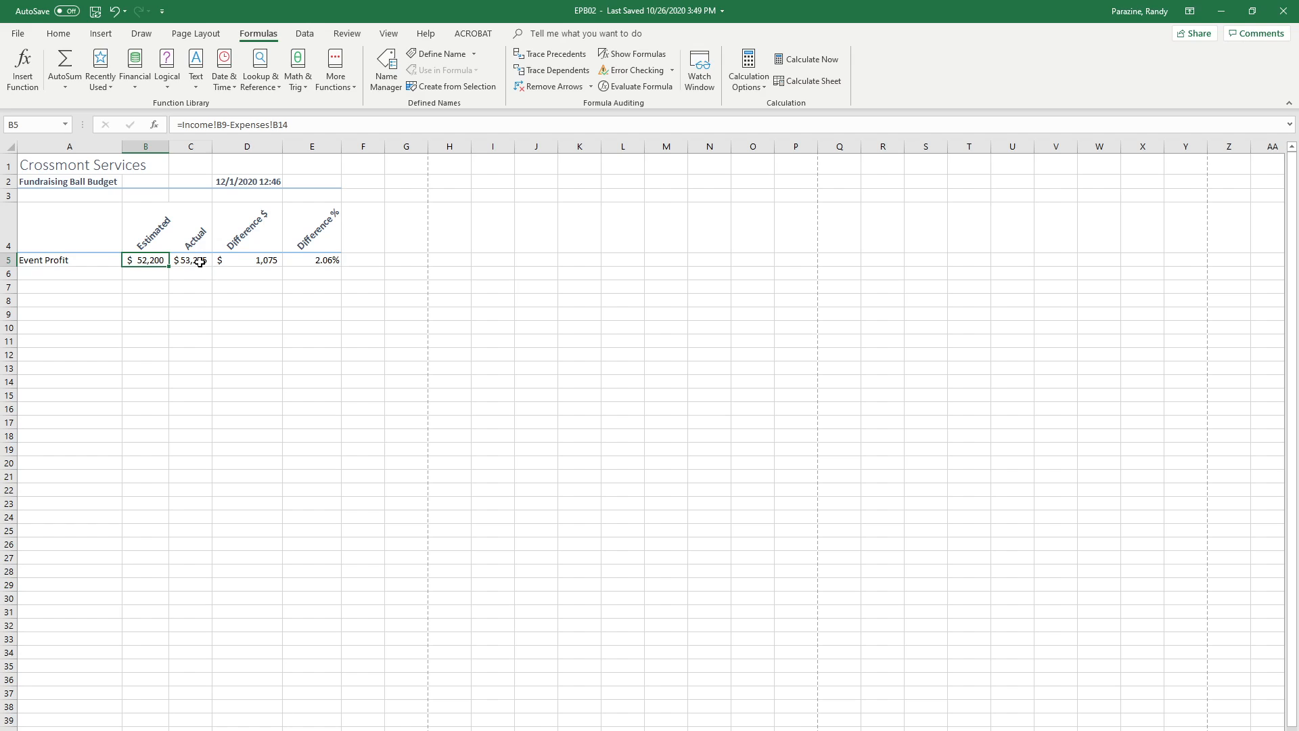
{"action": "left_click", "coordinate": [191, 259]}
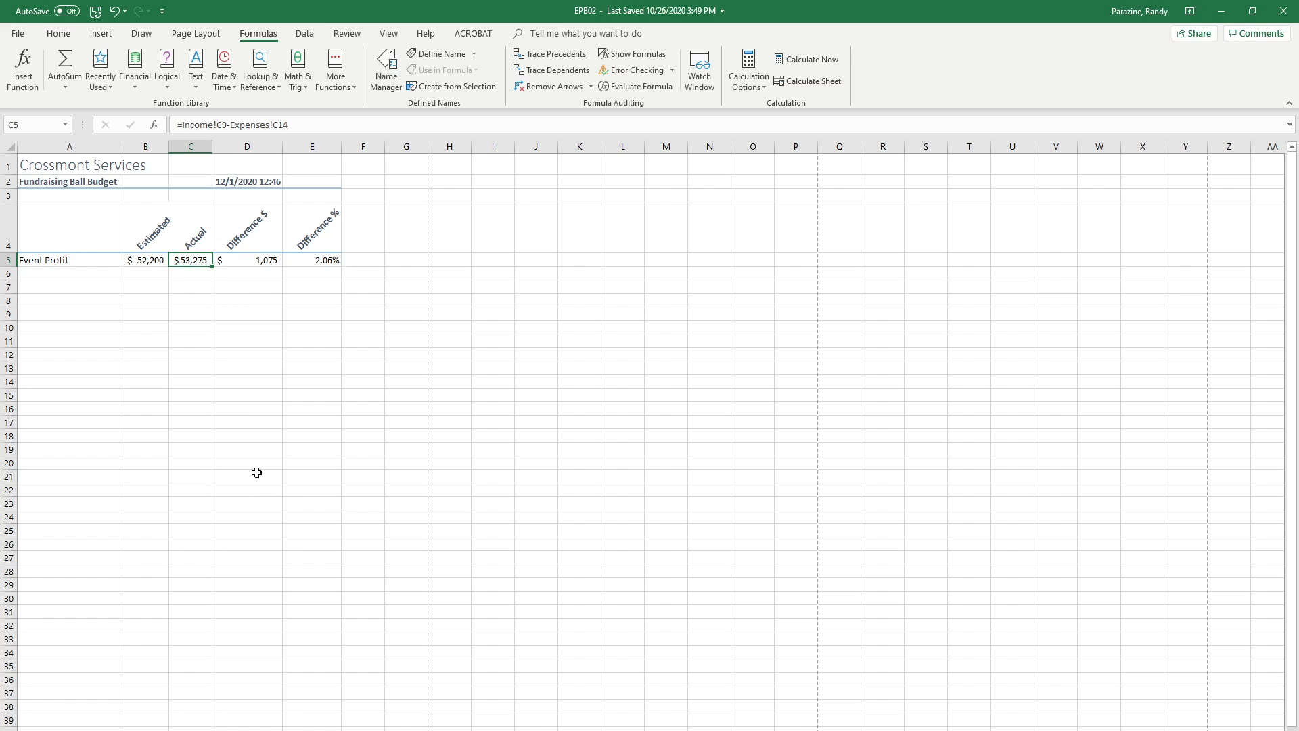
{"action": "mouse_move", "coordinate": [272, 484]}
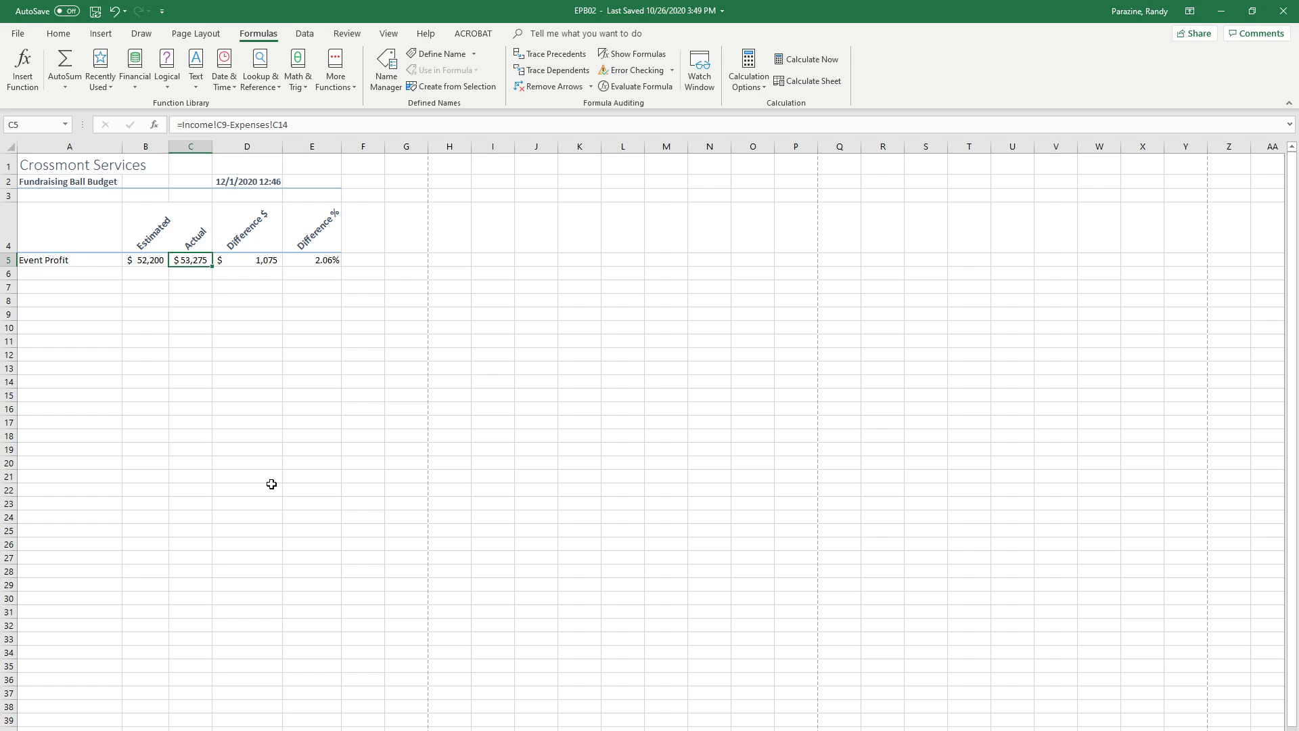
{"action": "mouse_move", "coordinate": [251, 416]}
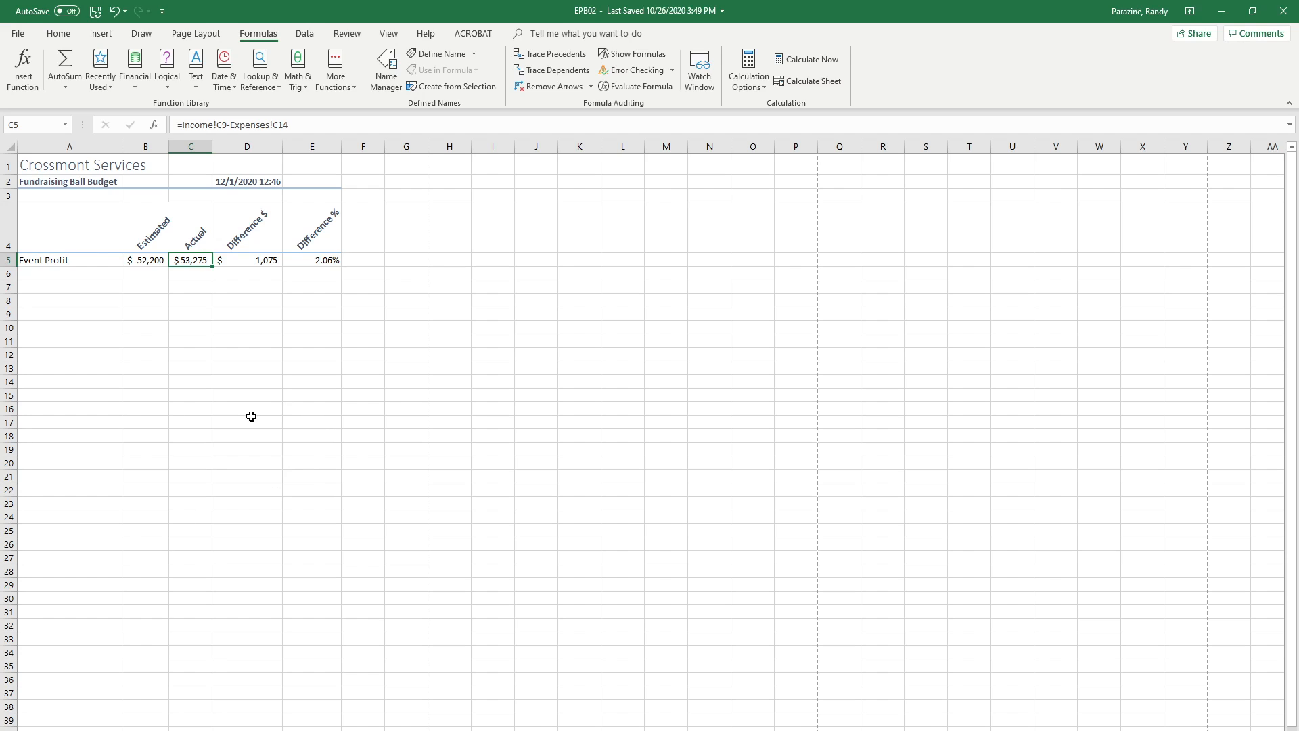
{"action": "left_click", "coordinate": [247, 273]}
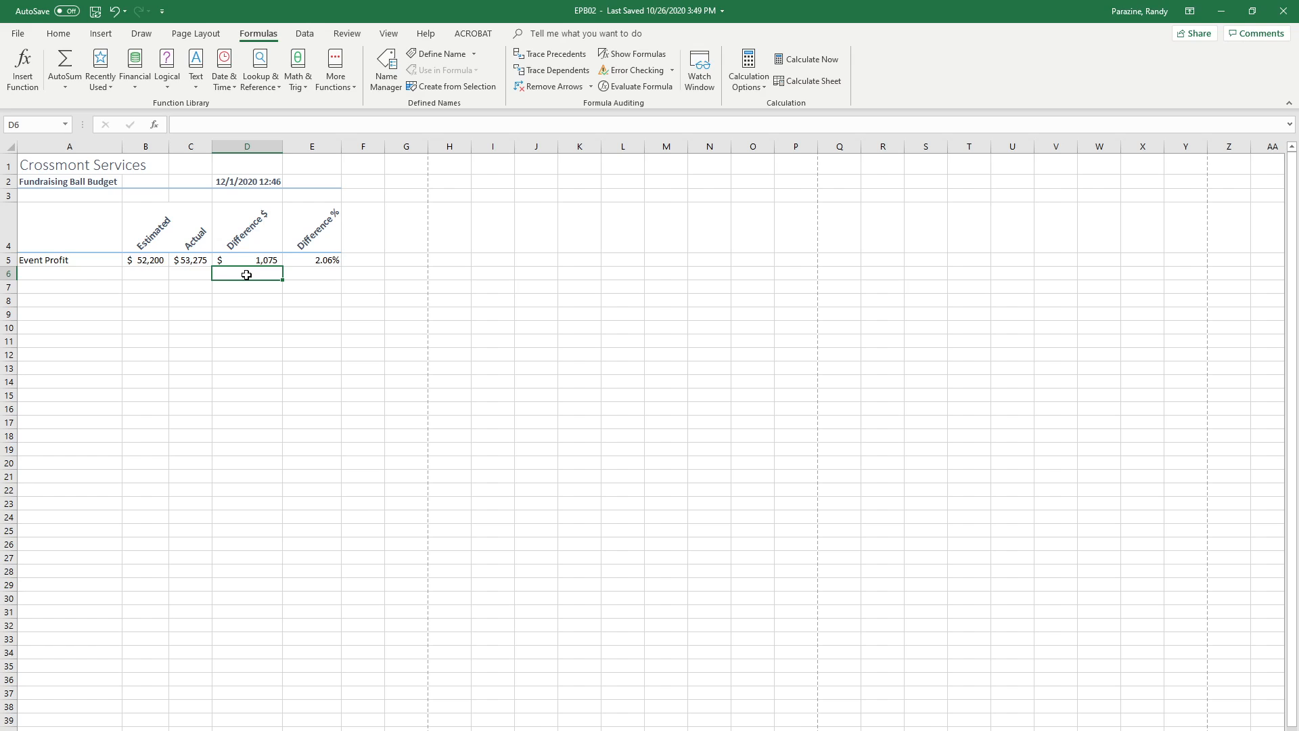
{"action": "mouse_move", "coordinate": [154, 407]}
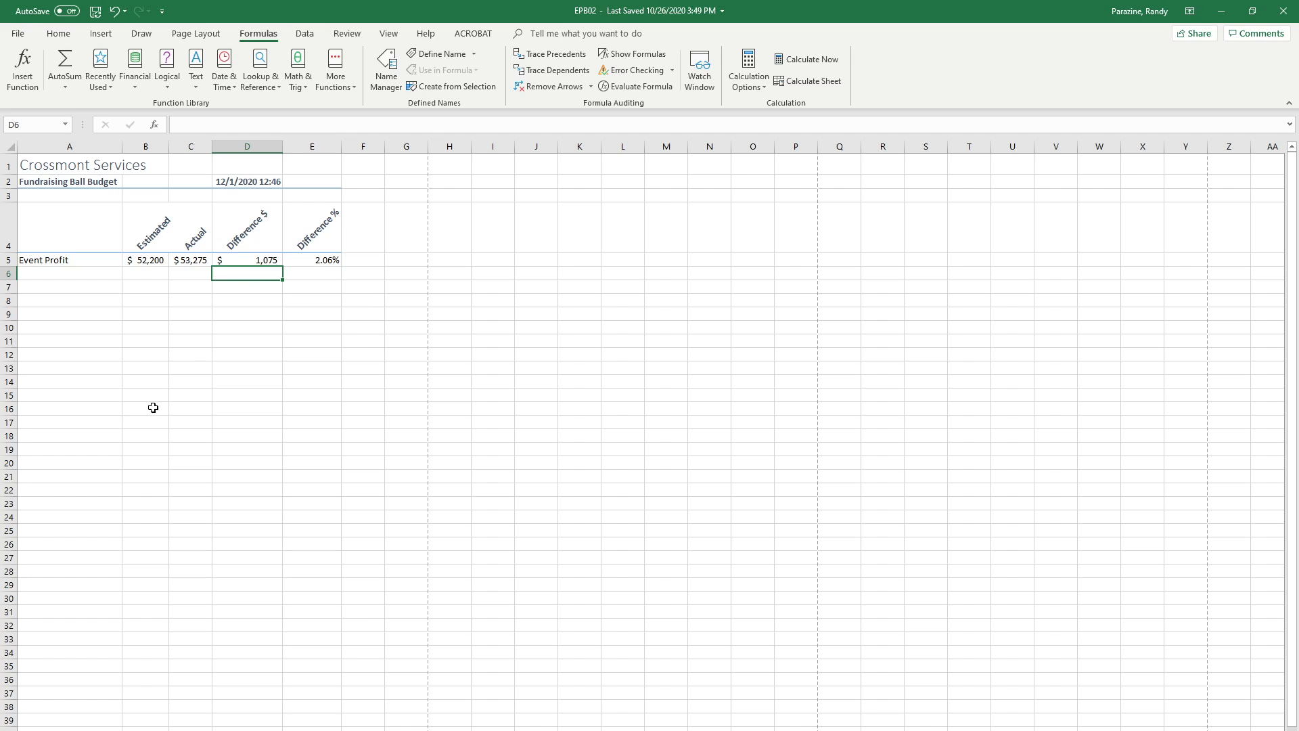
{"action": "mouse_move", "coordinate": [125, 441]}
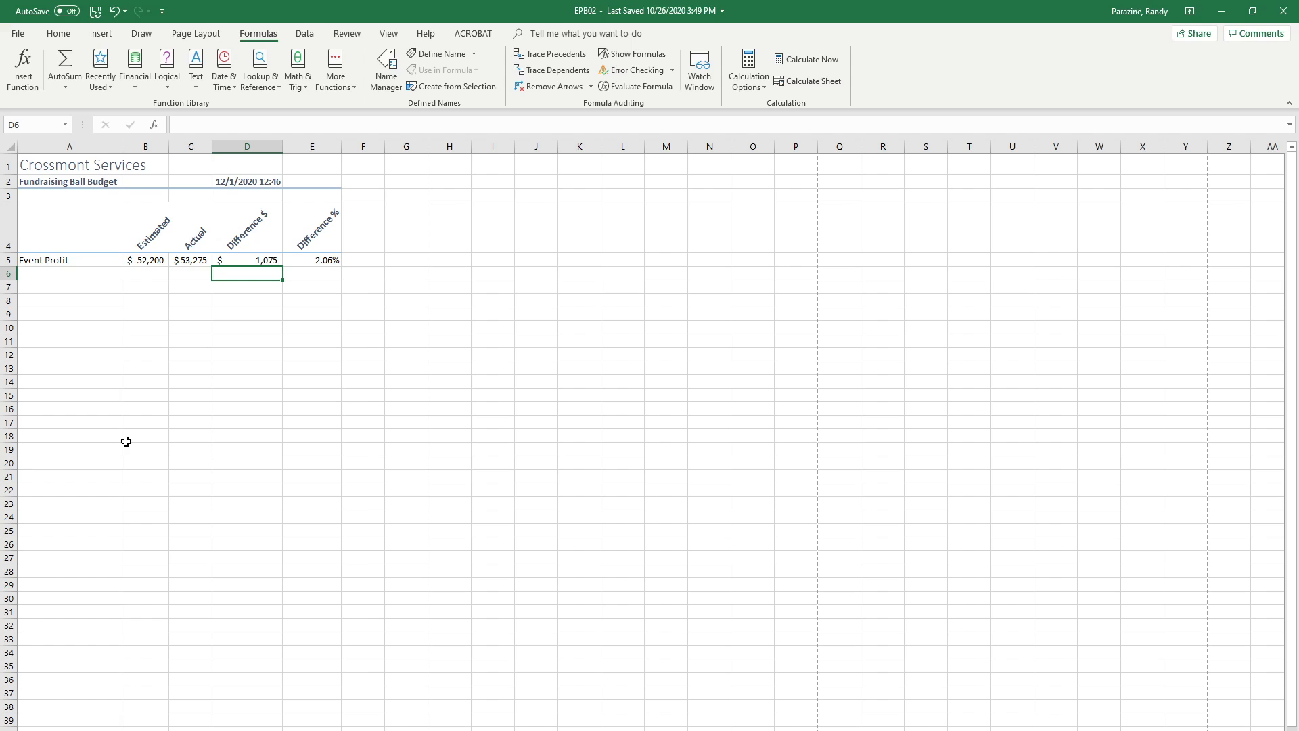
{"action": "mouse_move", "coordinate": [108, 502]}
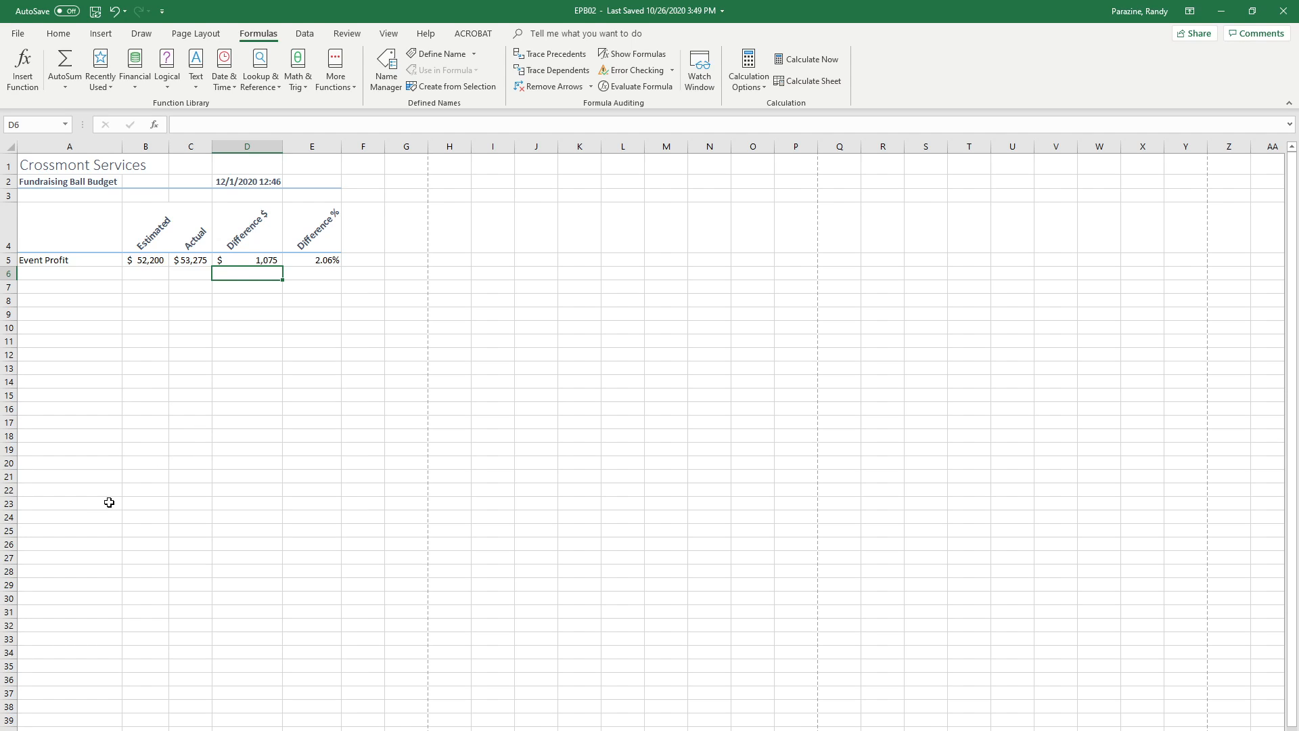
{"action": "mouse_move", "coordinate": [457, 523]}
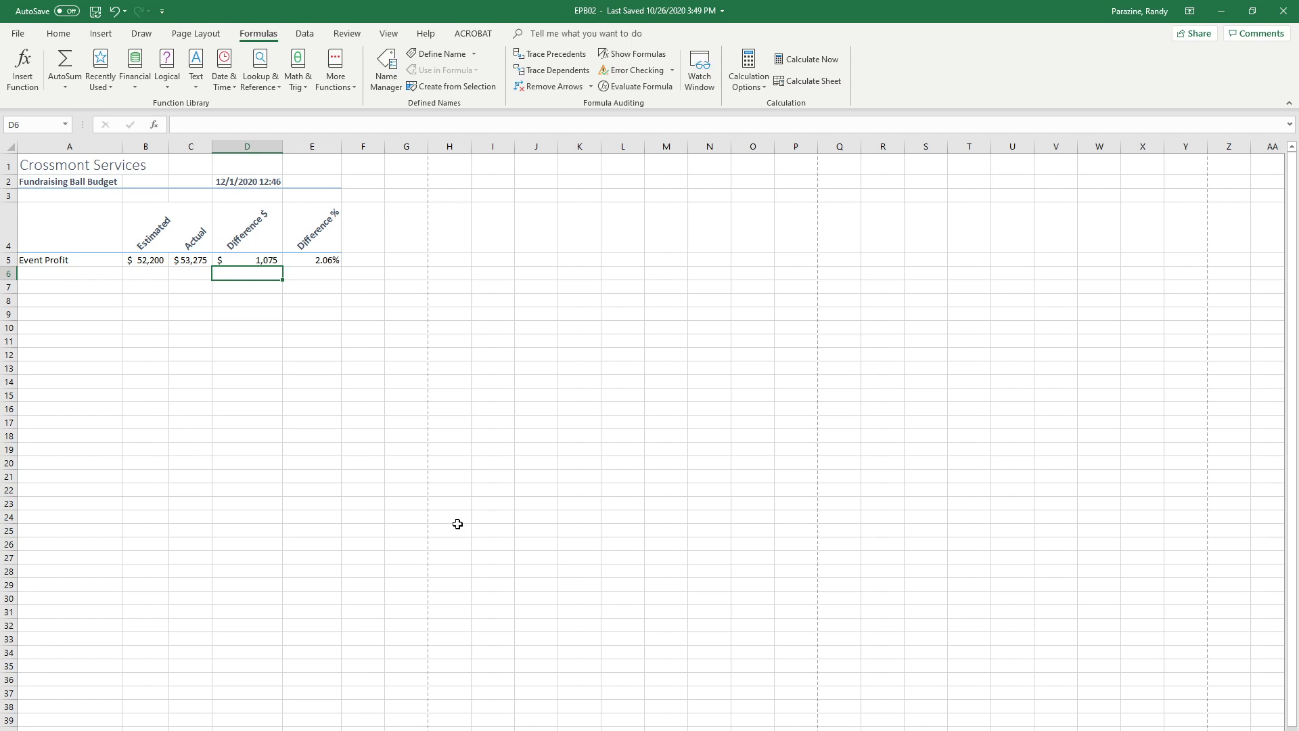